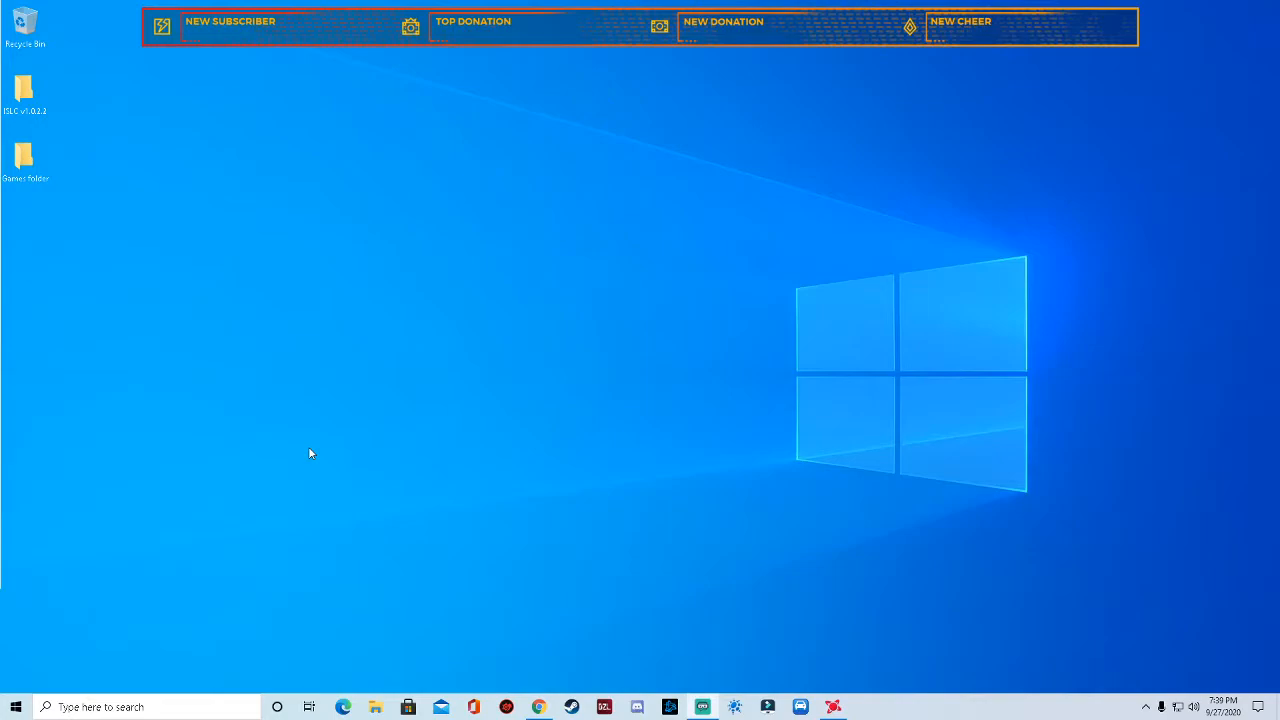
{"action": "mouse_move", "coordinate": [823, 556]}
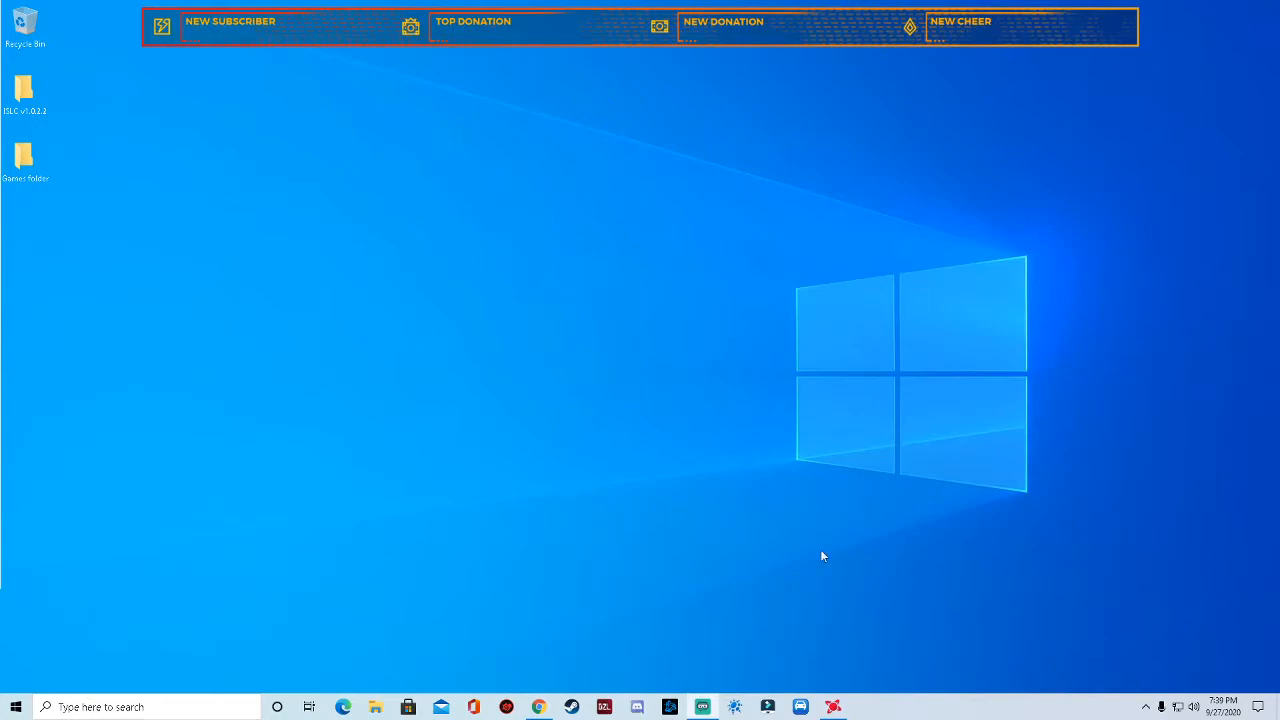
{"action": "mouse_move", "coordinate": [828, 551]}
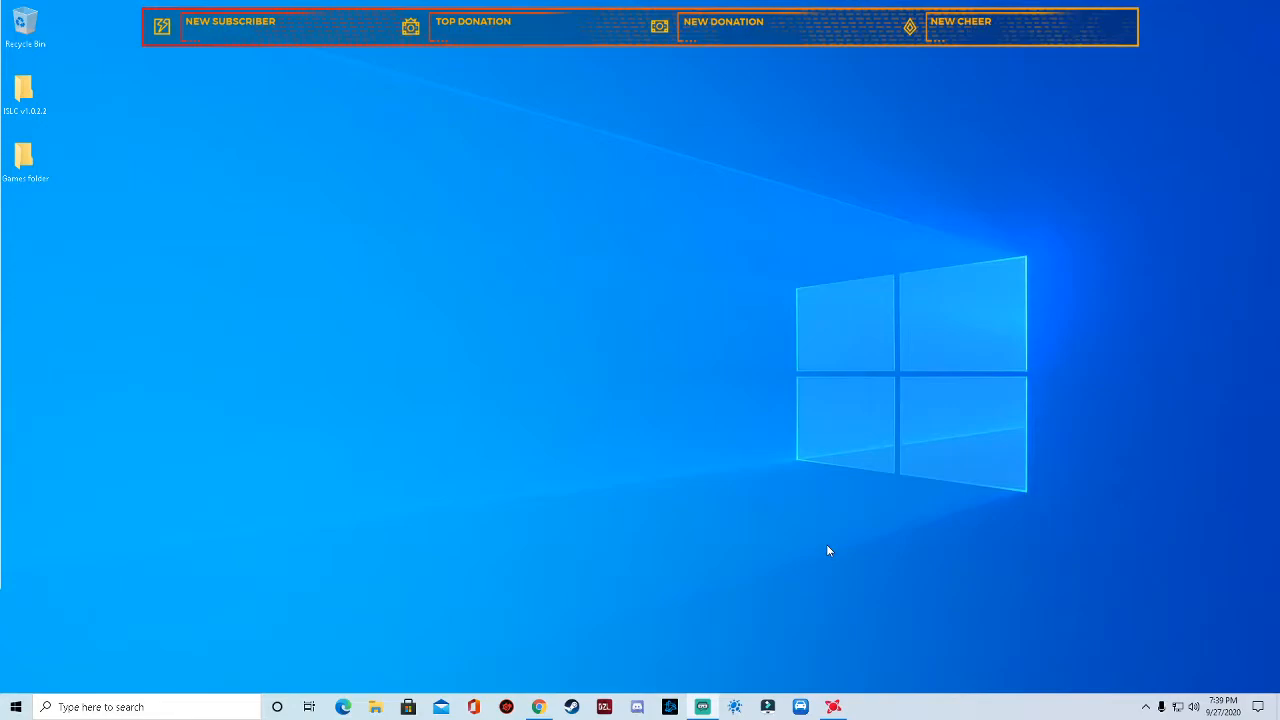
Open the desktop shortcut menu that offers AMD Radeon Software and display options
{"action": "right_click", "coordinate": [828, 551]}
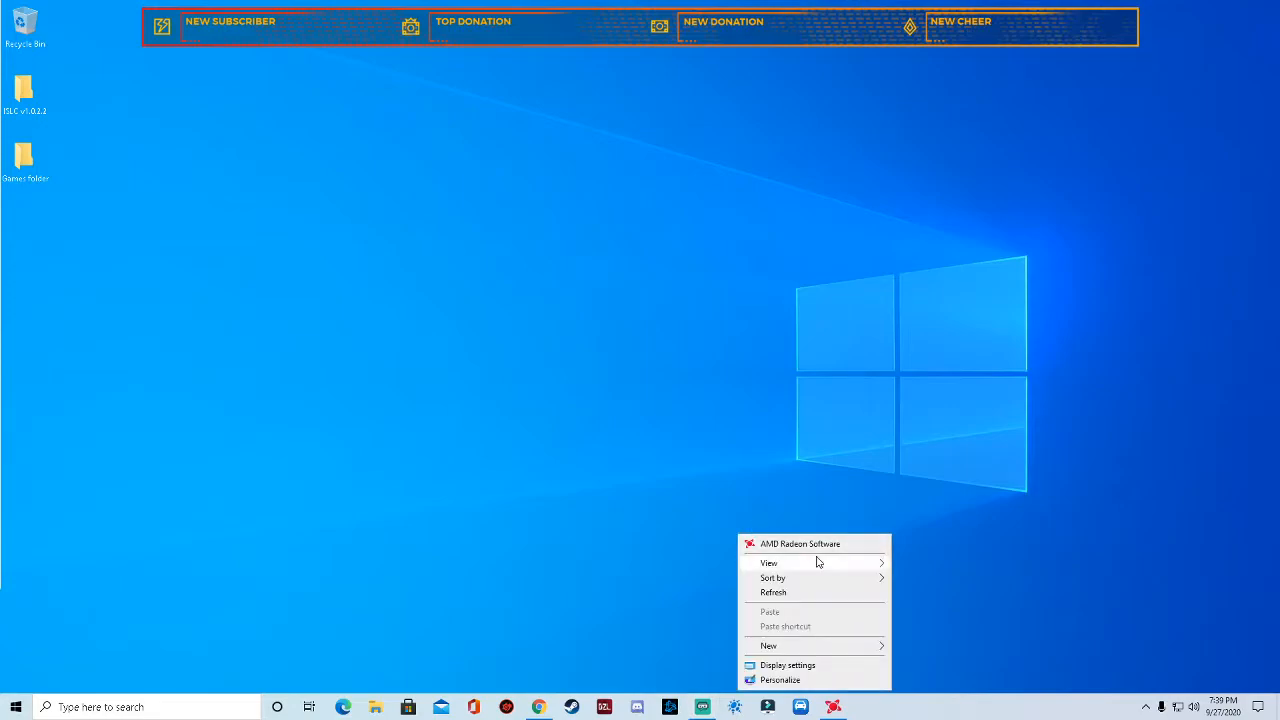
{"action": "mouse_move", "coordinate": [800, 543]}
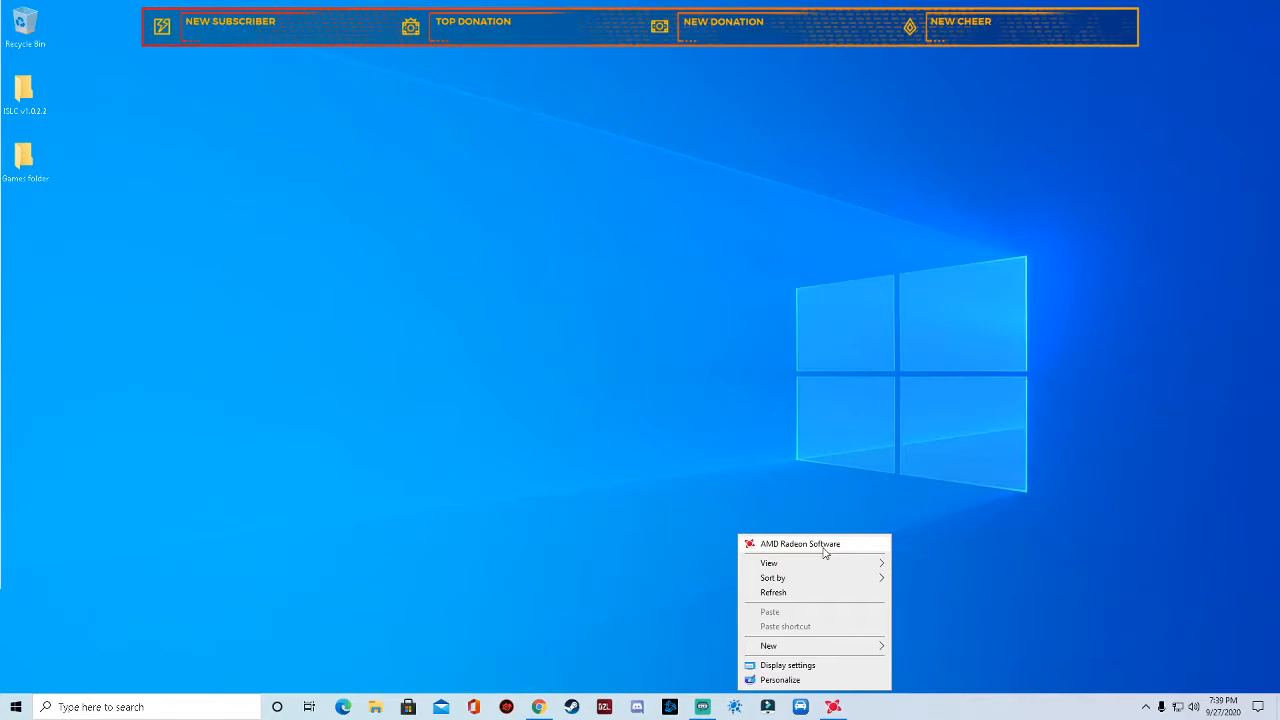
{"action": "mouse_move", "coordinate": [651, 606]}
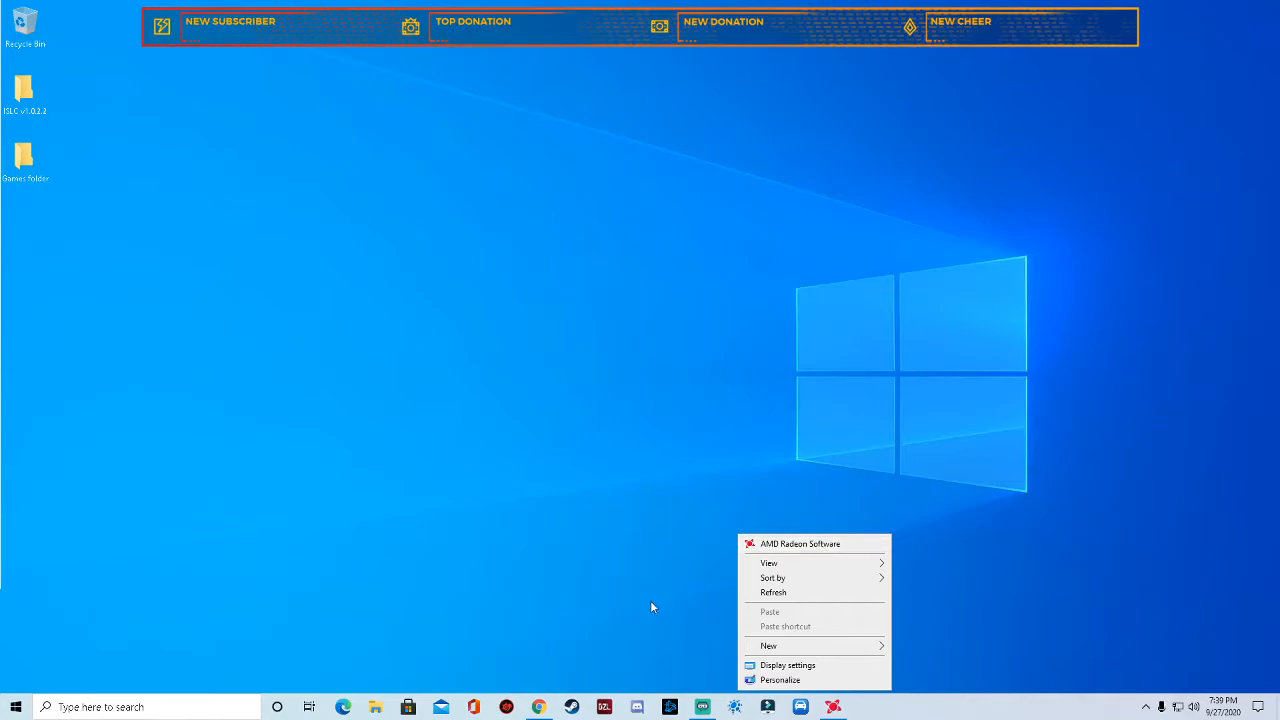
On the AMD drivers page, pick Graphics, then Radeon RX Vega Series
{"action": "left_click", "coordinate": [800, 543]}
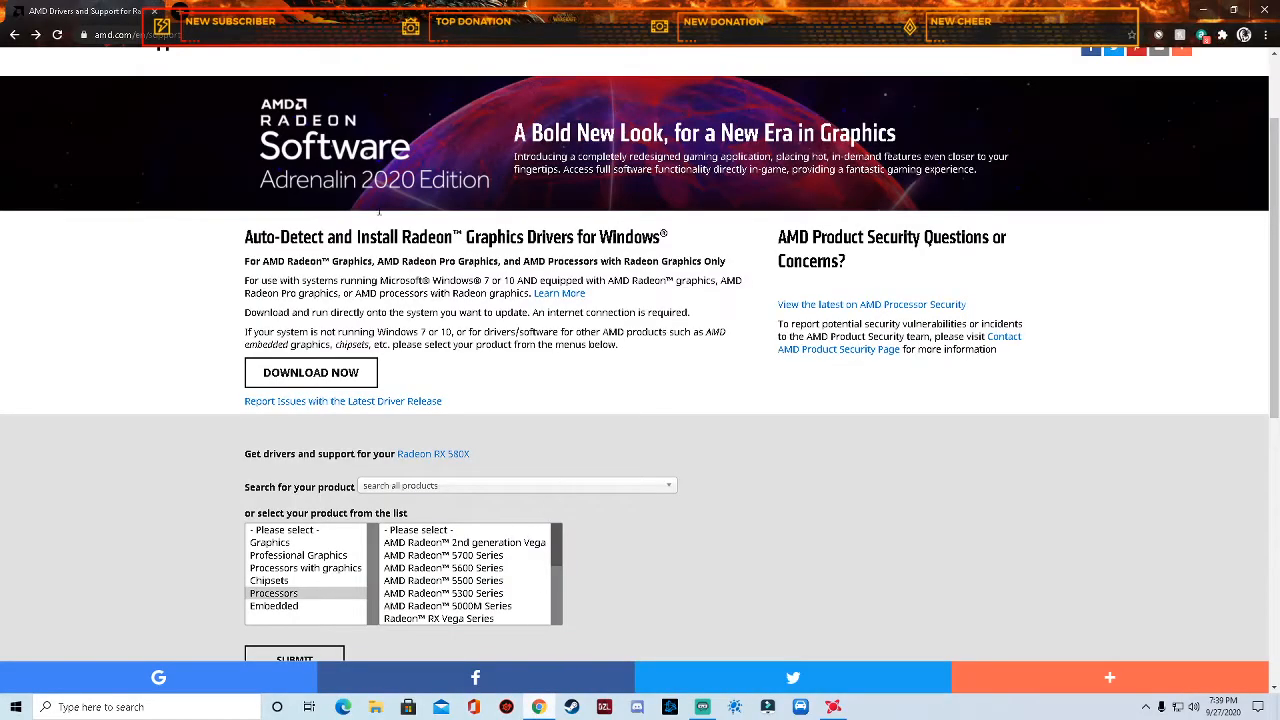
{"action": "mouse_move", "coordinate": [597, 303]}
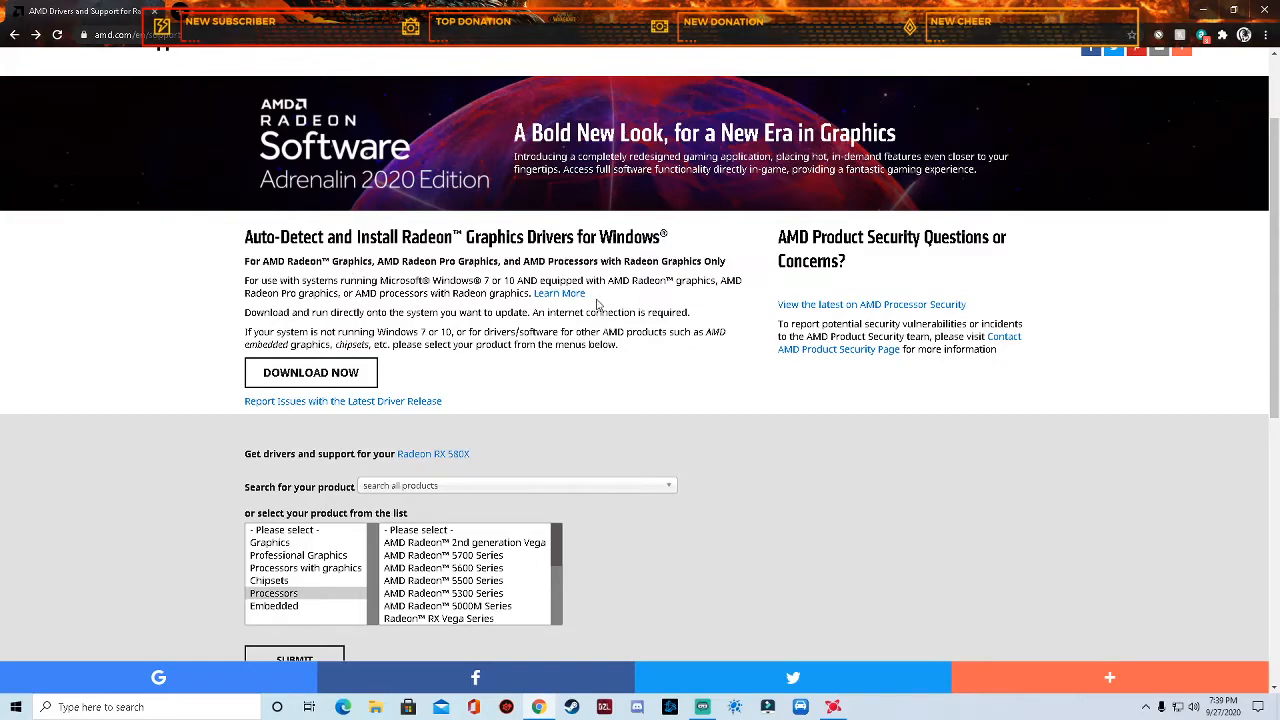
{"action": "left_click", "coordinate": [311, 372]}
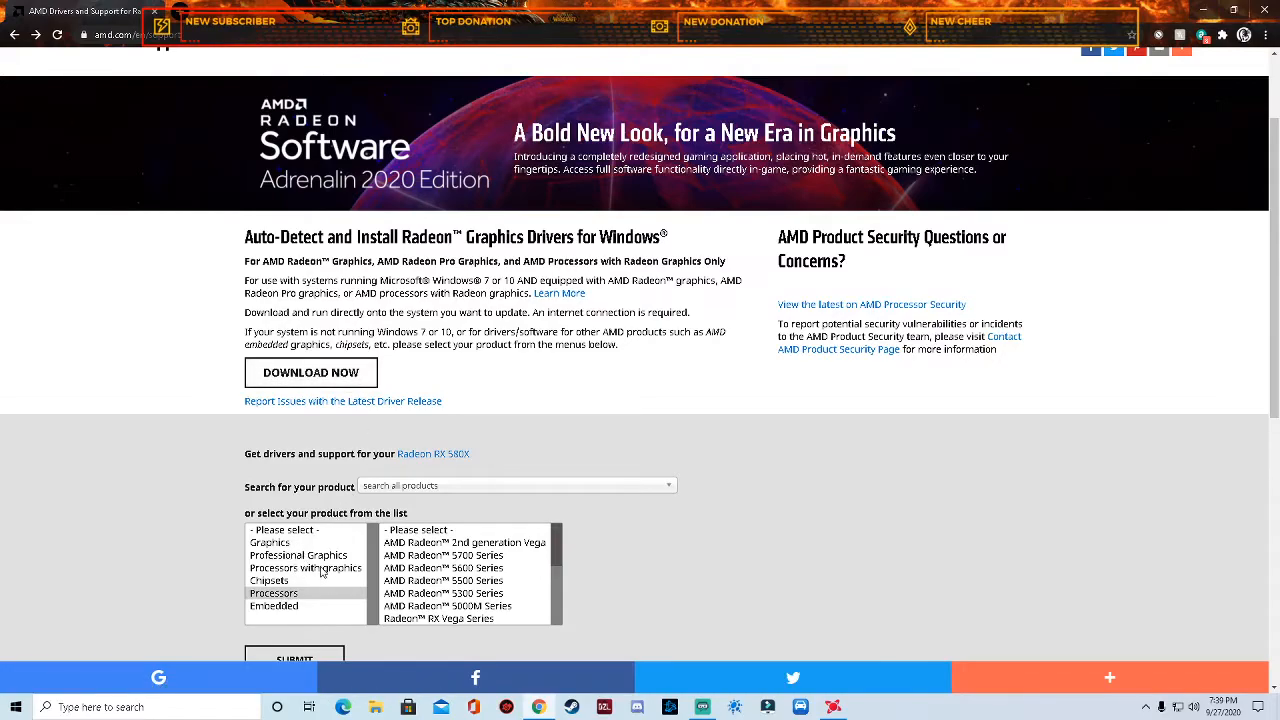
{"action": "left_click", "coordinate": [269, 542]}
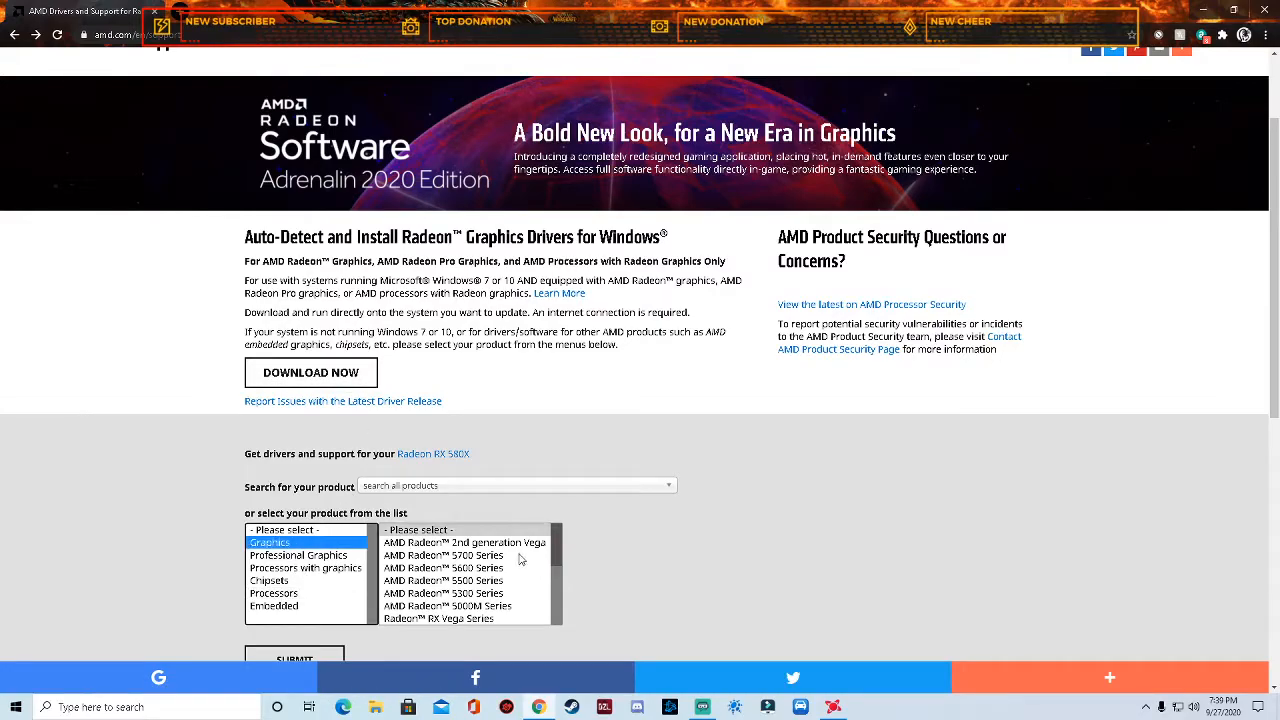
{"action": "scroll", "scroll_direction": "down", "scroll_amount": 3}
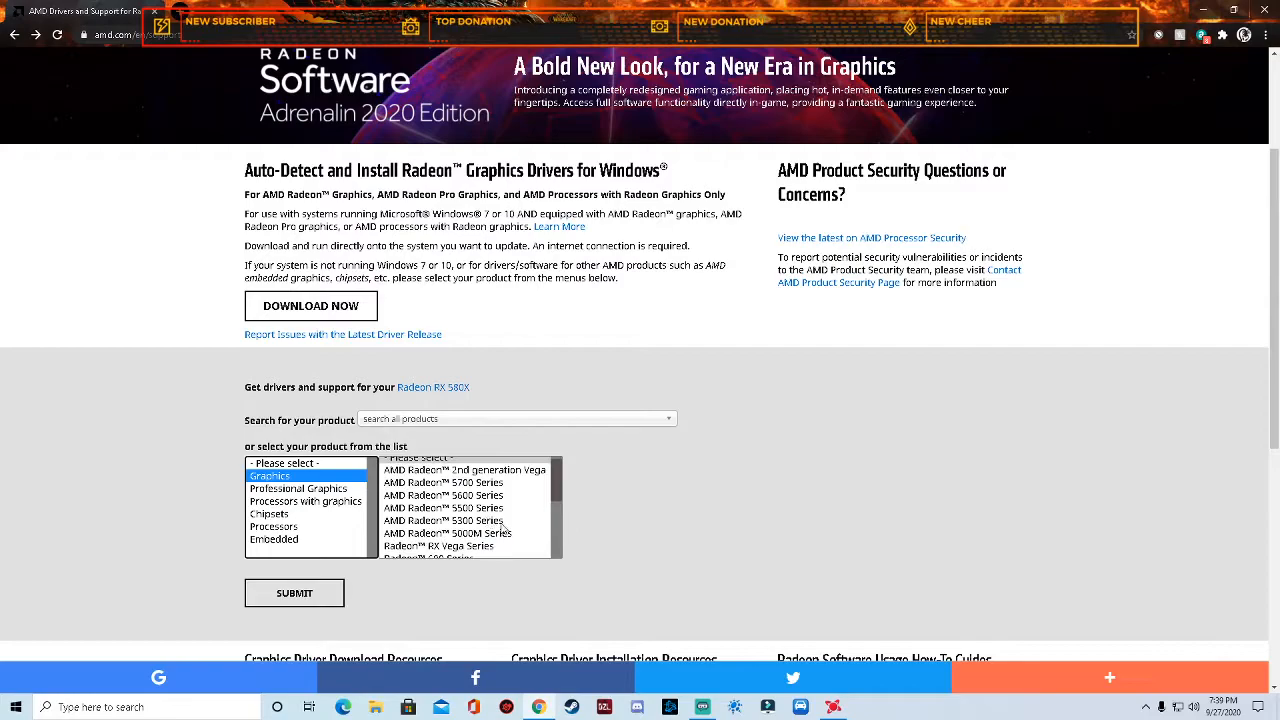
{"action": "scroll", "scroll_direction": "down", "scroll_amount": 3}
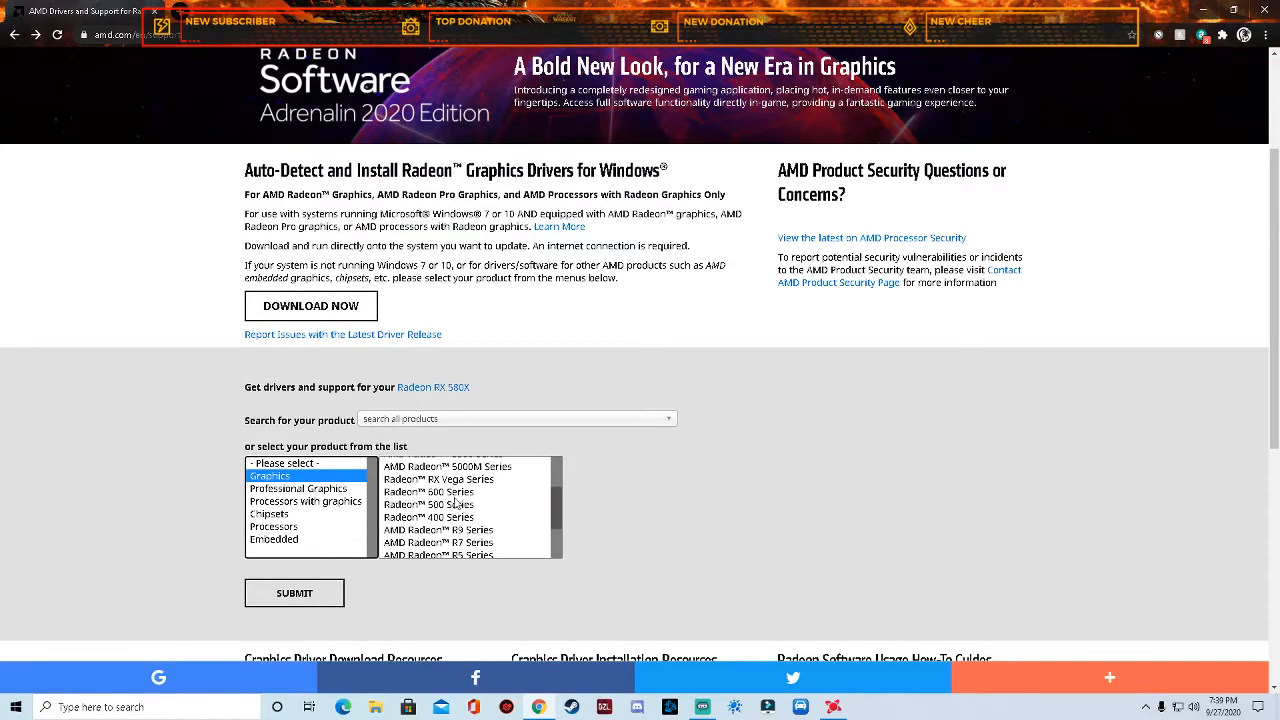
{"action": "left_click", "coordinate": [438, 478]}
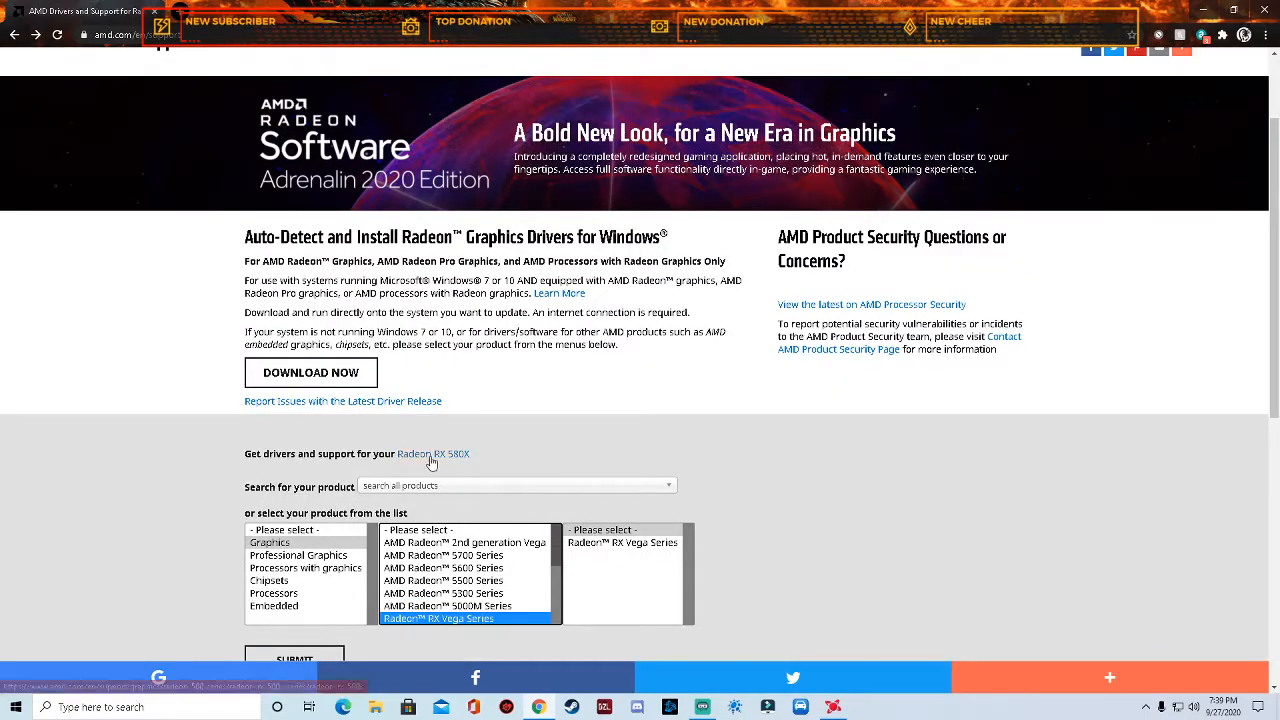
{"action": "mouse_move", "coordinate": [434, 454]}
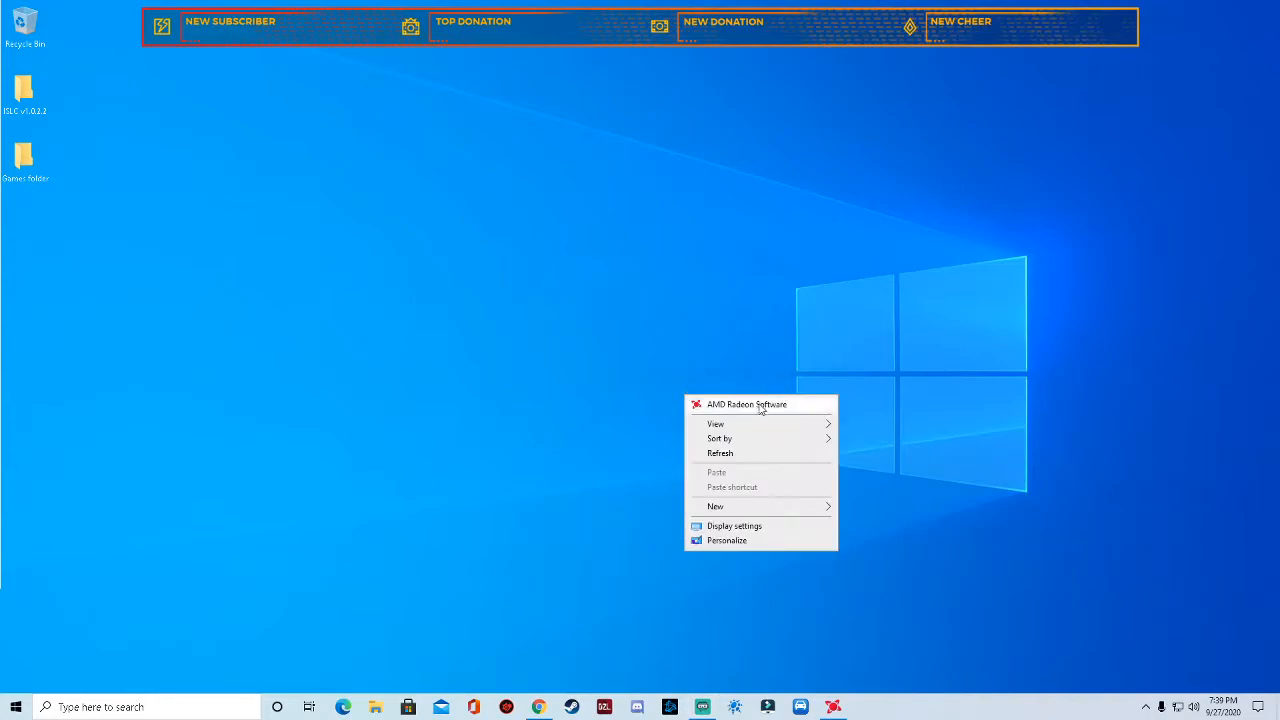
{"action": "mouse_move", "coordinate": [730, 410]}
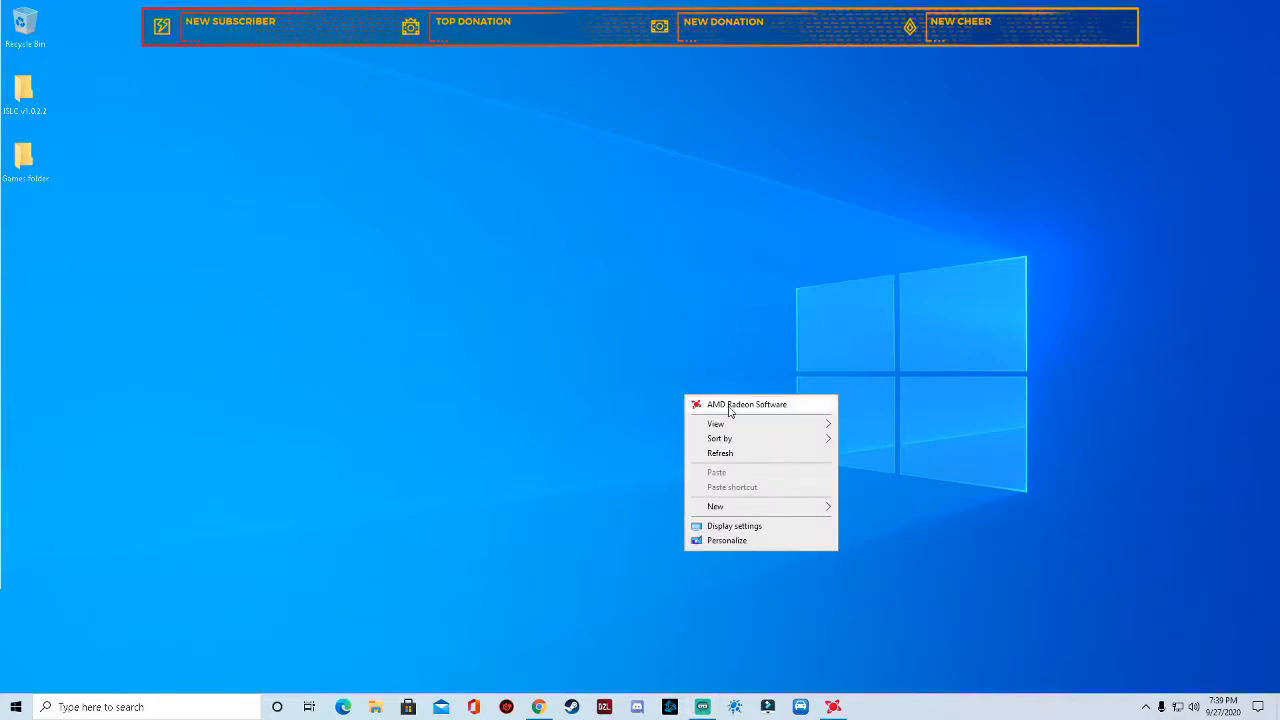
{"action": "mouse_move", "coordinate": [862, 709]}
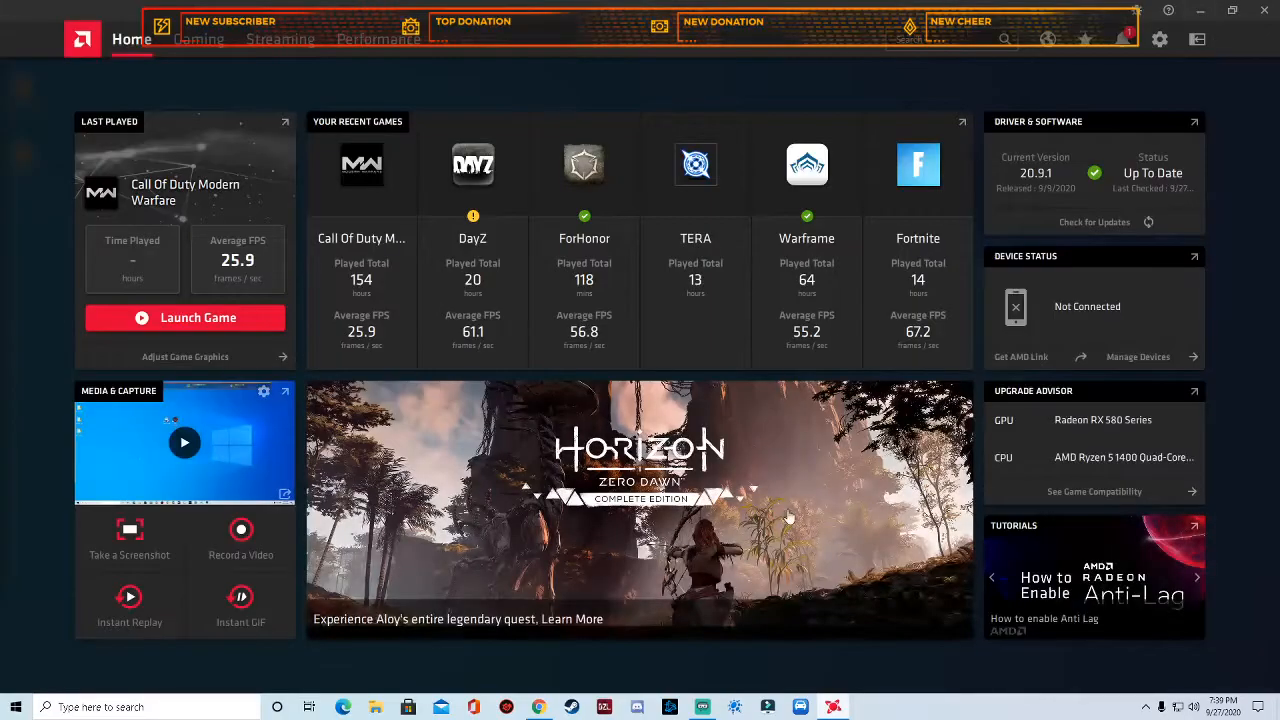
{"action": "mouse_move", "coordinate": [584, 165]}
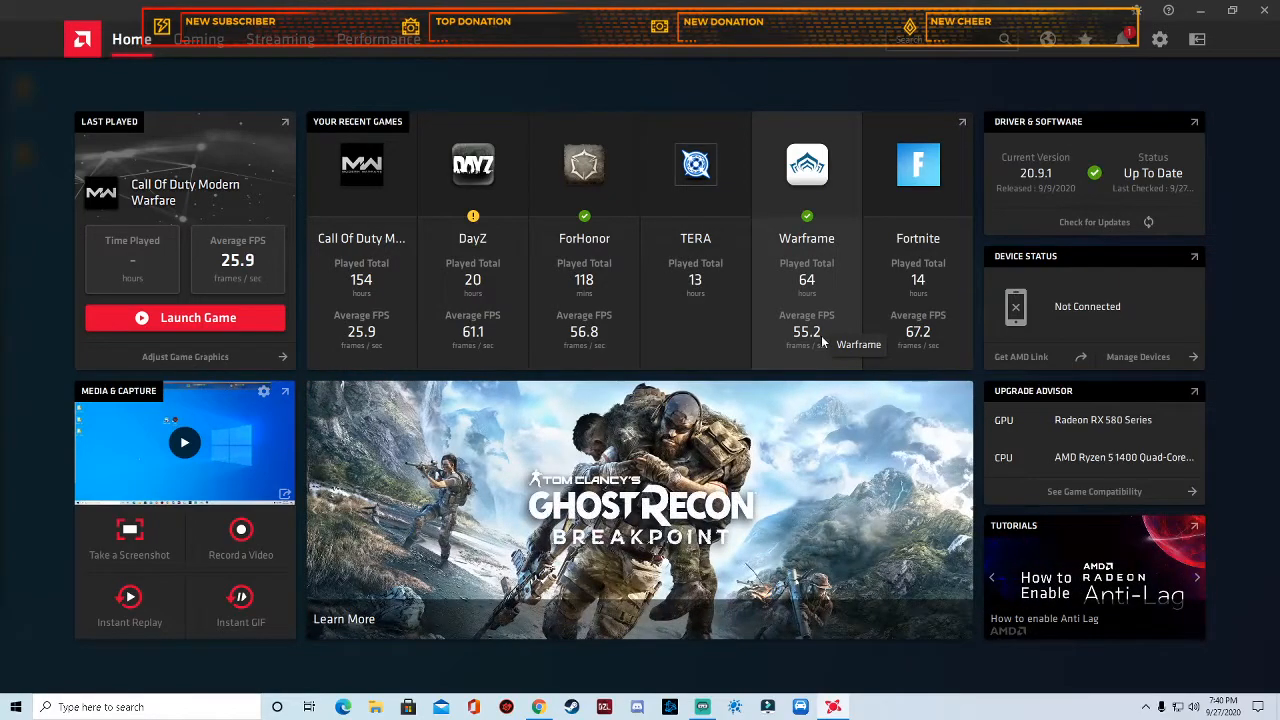
{"action": "mouse_move", "coordinate": [390, 265]}
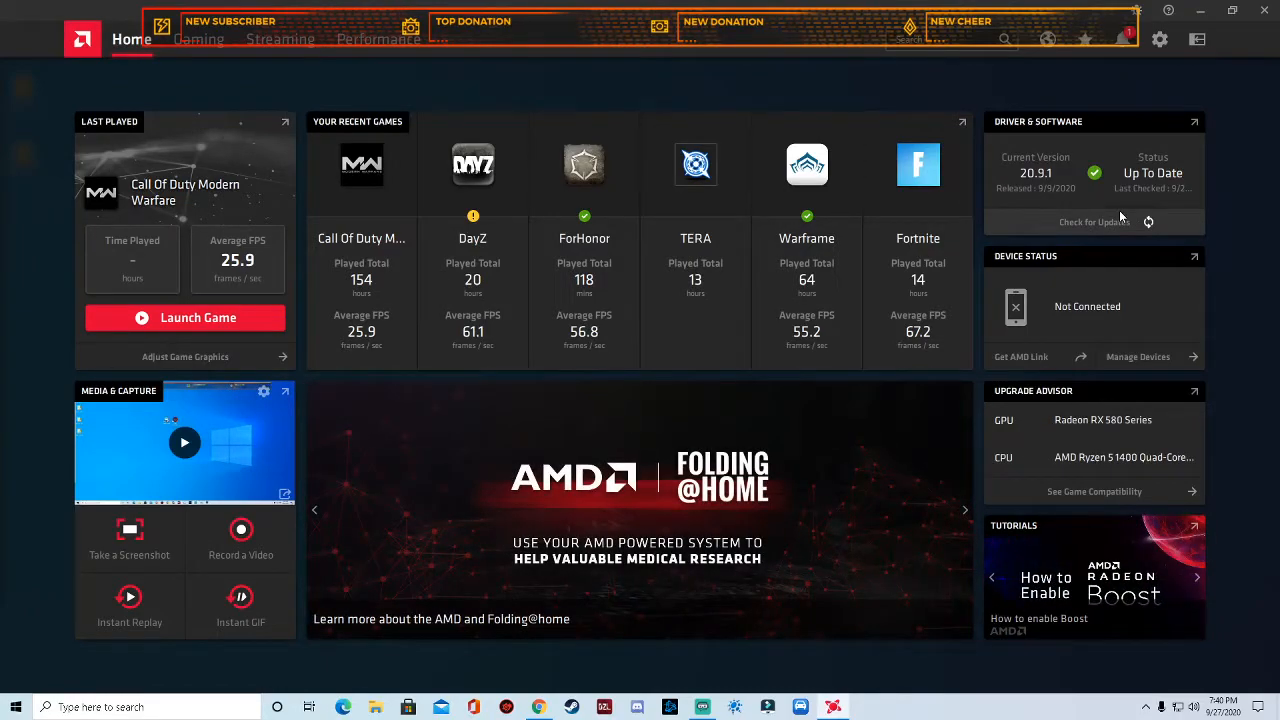
{"action": "mouse_move", "coordinate": [1058, 405]}
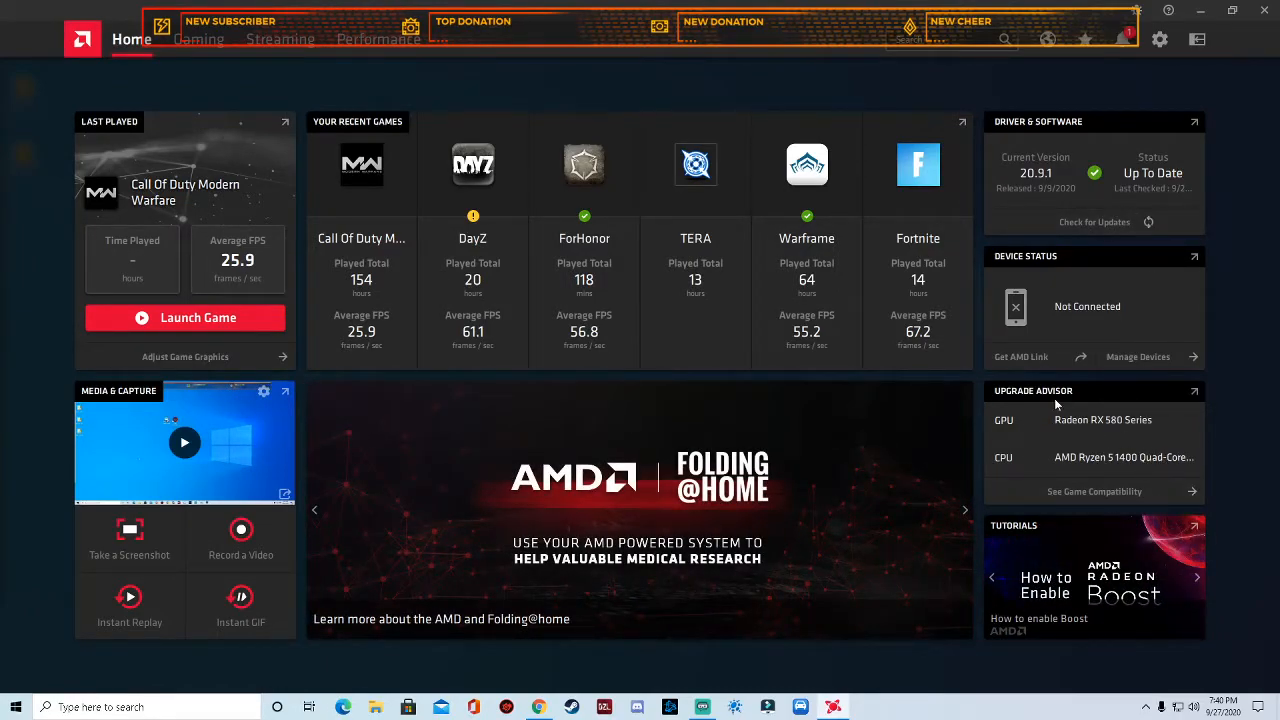
Check game compatibility, the home dashboard and performance metrics, then reach global Graphics settings
{"action": "left_click", "coordinate": [198, 39]}
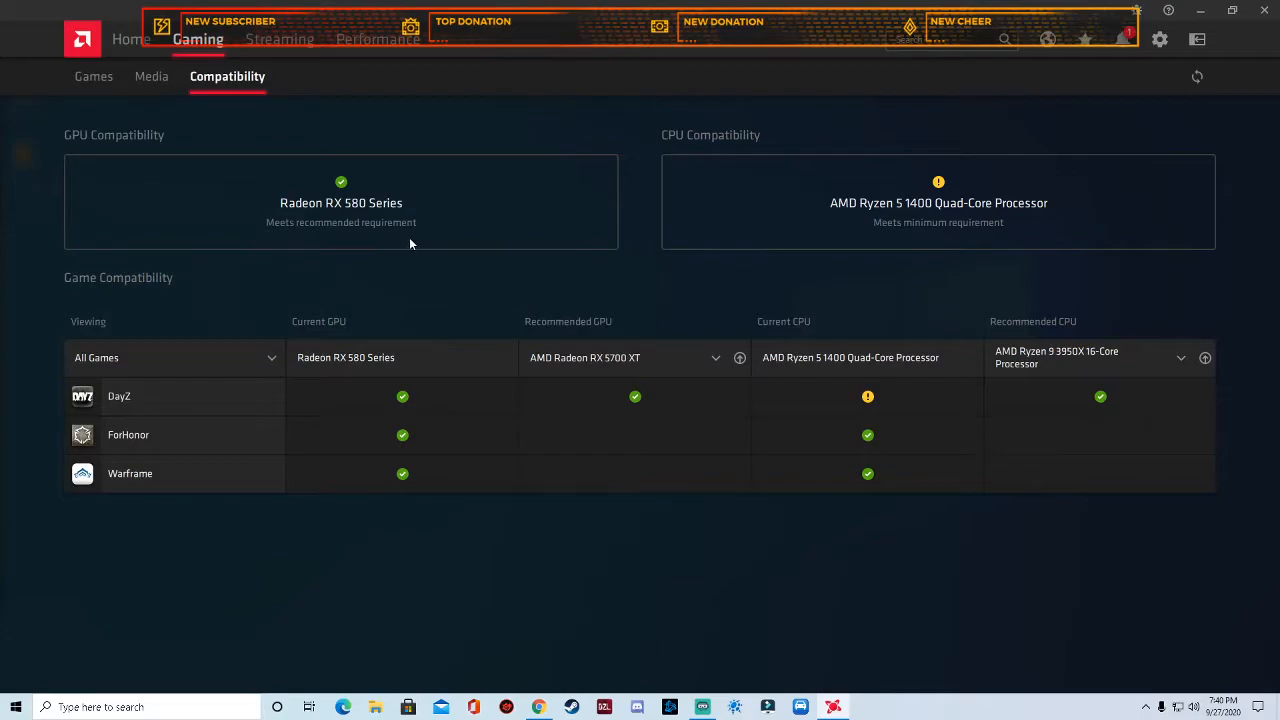
{"action": "mouse_move", "coordinate": [763, 221]}
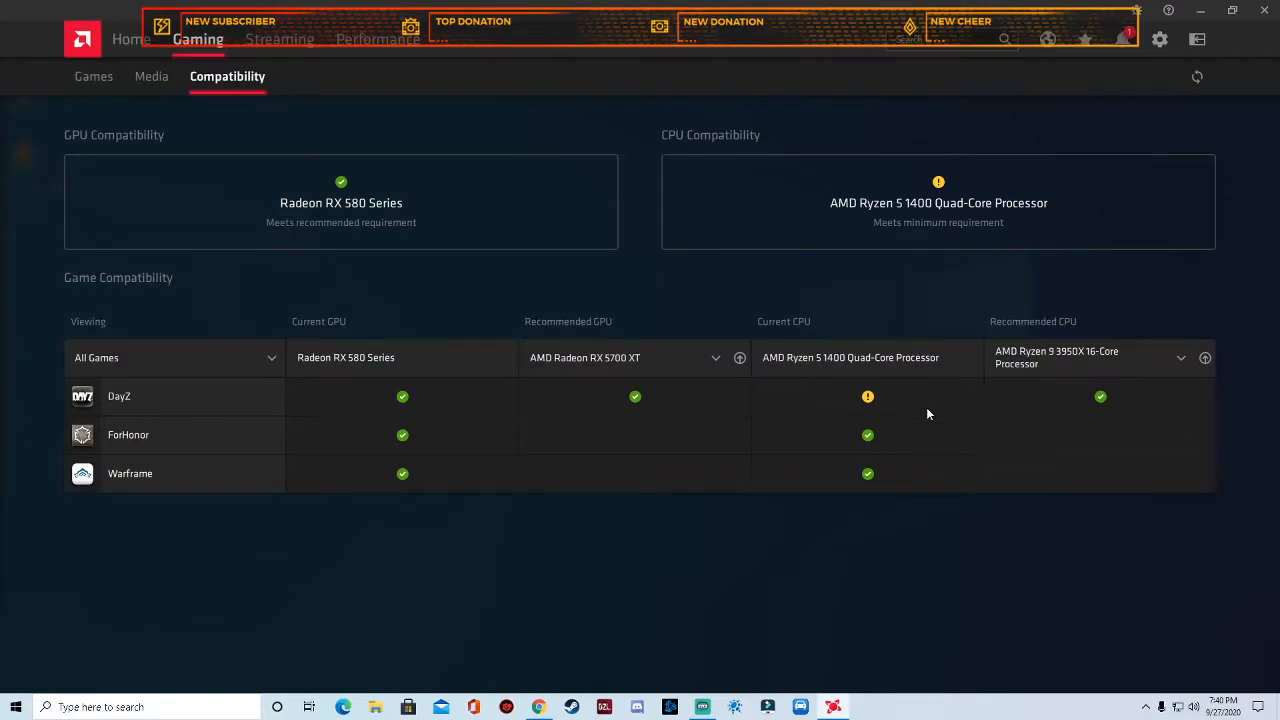
{"action": "mouse_move", "coordinate": [921, 394]}
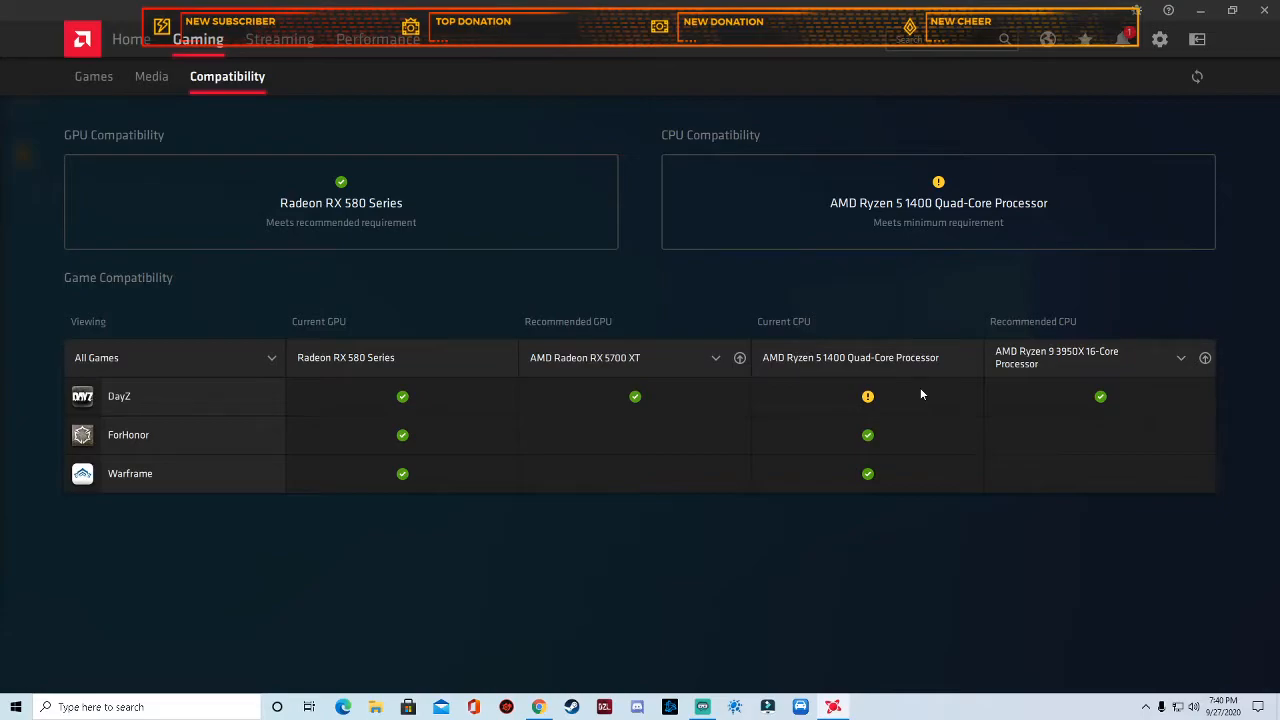
{"action": "mouse_move", "coordinate": [251, 153]}
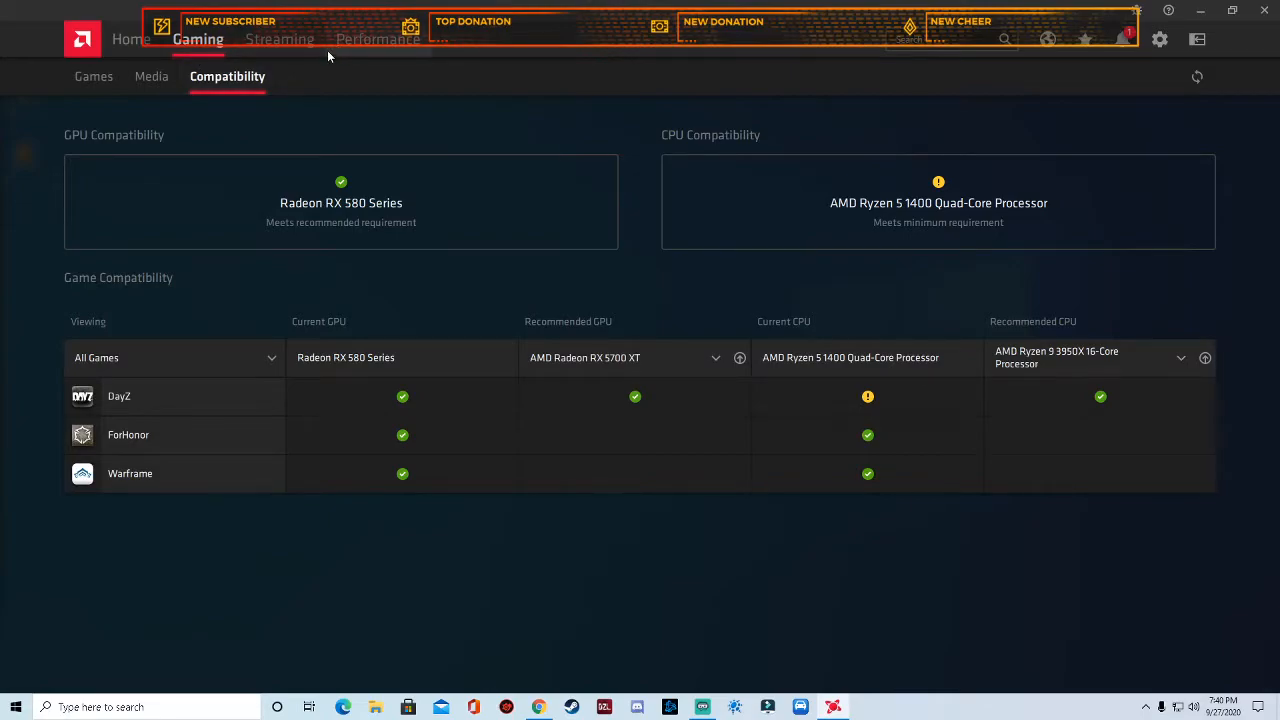
{"action": "left_click", "coordinate": [131, 39]}
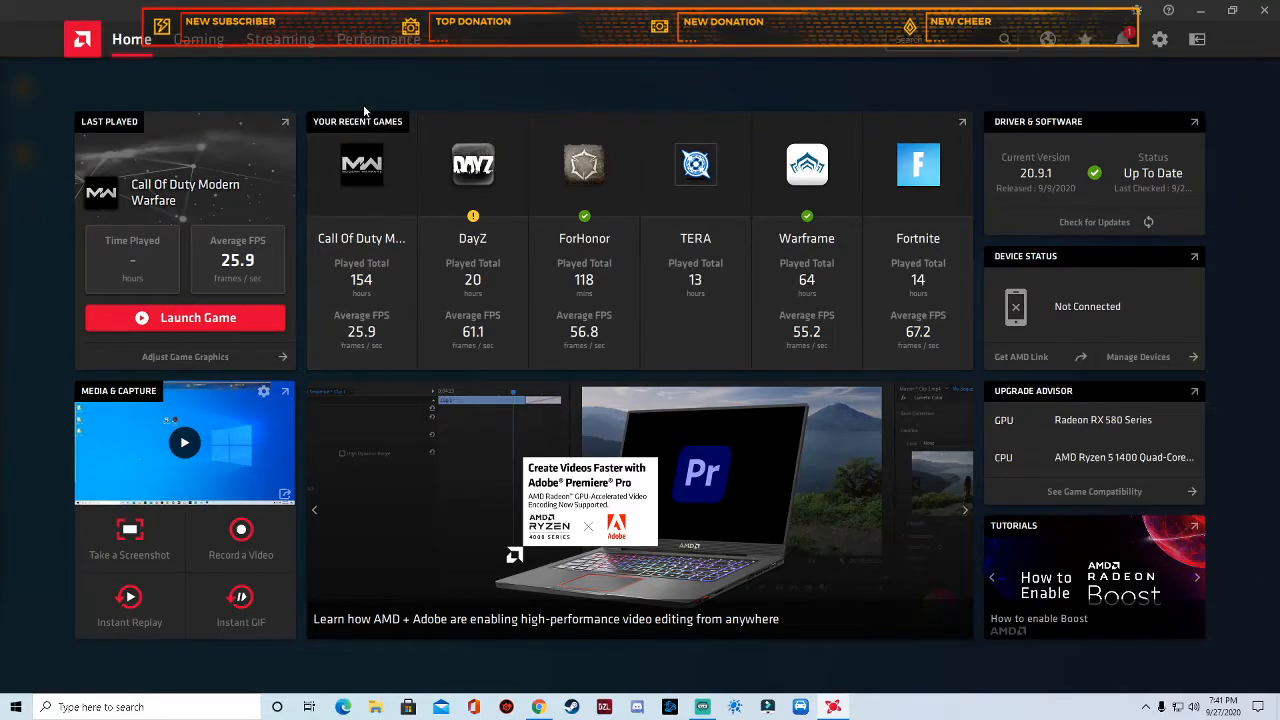
{"action": "left_click", "coordinate": [378, 39]}
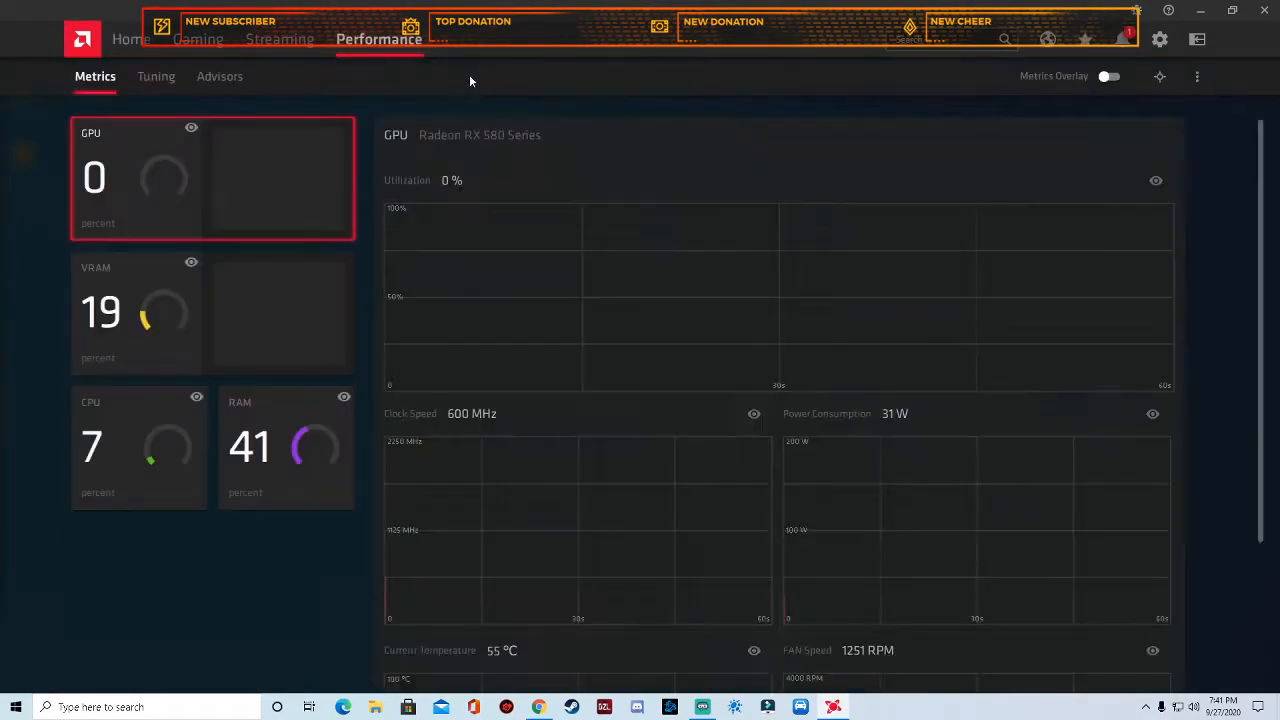
{"action": "left_click", "coordinate": [198, 39]}
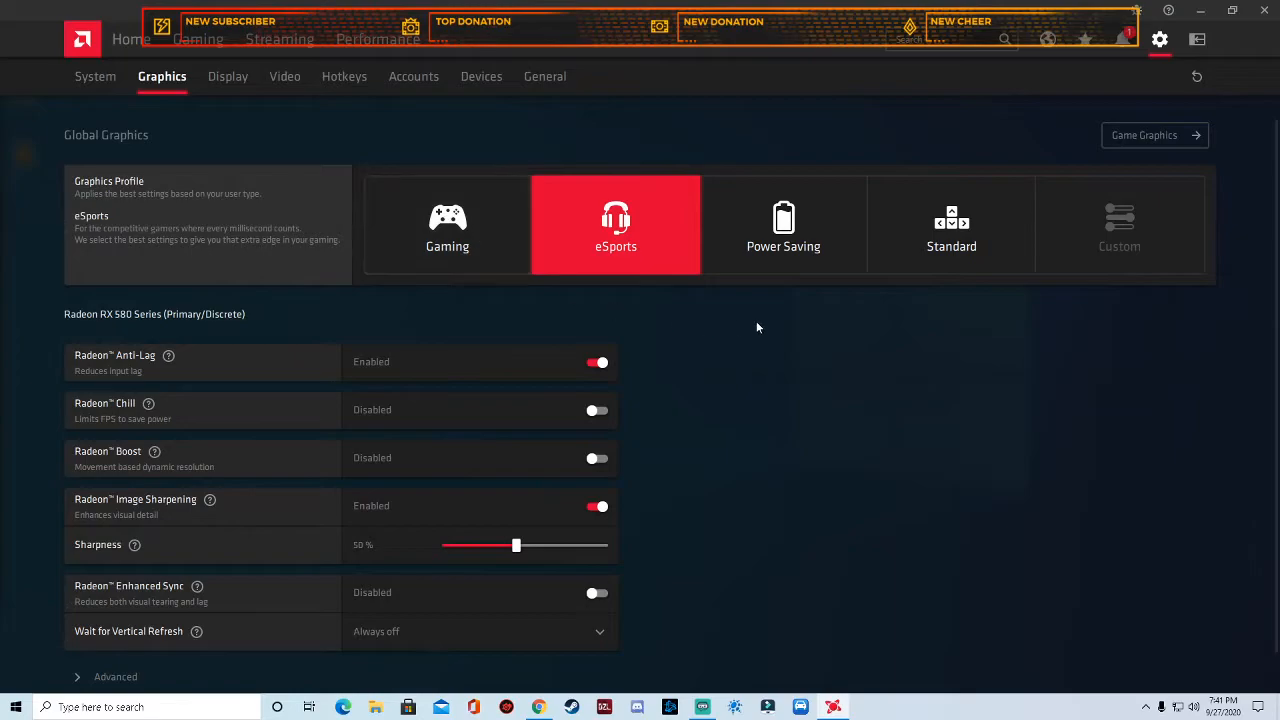
{"action": "mouse_move", "coordinate": [450, 246]}
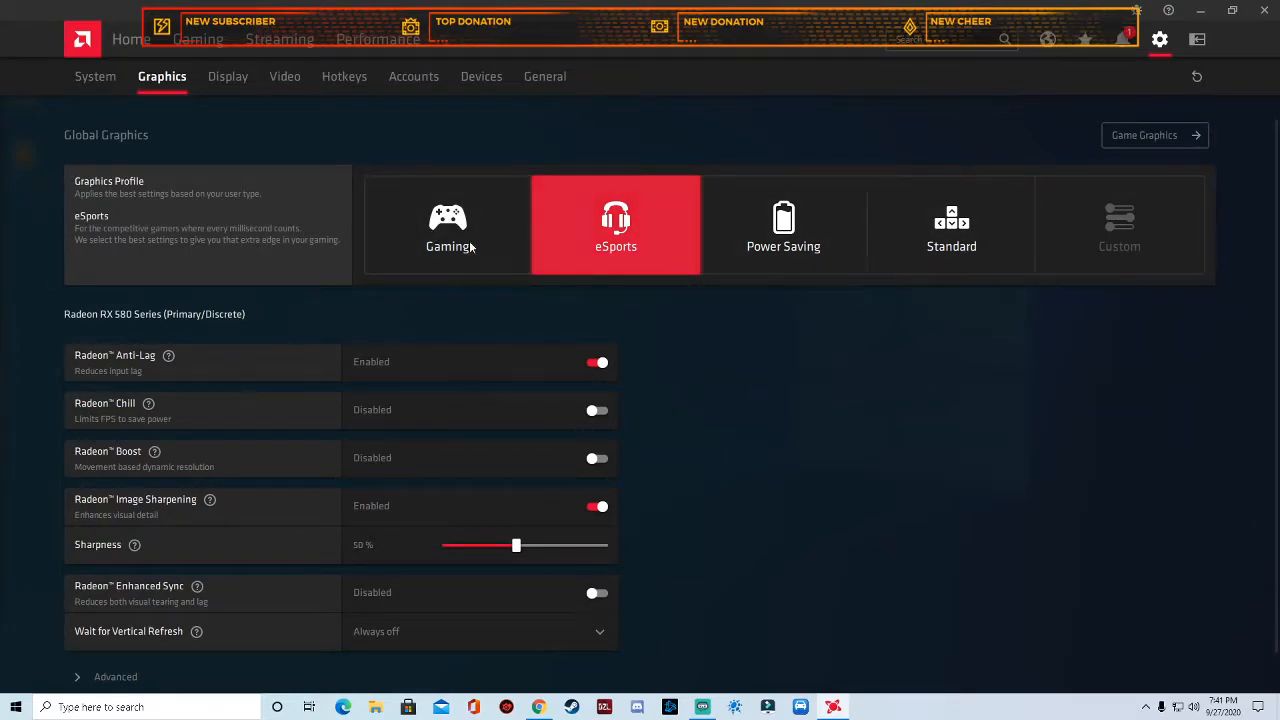
{"action": "mouse_move", "coordinate": [925, 220]}
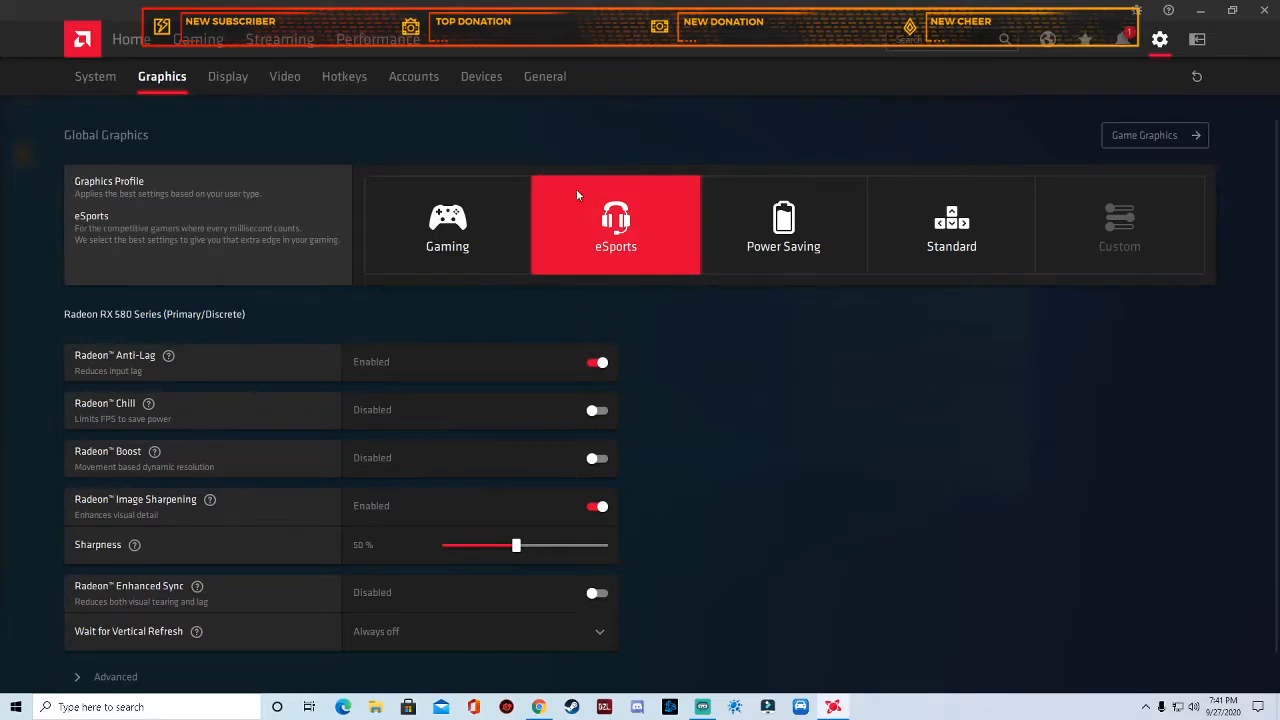
{"action": "scroll", "scroll_direction": "down", "scroll_amount": 3}
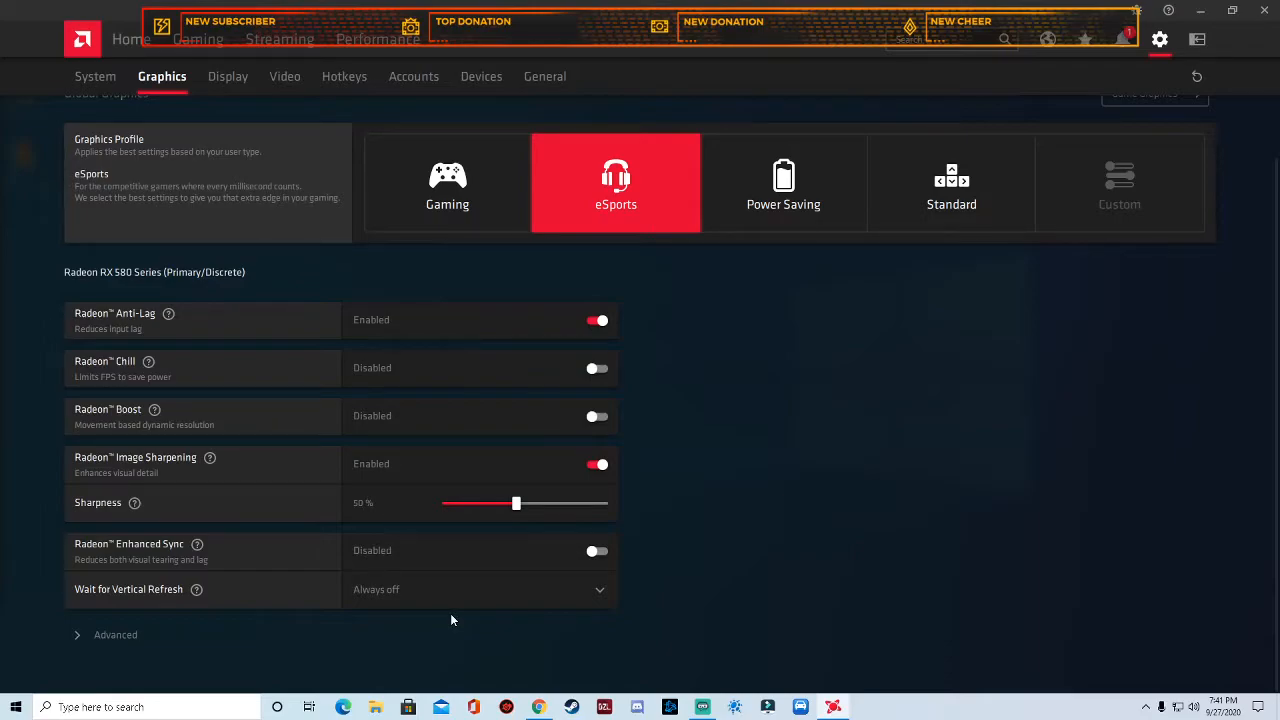
{"action": "mouse_move", "coordinate": [356, 337]}
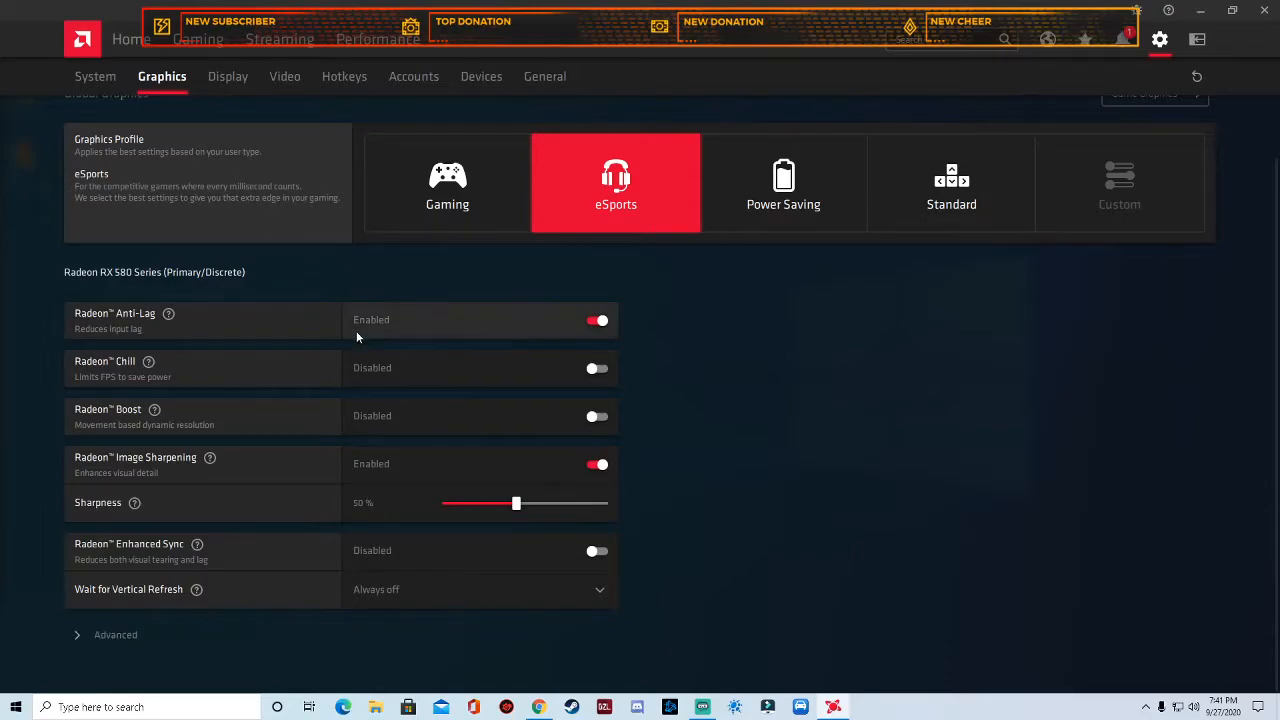
{"action": "mouse_move", "coordinate": [168, 314]}
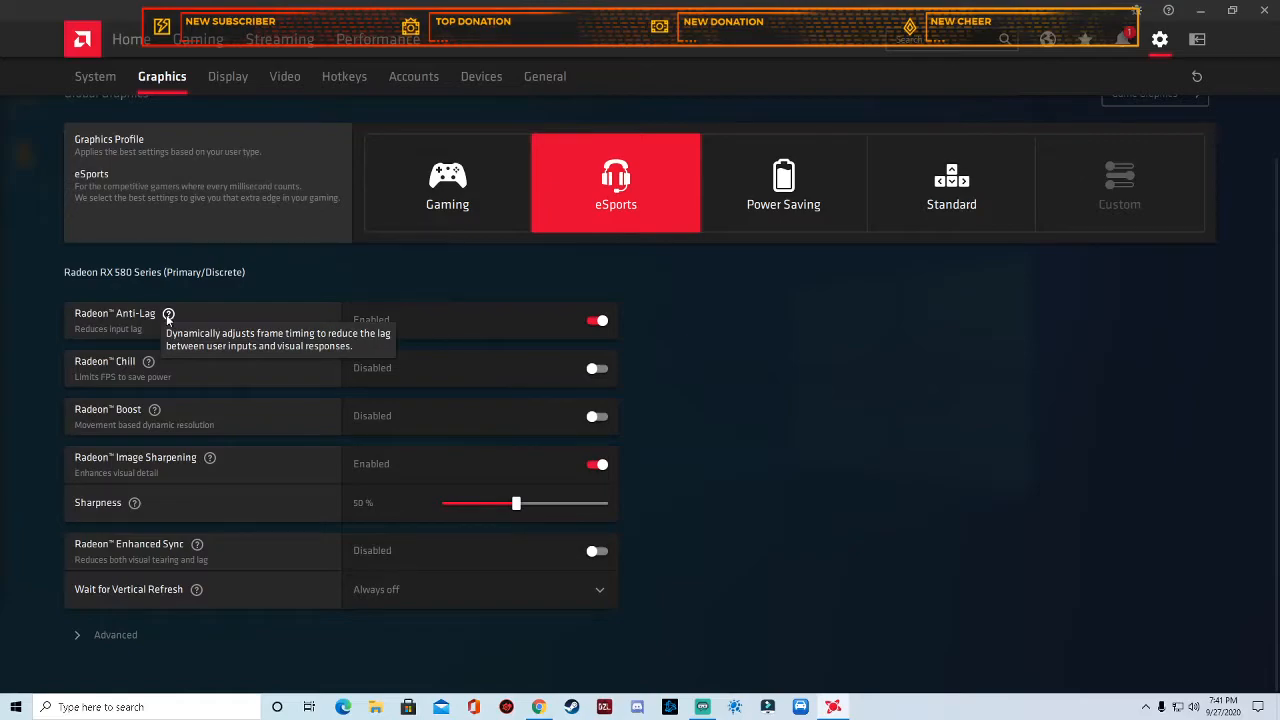
{"action": "mouse_move", "coordinate": [588, 331]}
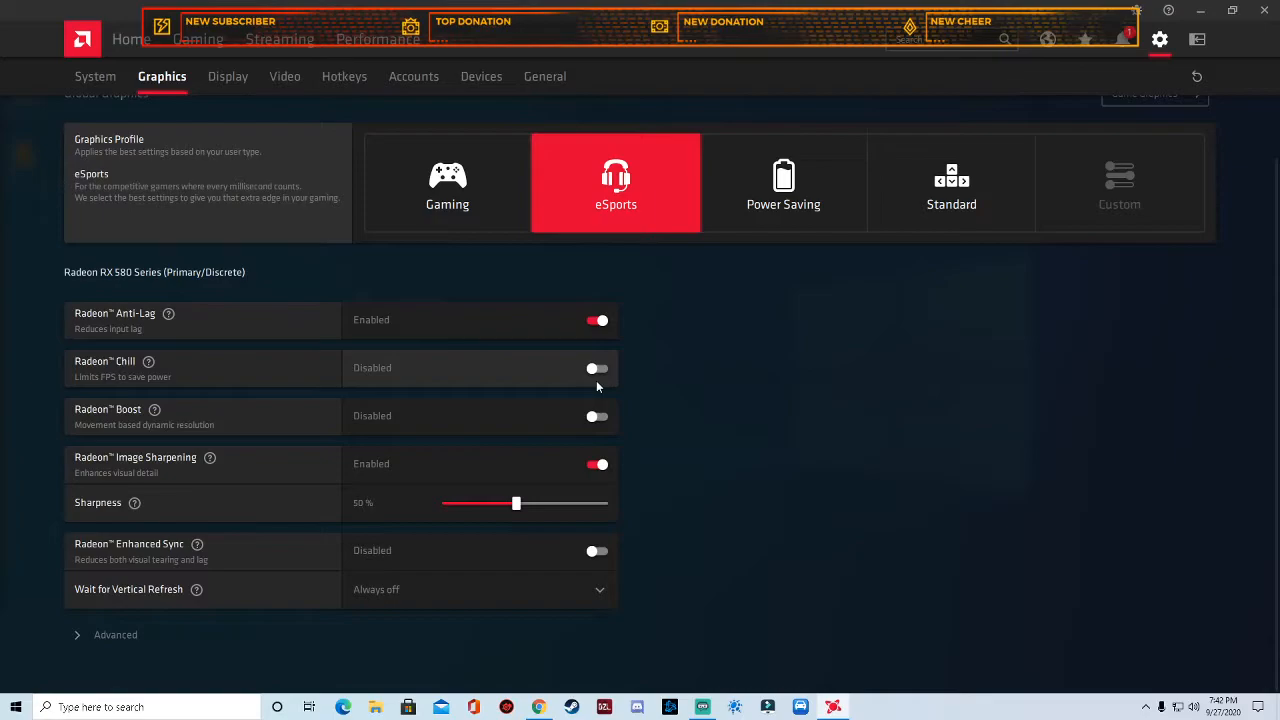
{"action": "mouse_move", "coordinate": [594, 388]}
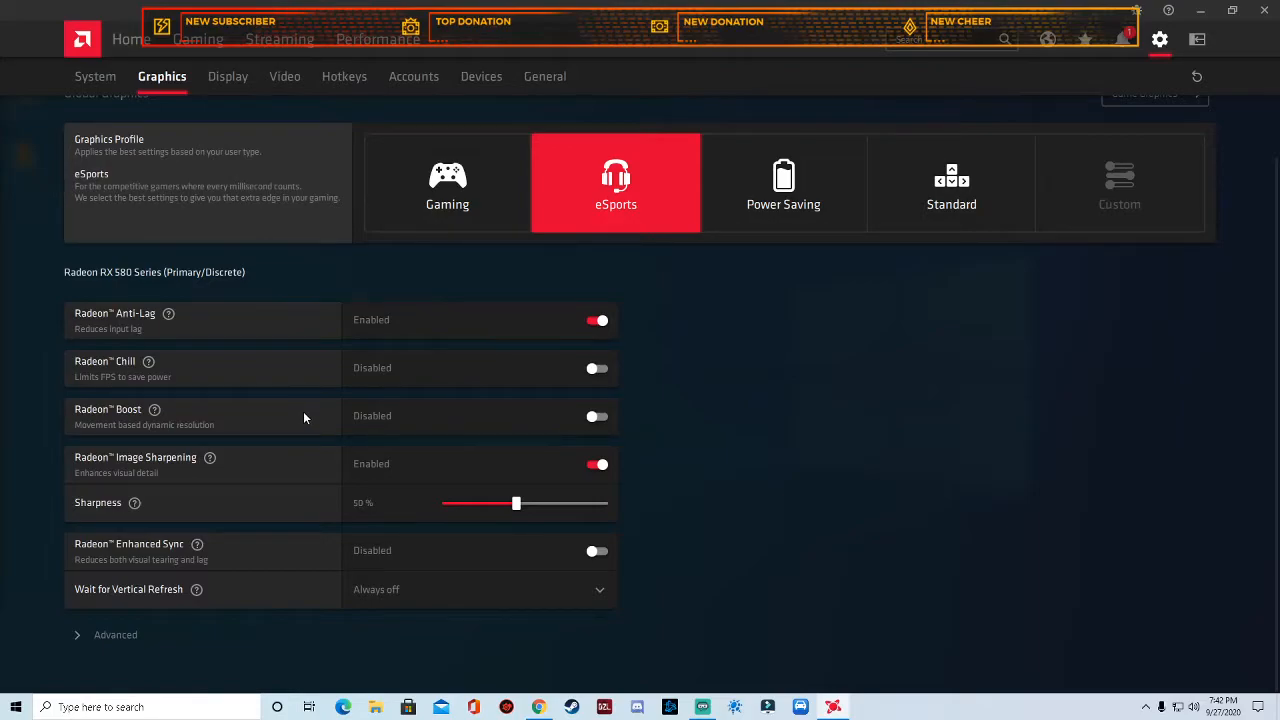
{"action": "mouse_move", "coordinate": [573, 423]}
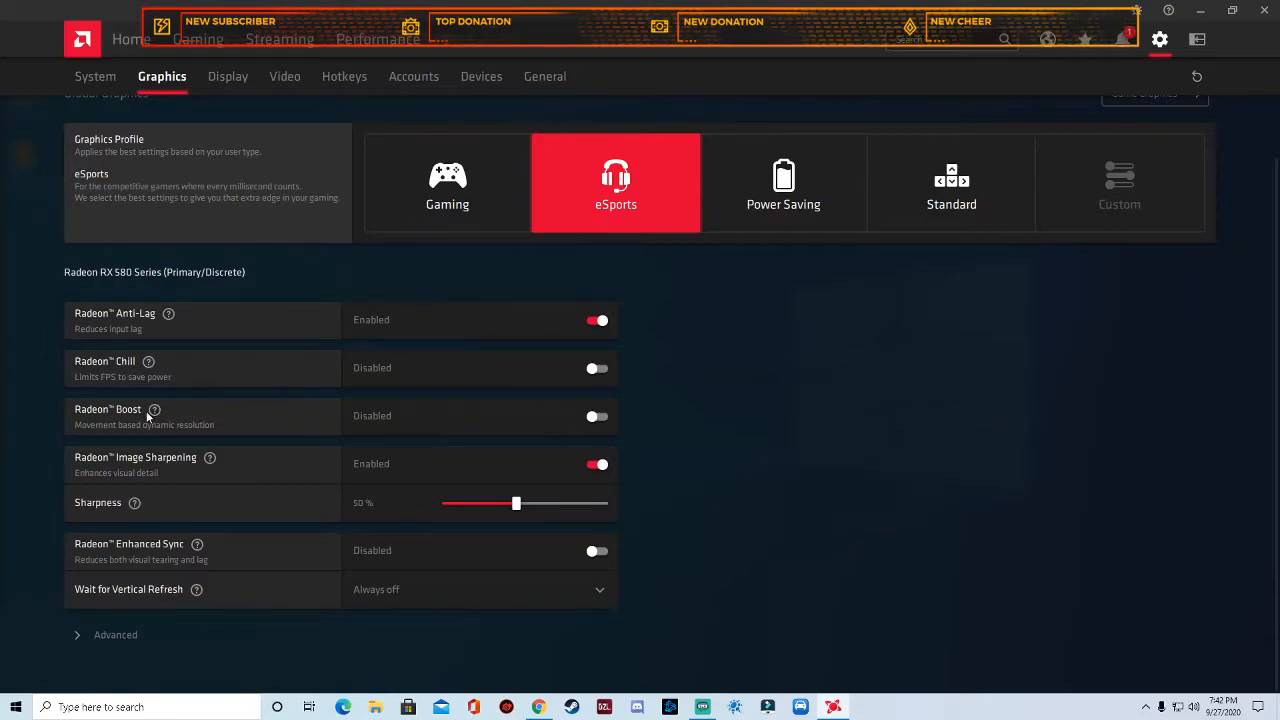
{"action": "mouse_move", "coordinate": [154, 410]}
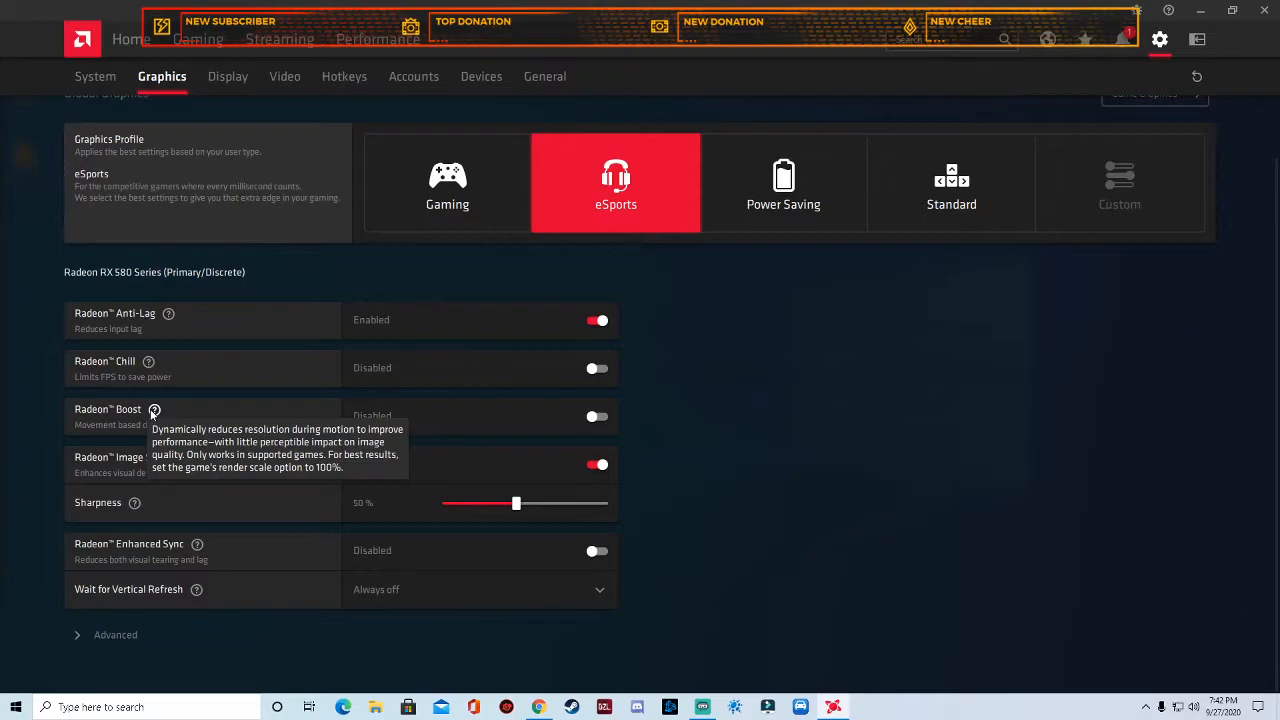
{"action": "mouse_move", "coordinate": [163, 415]}
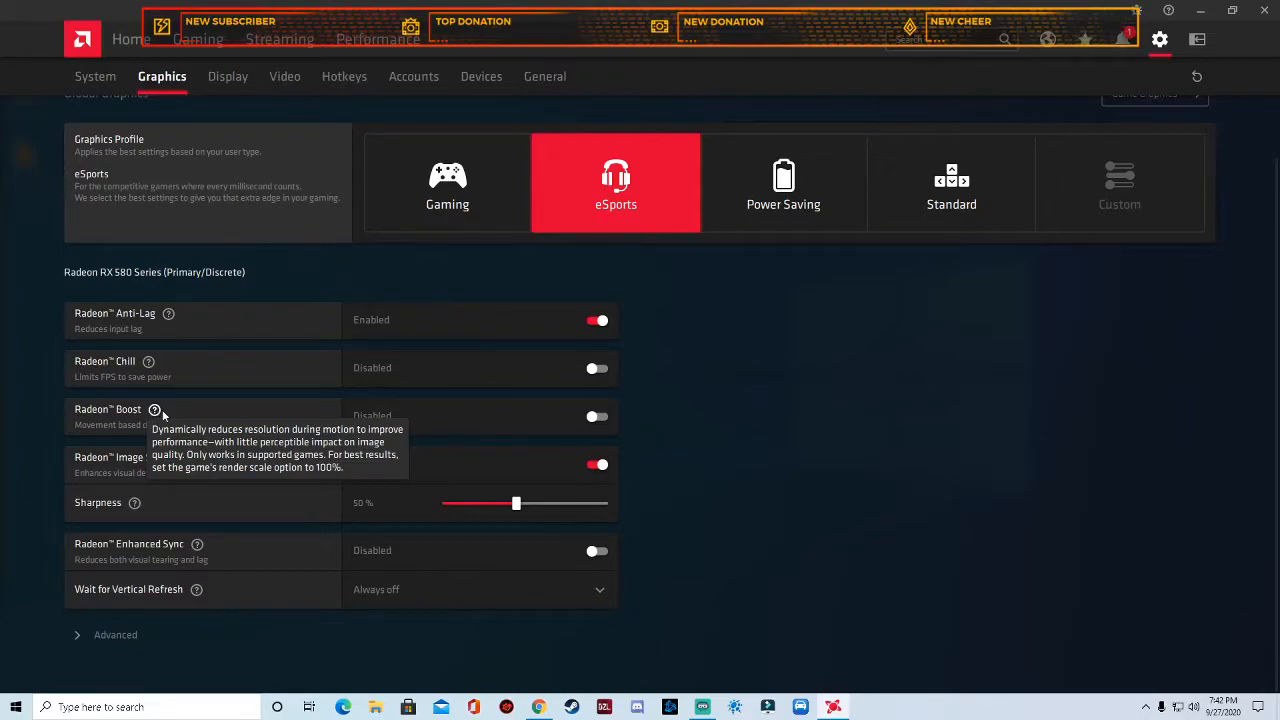
{"action": "mouse_move", "coordinate": [558, 429]}
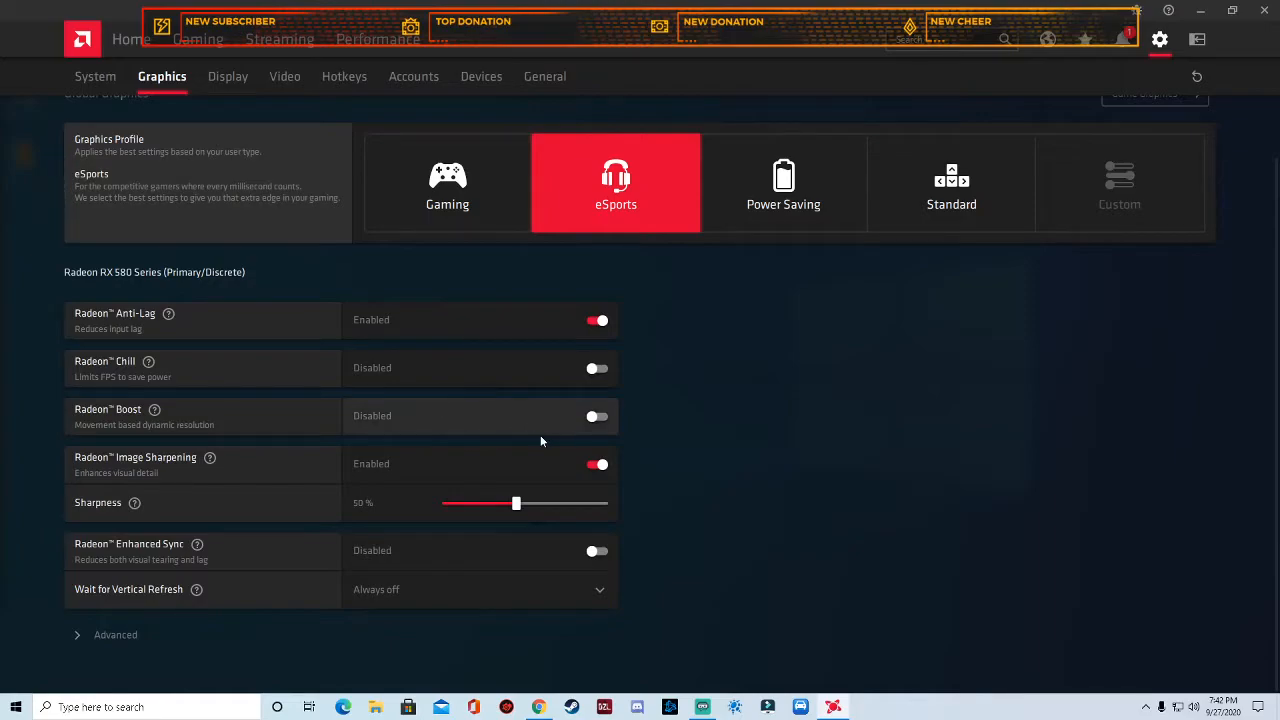
{"action": "mouse_move", "coordinate": [492, 473]}
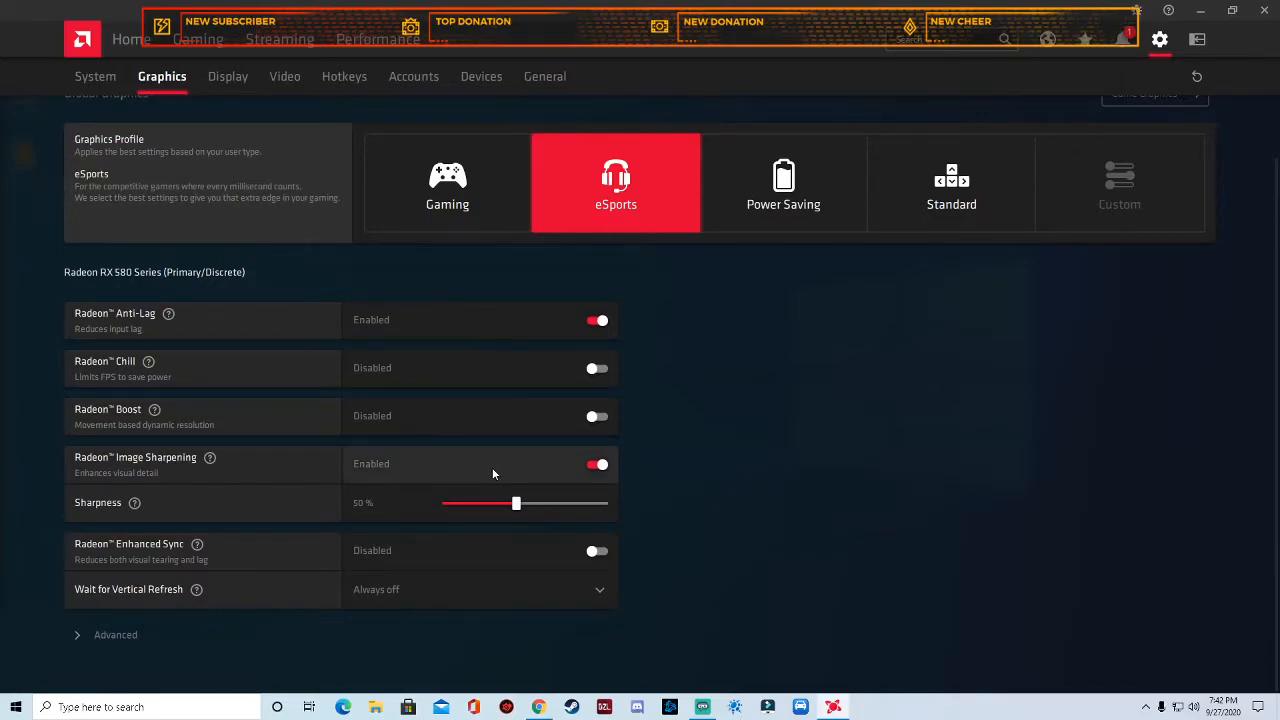
{"action": "mouse_move", "coordinate": [613, 477]}
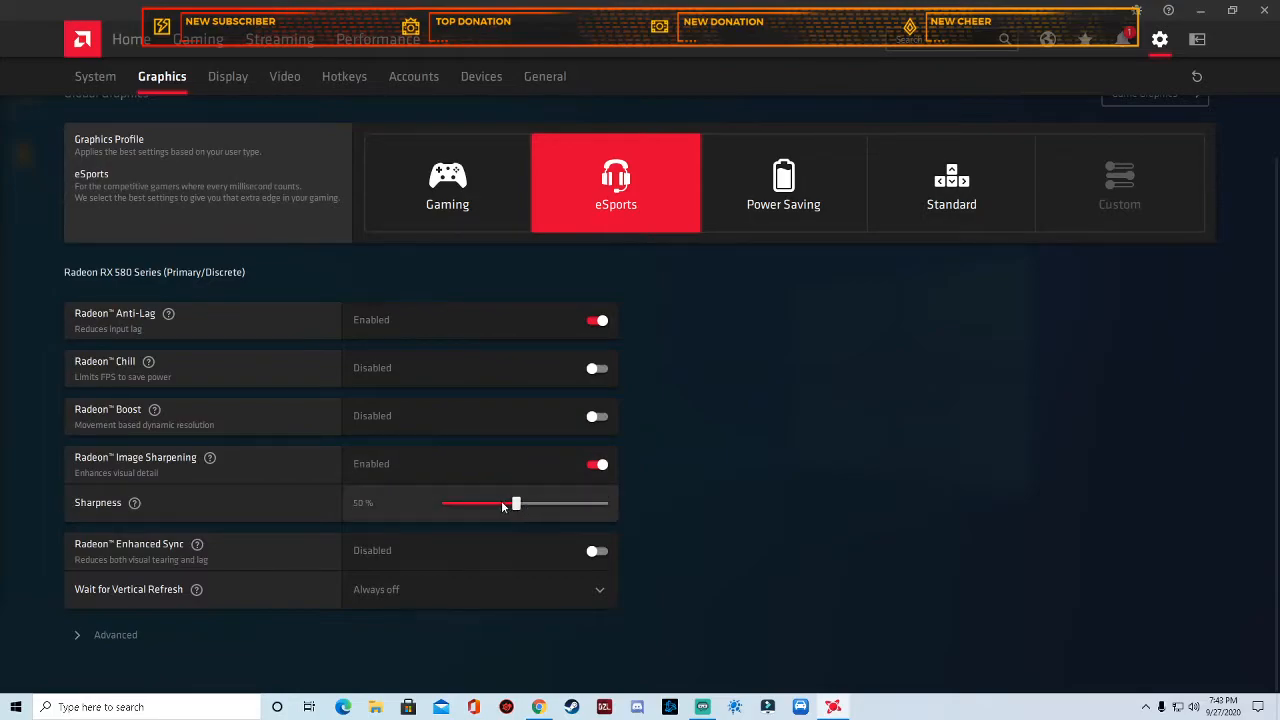
Return Sharpness to 50% and enable Radeon Enhanced Sync, switching the profile to Custom
{"action": "left_click_drag", "start_coordinate": [515, 503], "coordinate": [480, 503]}
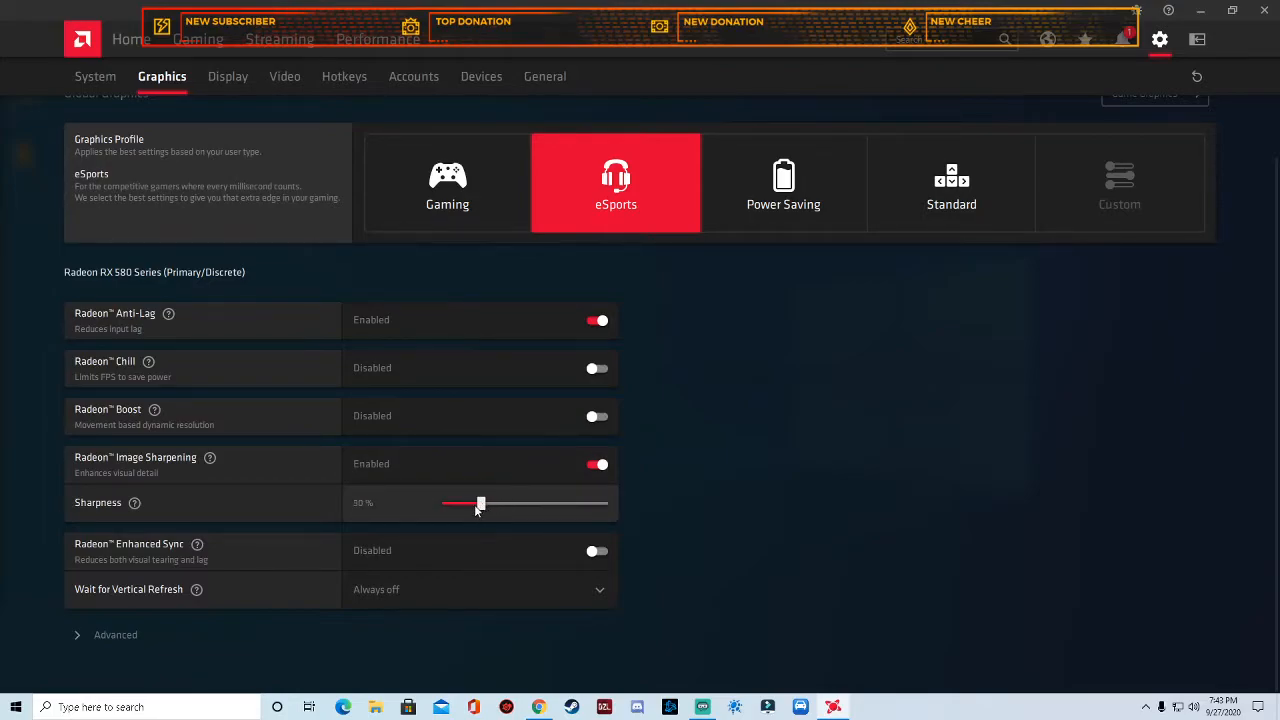
{"action": "left_click_drag", "start_coordinate": [480, 504], "coordinate": [462, 504]}
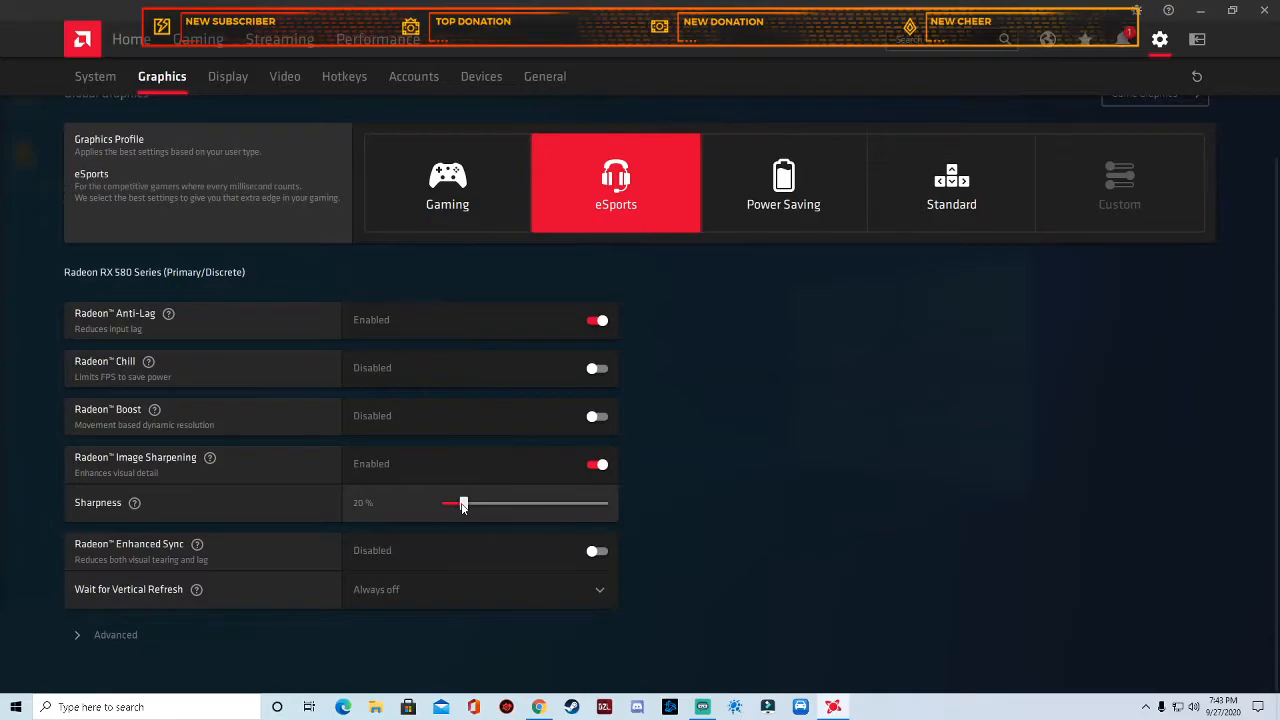
{"action": "left_click_drag", "start_coordinate": [463, 503], "coordinate": [516, 503]}
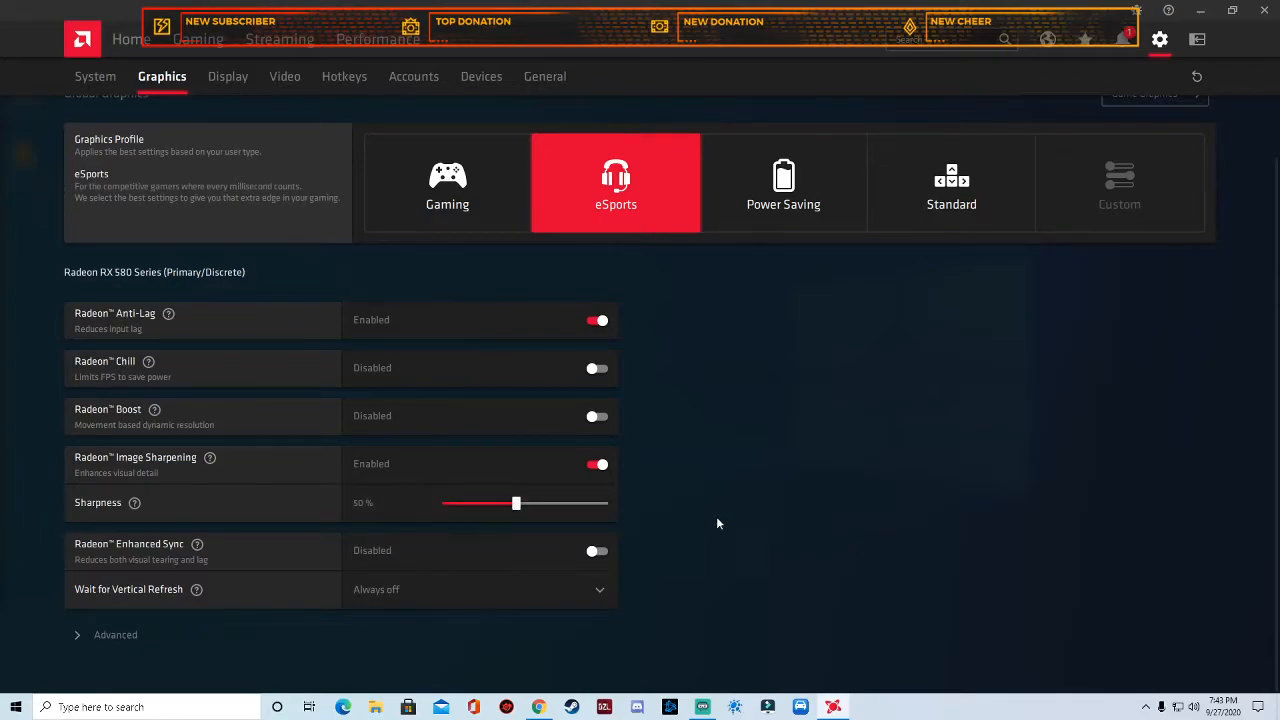
{"action": "mouse_move", "coordinate": [246, 564]}
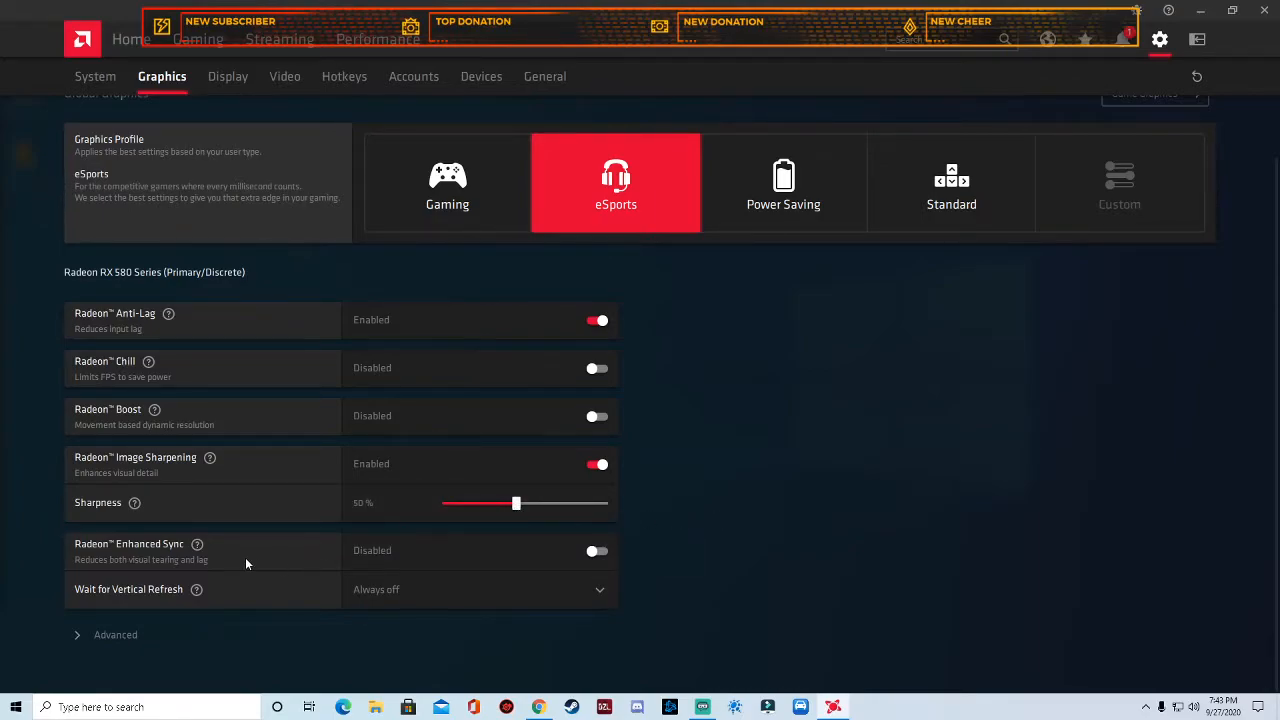
{"action": "mouse_move", "coordinate": [559, 561]}
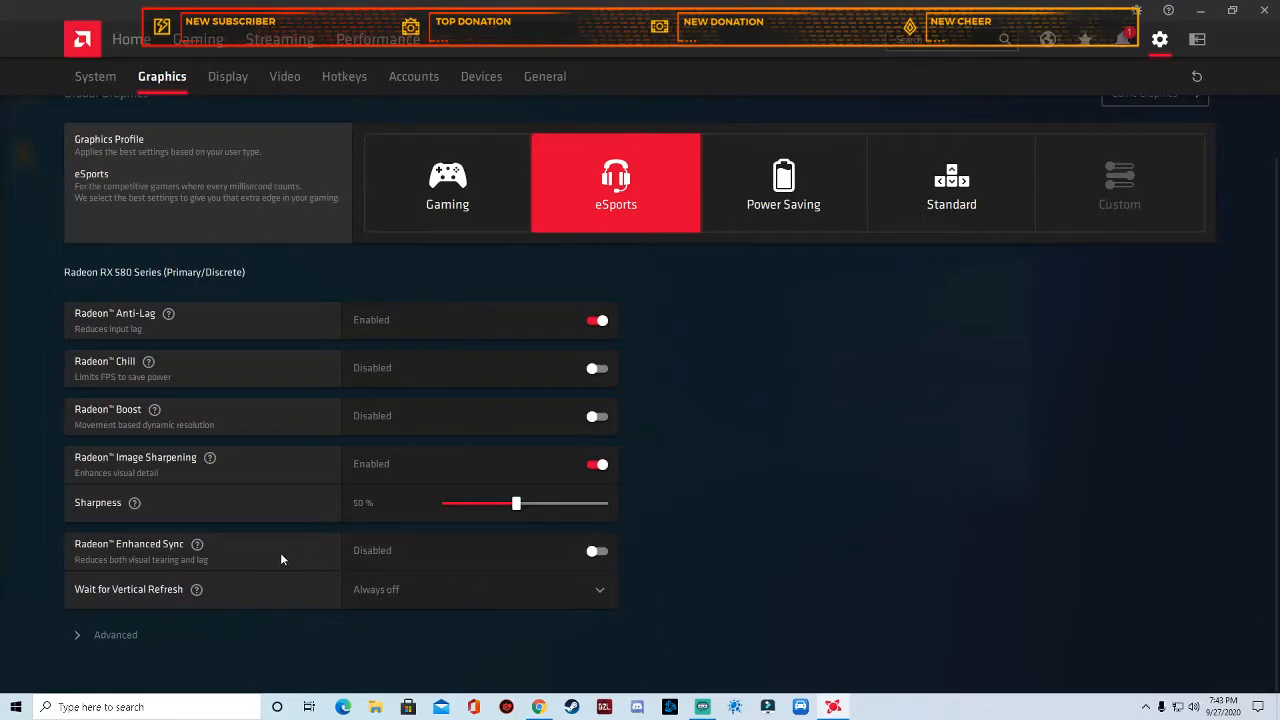
{"action": "mouse_move", "coordinate": [276, 561]}
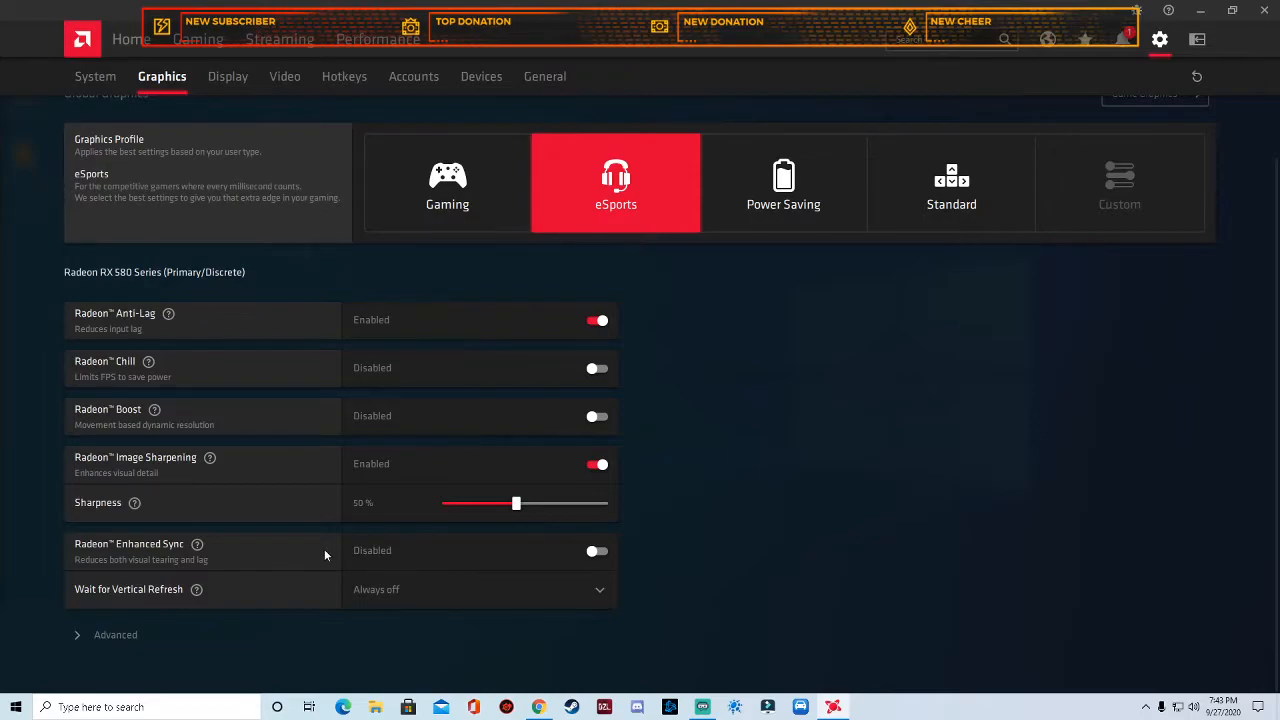
{"action": "mouse_move", "coordinate": [630, 560]}
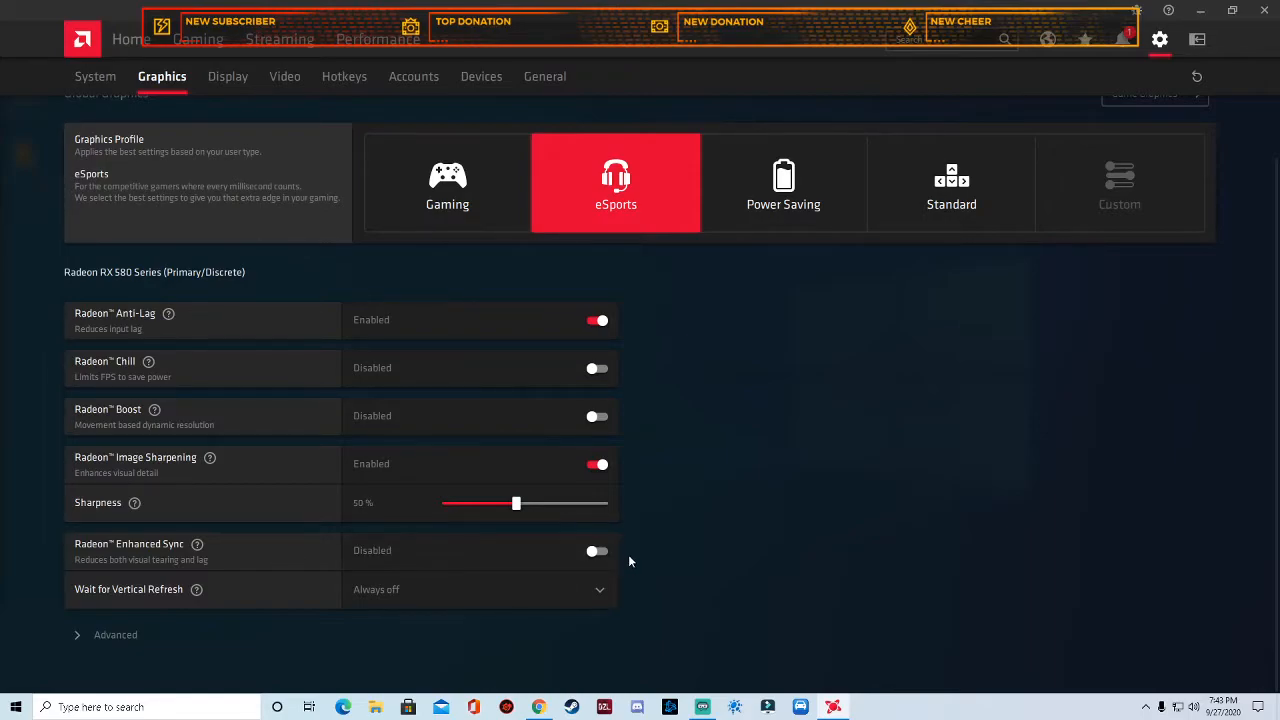
{"action": "left_click", "coordinate": [597, 551]}
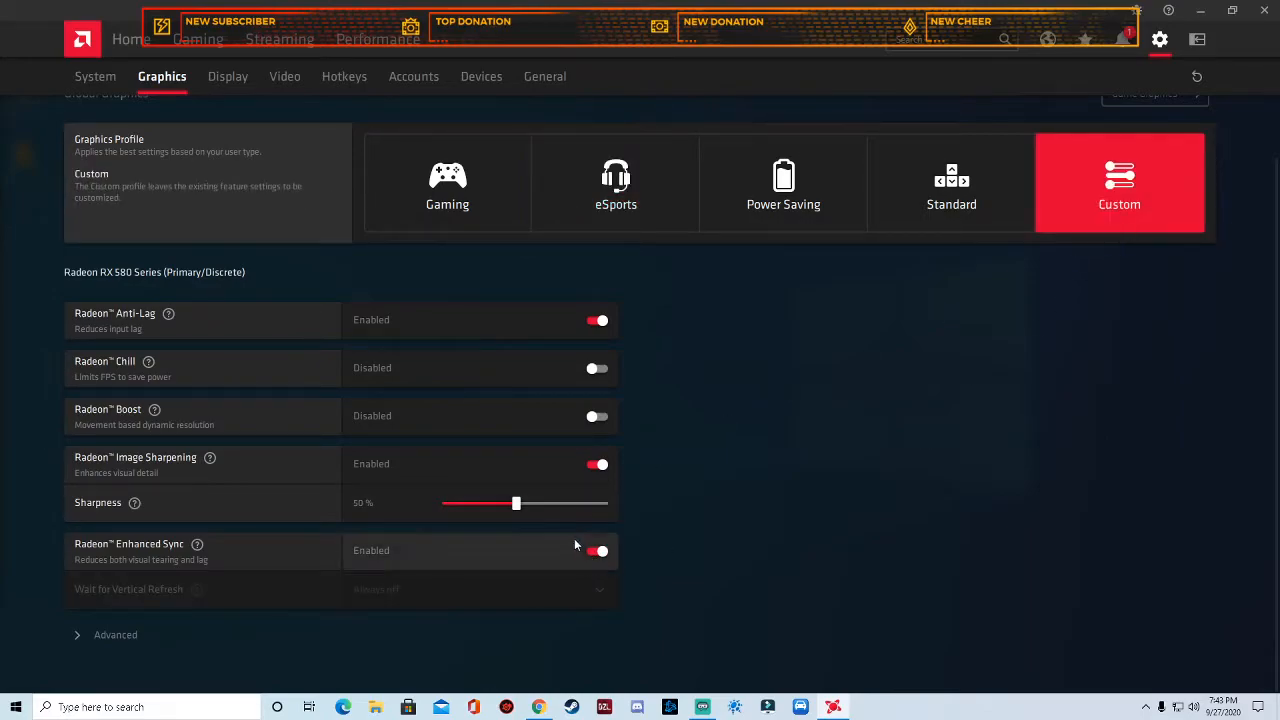
Under Advanced, override application anti-aliasing at 2X level with Adaptive multisampling
{"action": "left_click", "coordinate": [616, 183]}
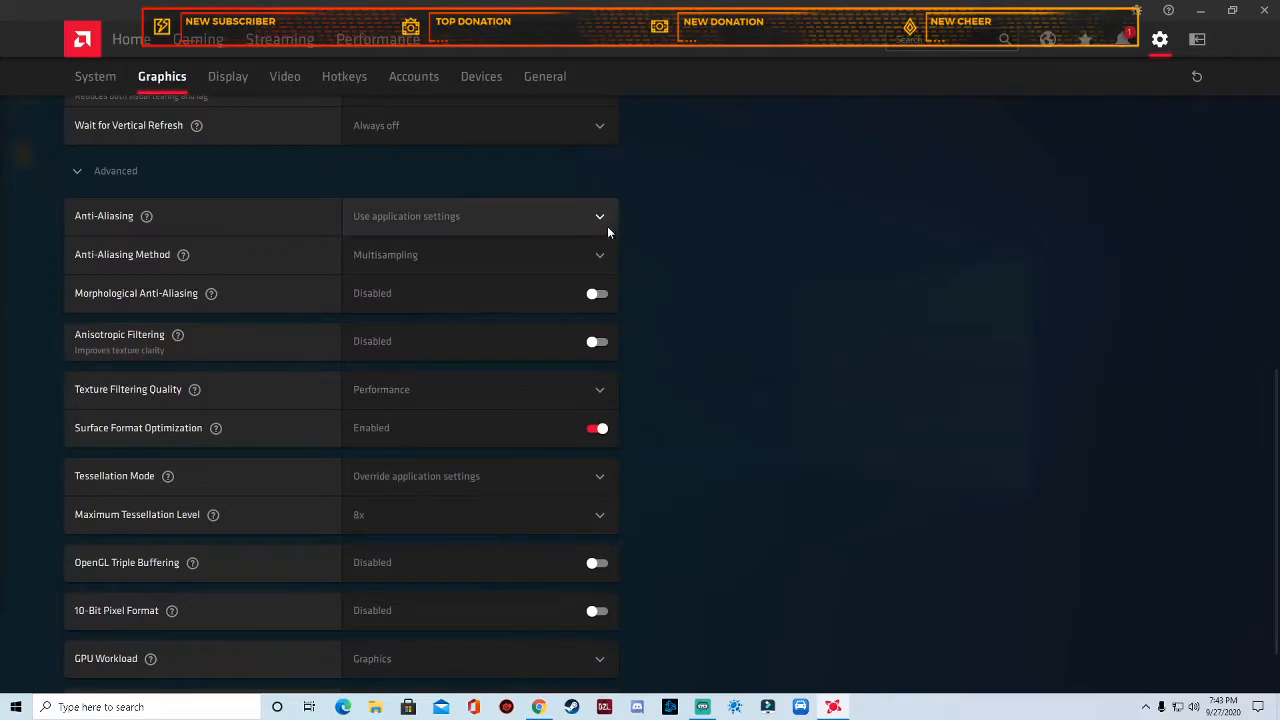
{"action": "left_click", "coordinate": [478, 216]}
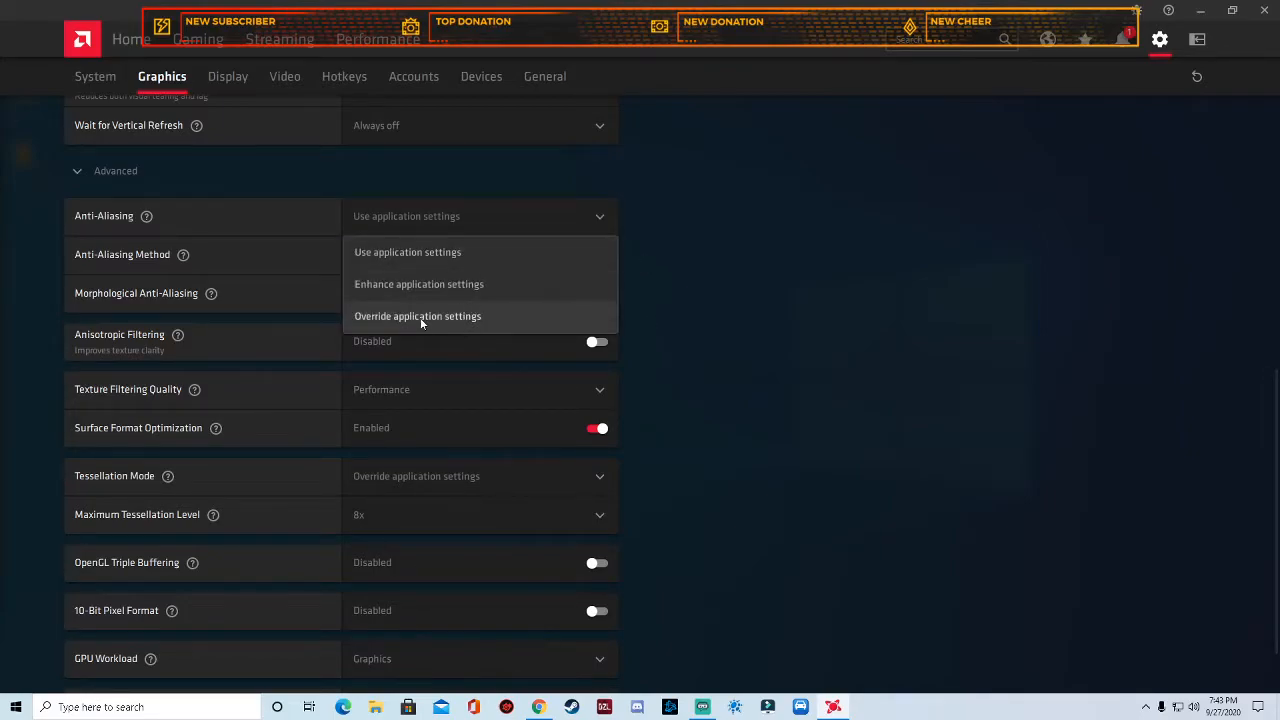
{"action": "left_click", "coordinate": [418, 316]}
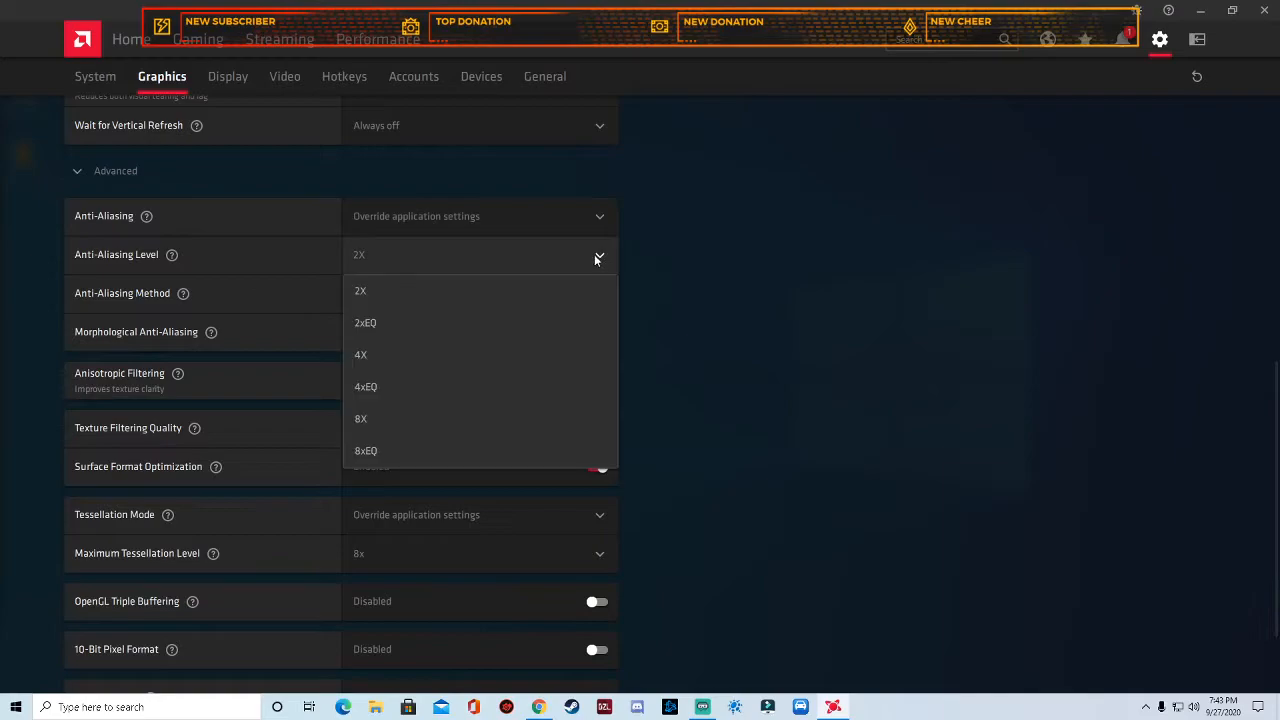
{"action": "left_click", "coordinate": [360, 290]}
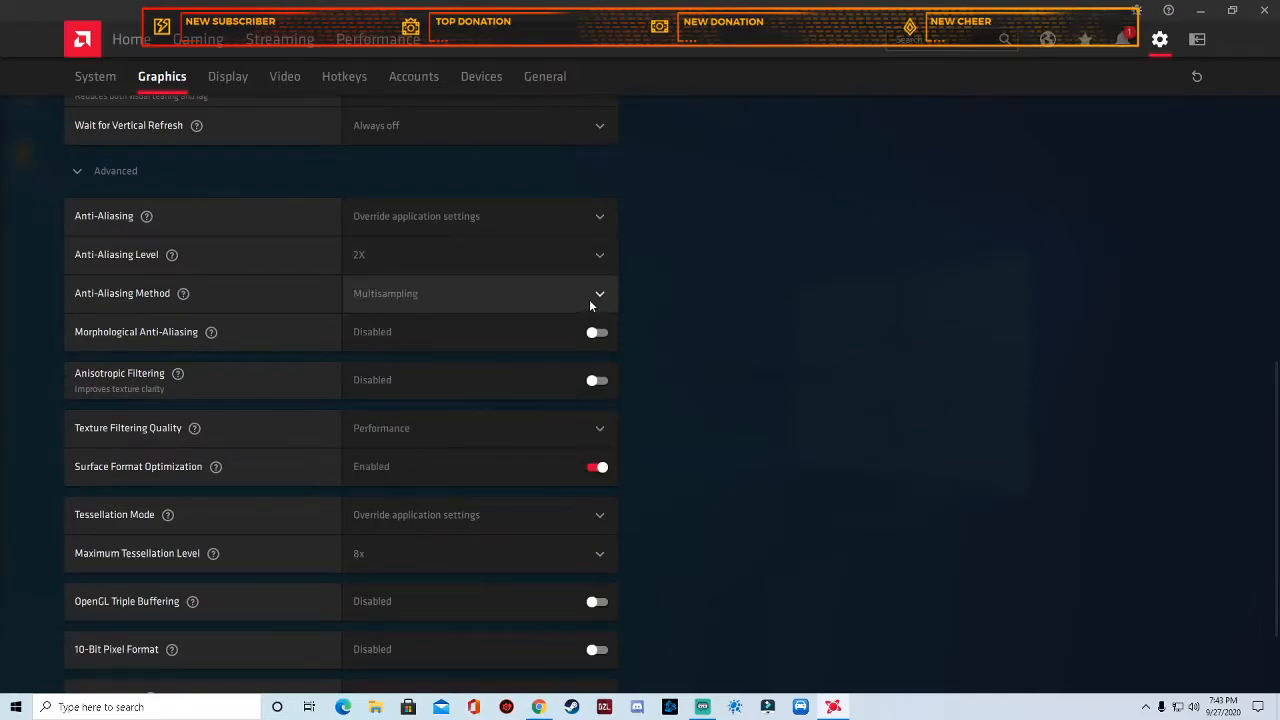
{"action": "left_click", "coordinate": [599, 293]}
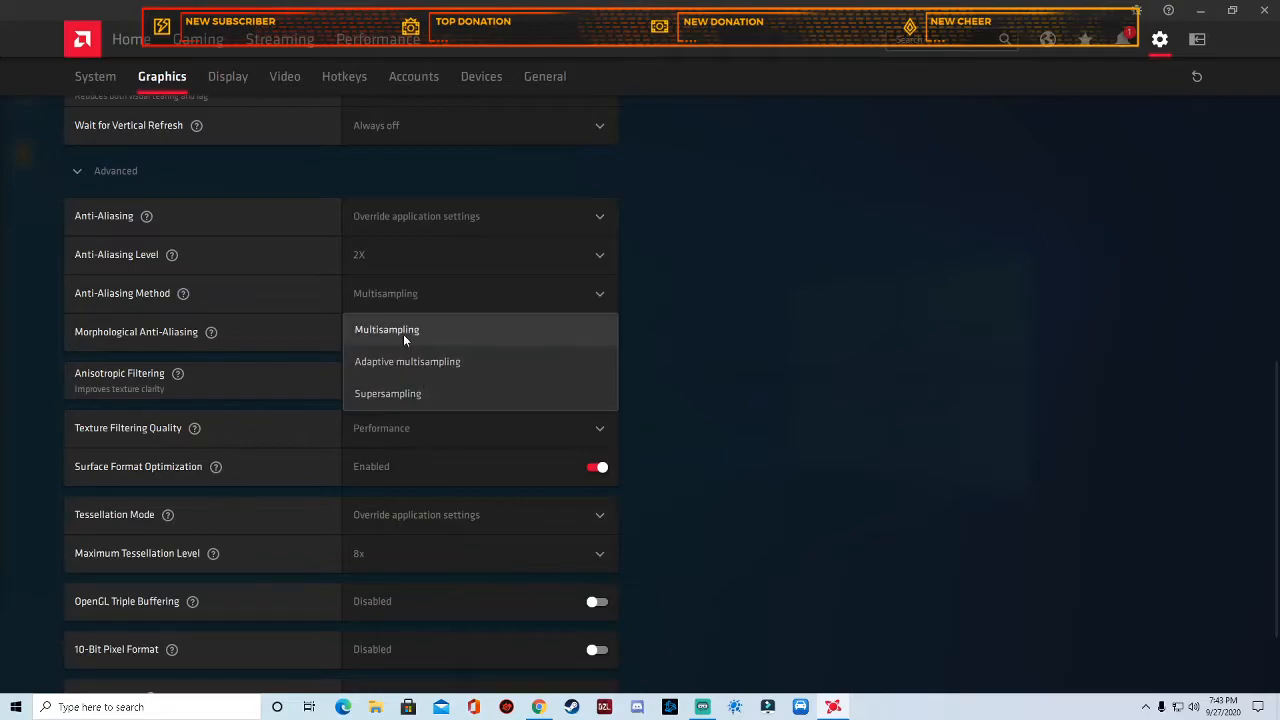
{"action": "left_click", "coordinate": [407, 361]}
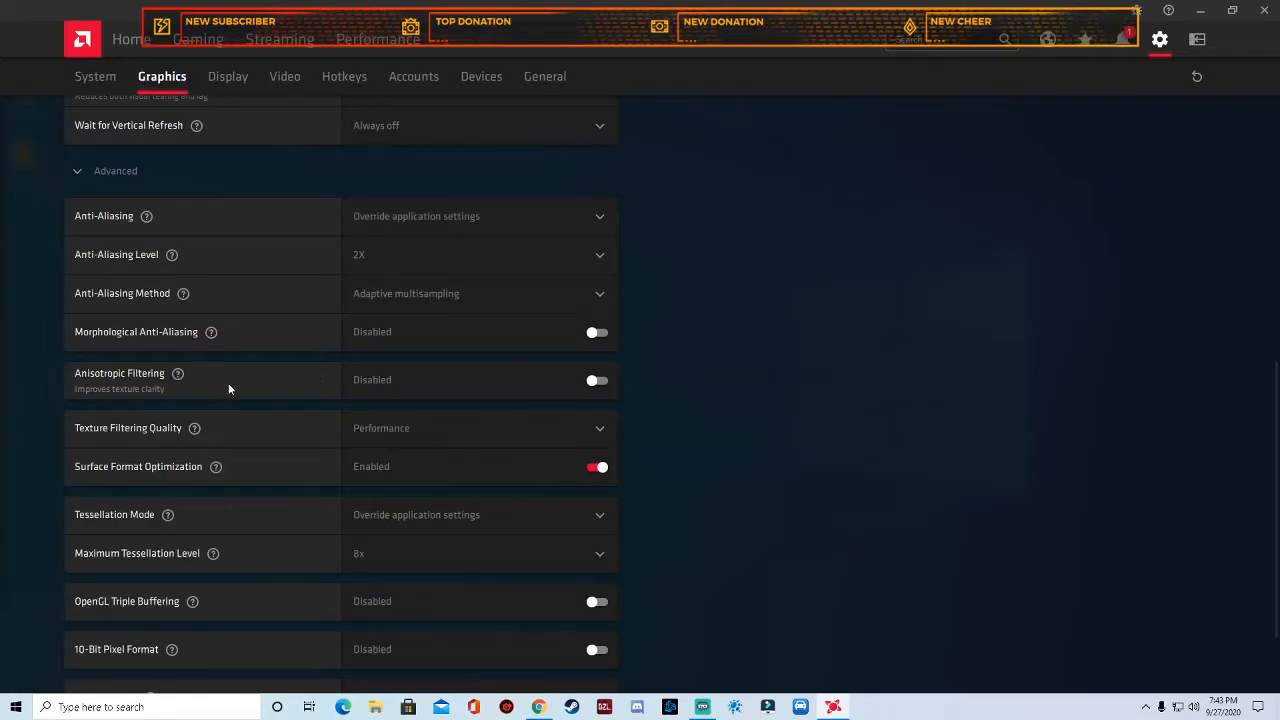
{"action": "mouse_move", "coordinate": [261, 437]}
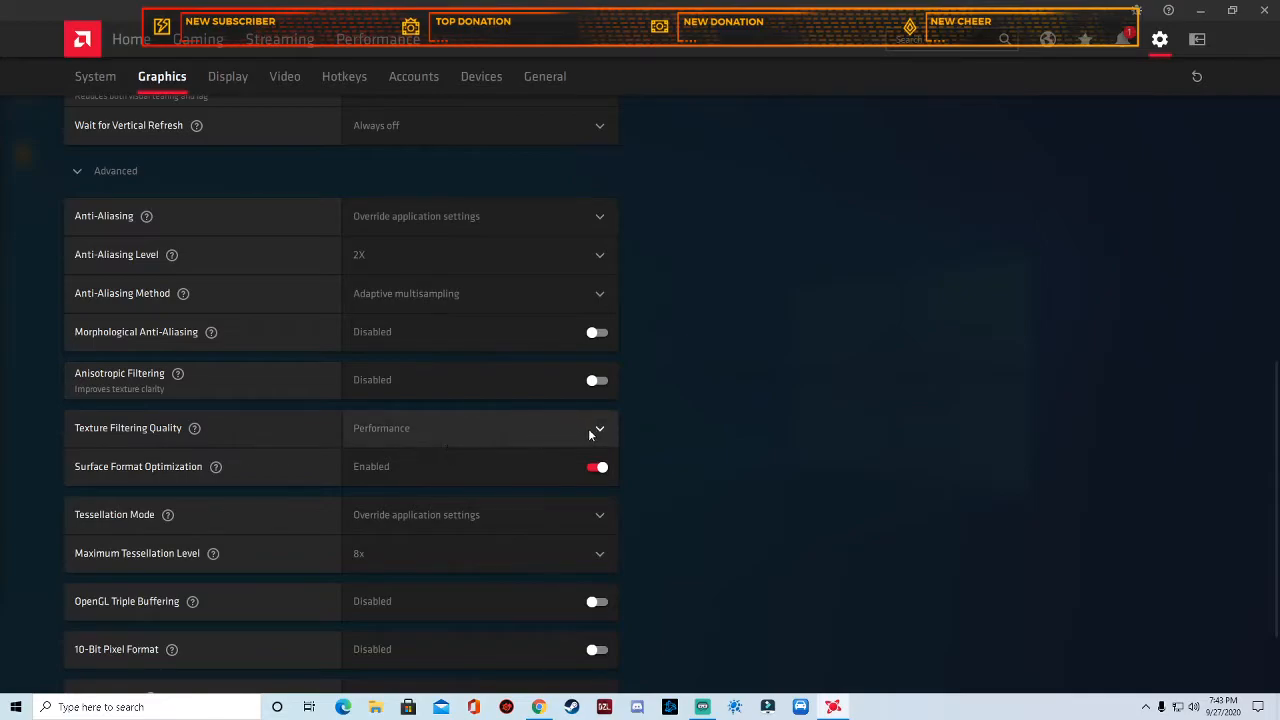
{"action": "mouse_move", "coordinate": [491, 407]}
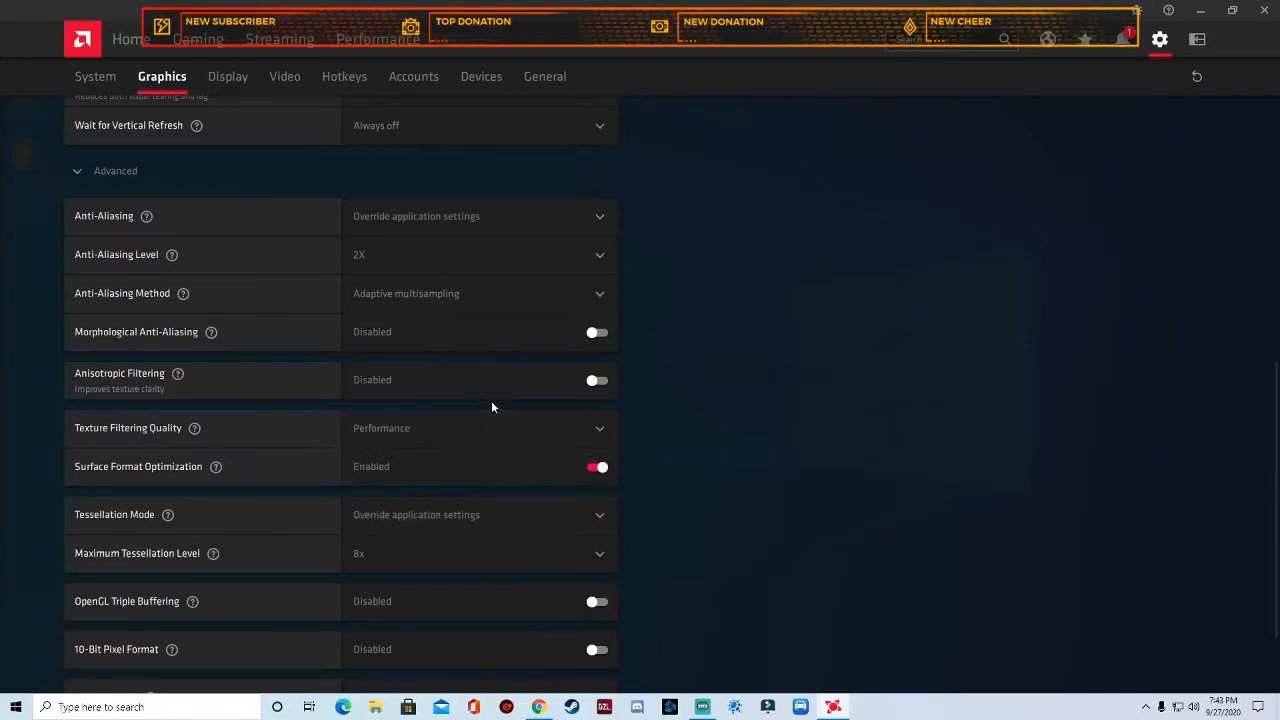
{"action": "mouse_move", "coordinate": [474, 479]}
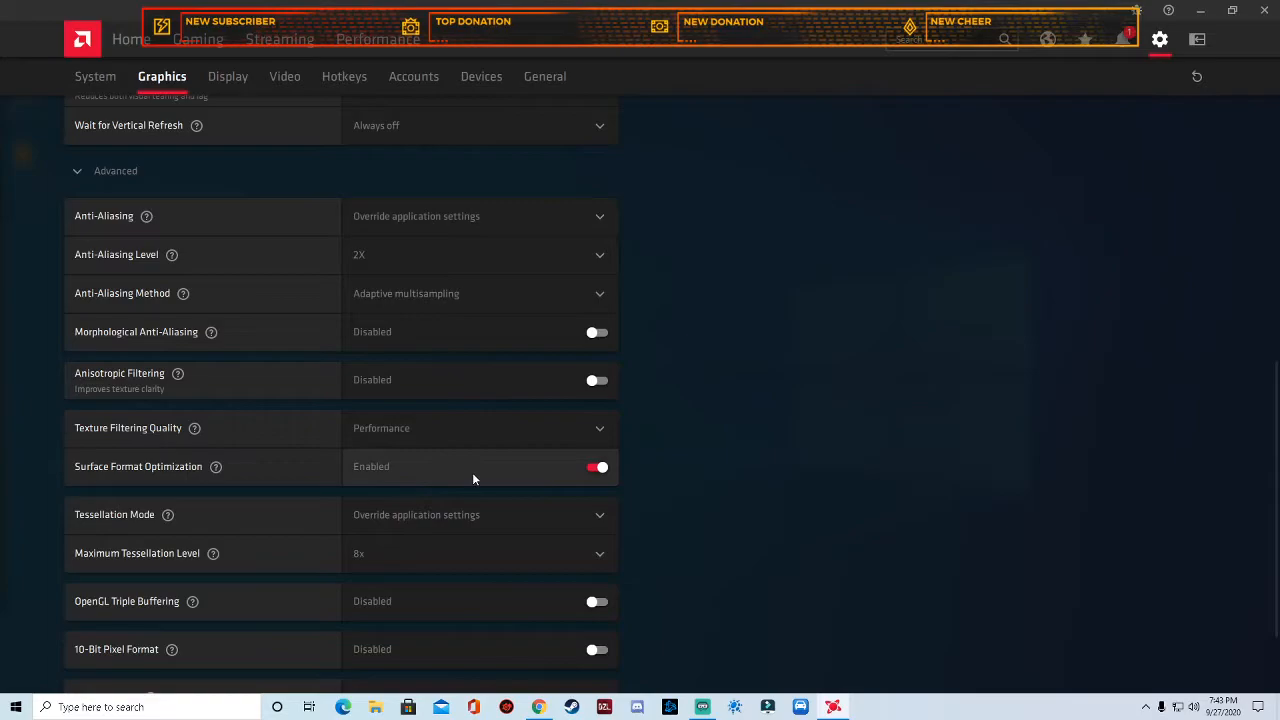
{"action": "mouse_move", "coordinate": [544, 477]}
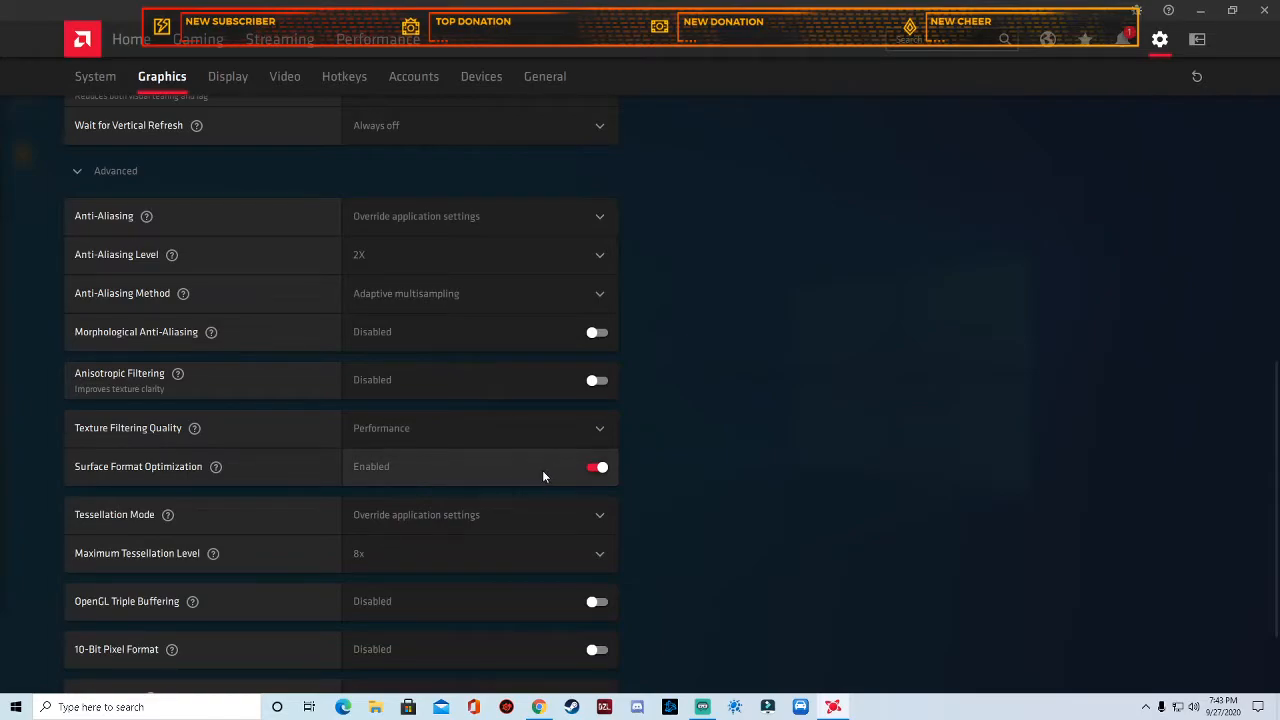
{"action": "left_click", "coordinate": [478, 514]}
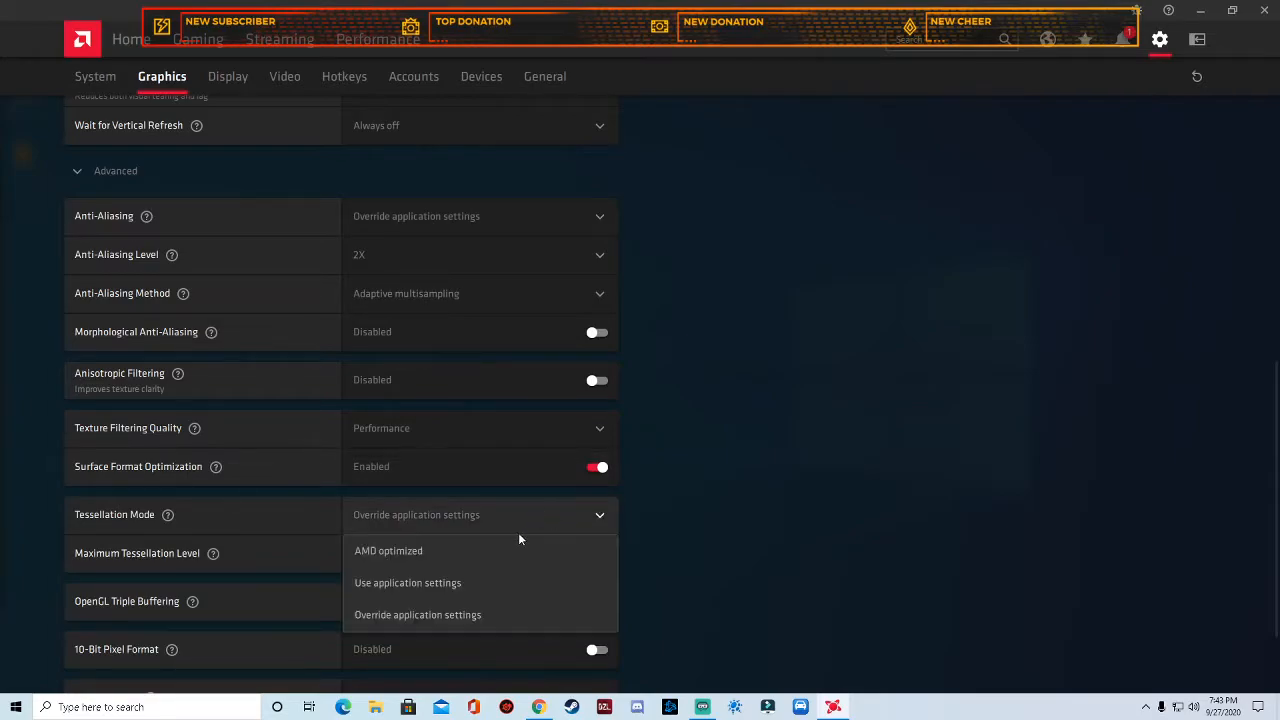
{"action": "mouse_move", "coordinate": [438, 557]}
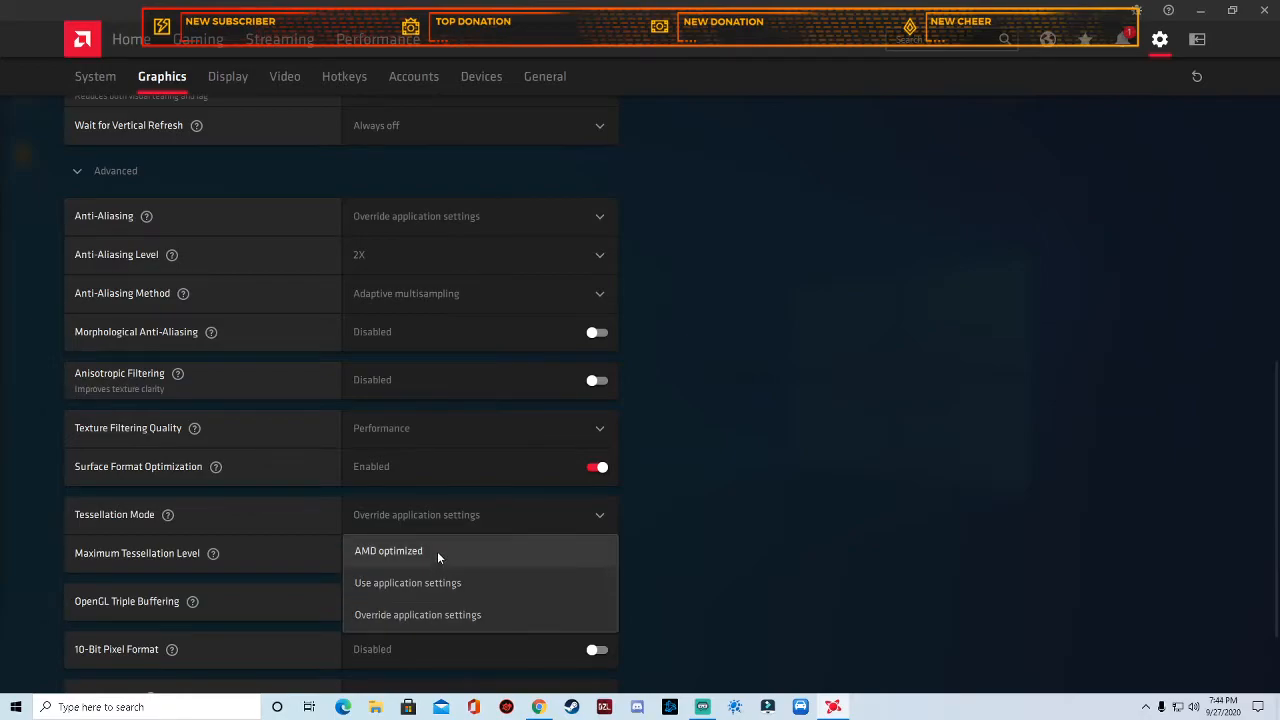
{"action": "mouse_move", "coordinate": [445, 614]}
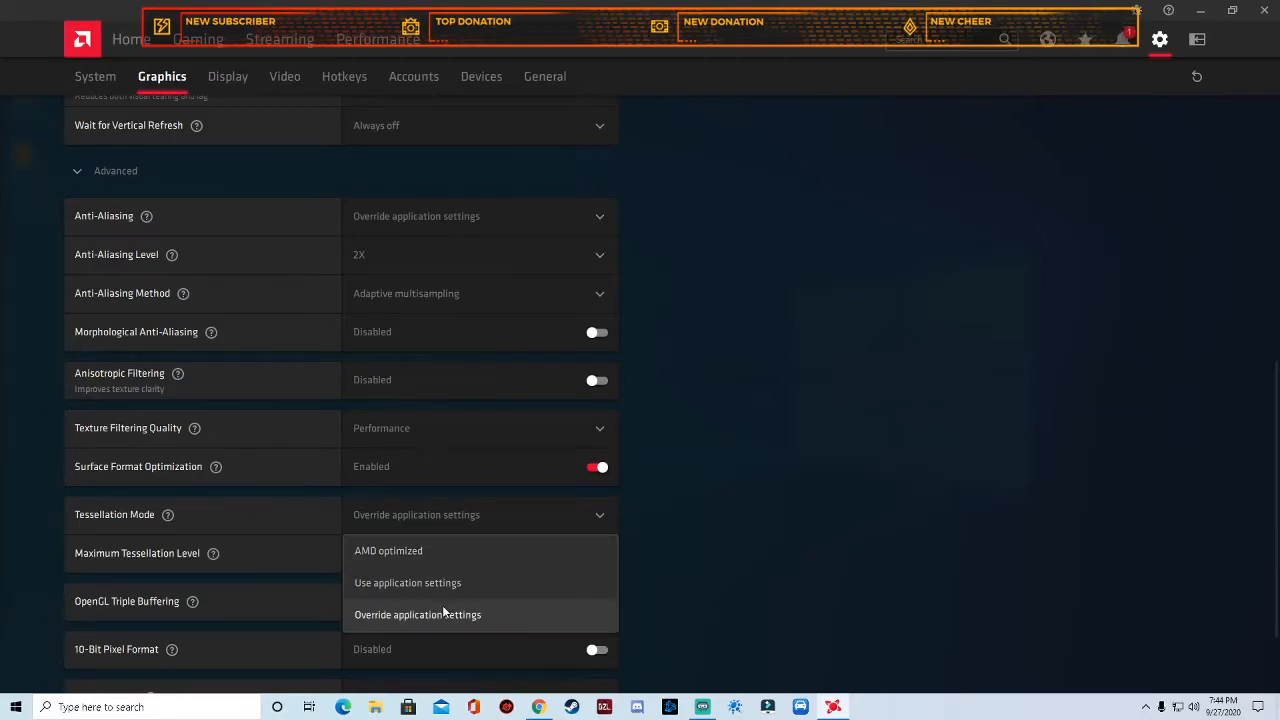
{"action": "mouse_move", "coordinate": [444, 614]}
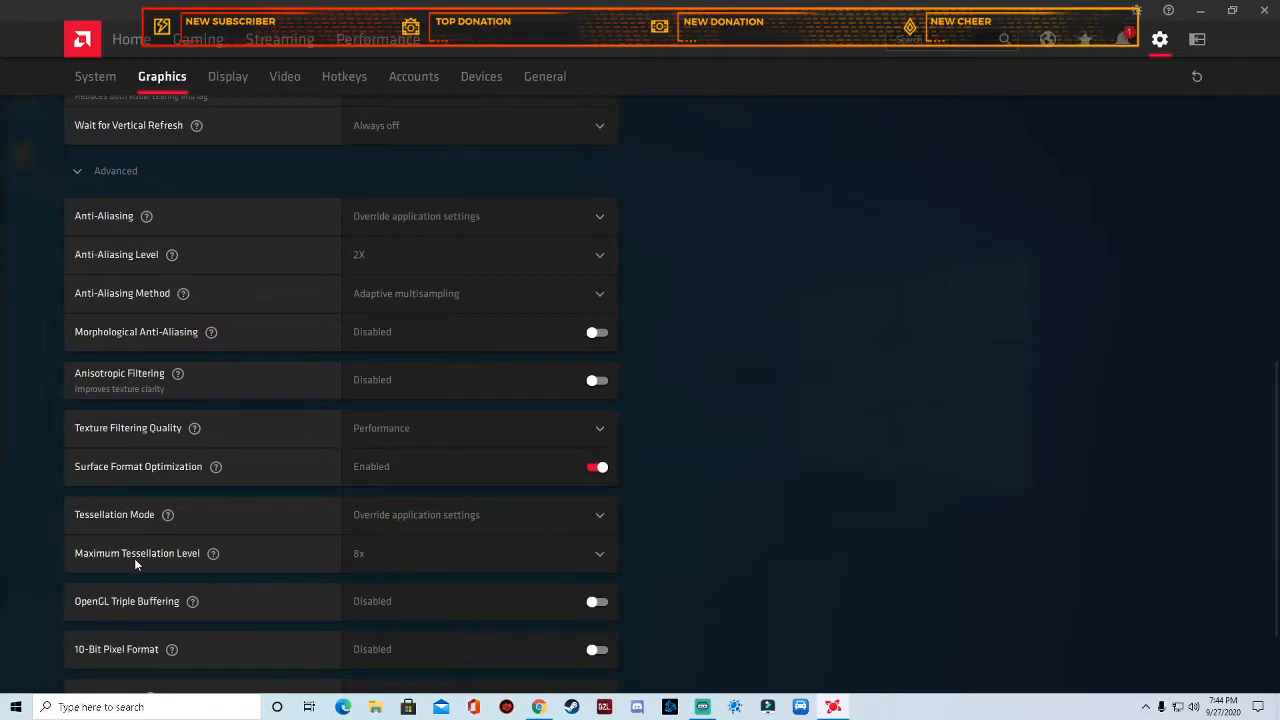
{"action": "left_click", "coordinate": [480, 428]}
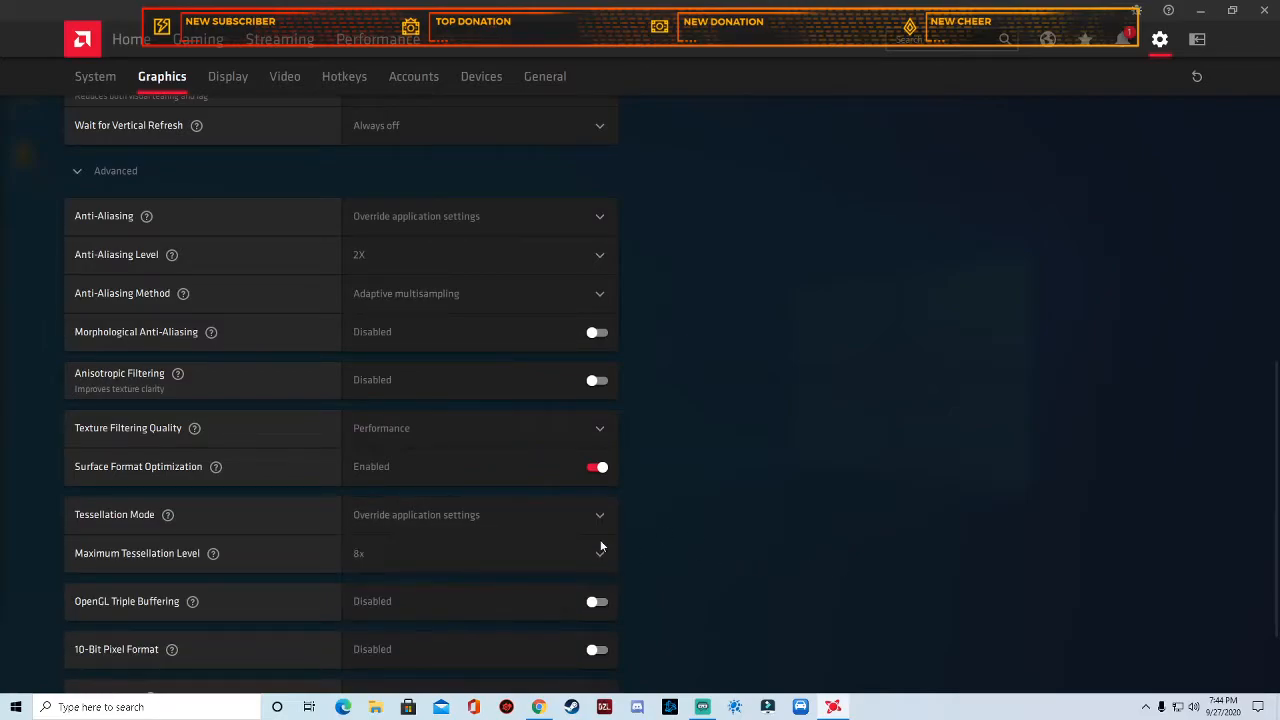
{"action": "left_click", "coordinate": [480, 428]}
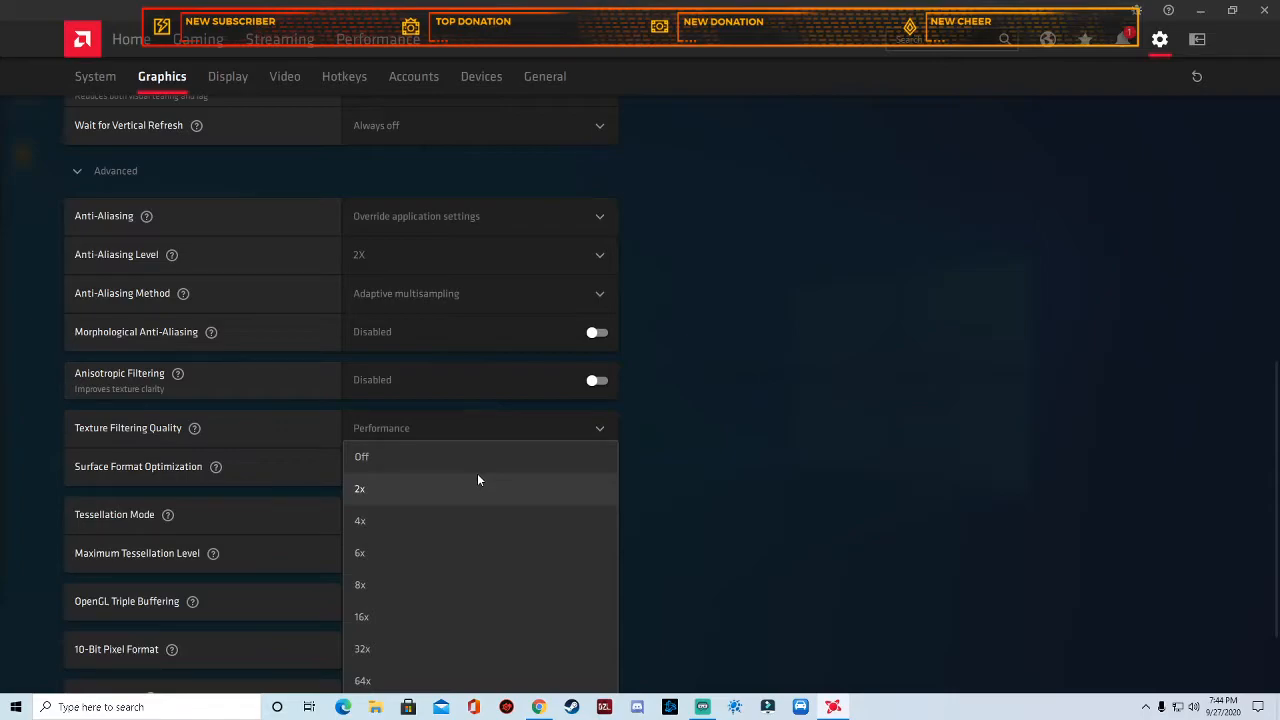
{"action": "mouse_move", "coordinate": [451, 545]}
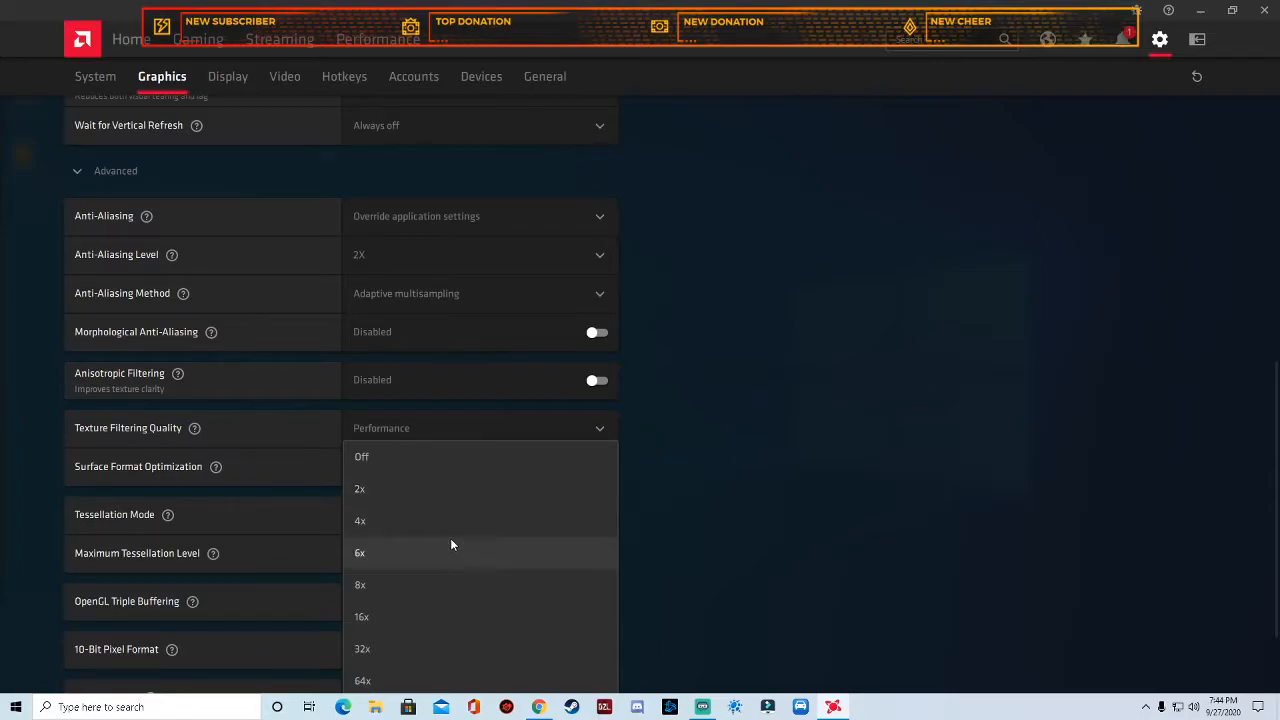
{"action": "mouse_move", "coordinate": [435, 520]}
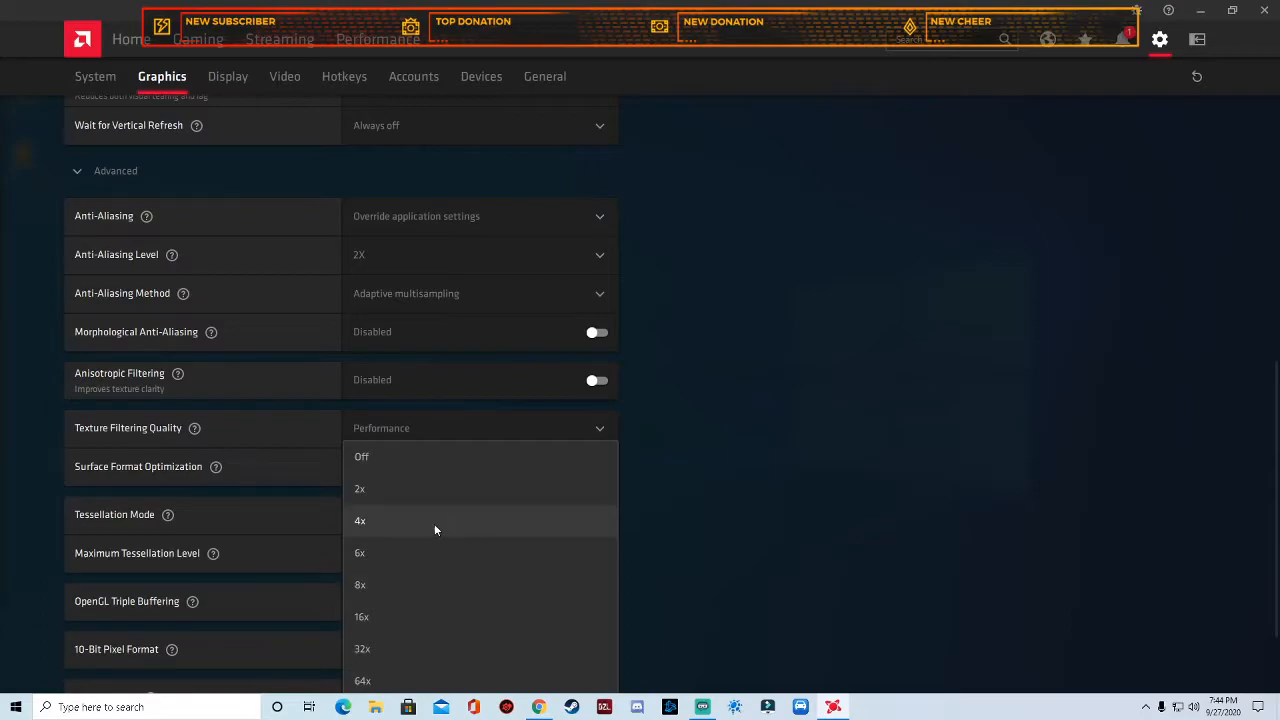
{"action": "mouse_move", "coordinate": [423, 585]}
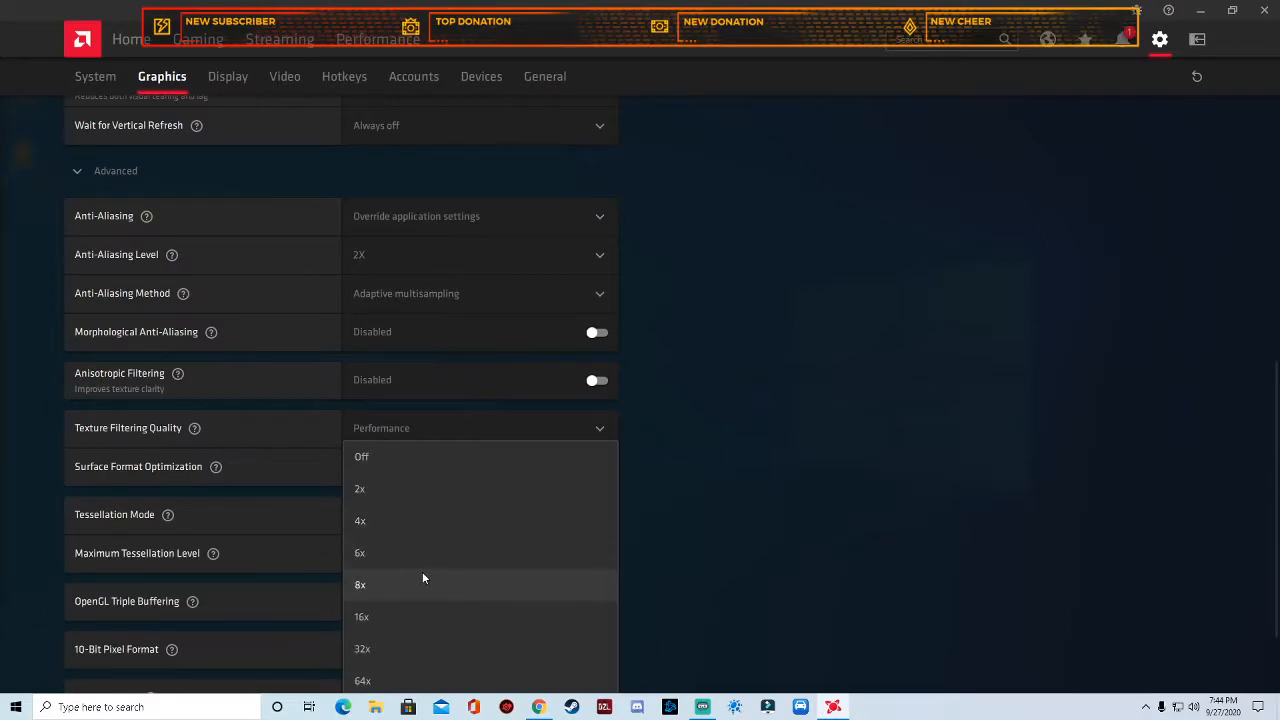
{"action": "mouse_move", "coordinate": [421, 663]}
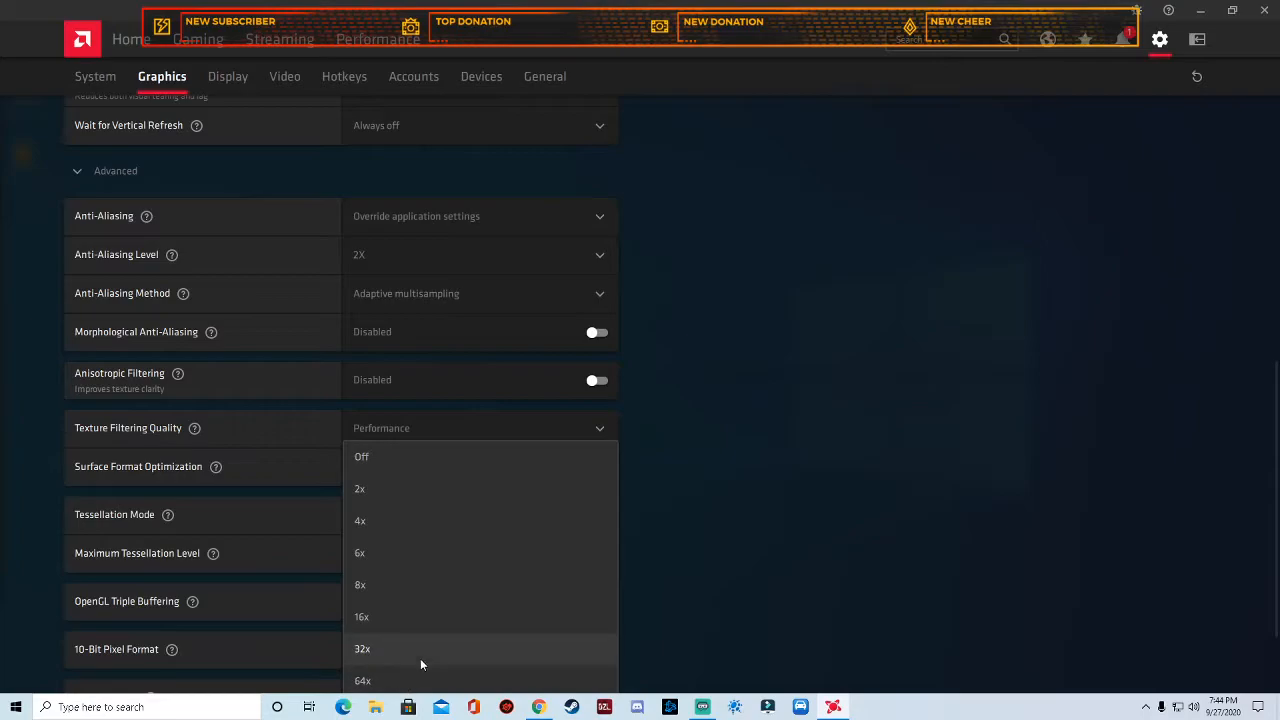
{"action": "mouse_move", "coordinate": [426, 651]}
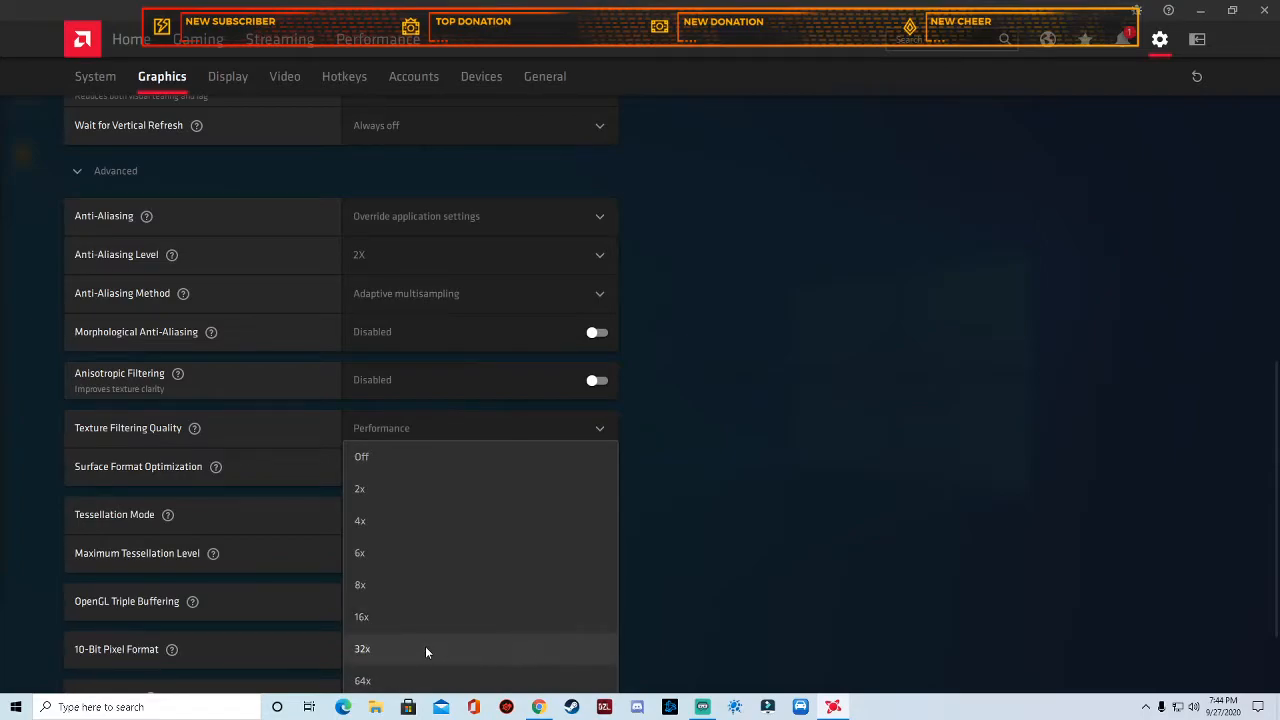
{"action": "mouse_move", "coordinate": [402, 646]}
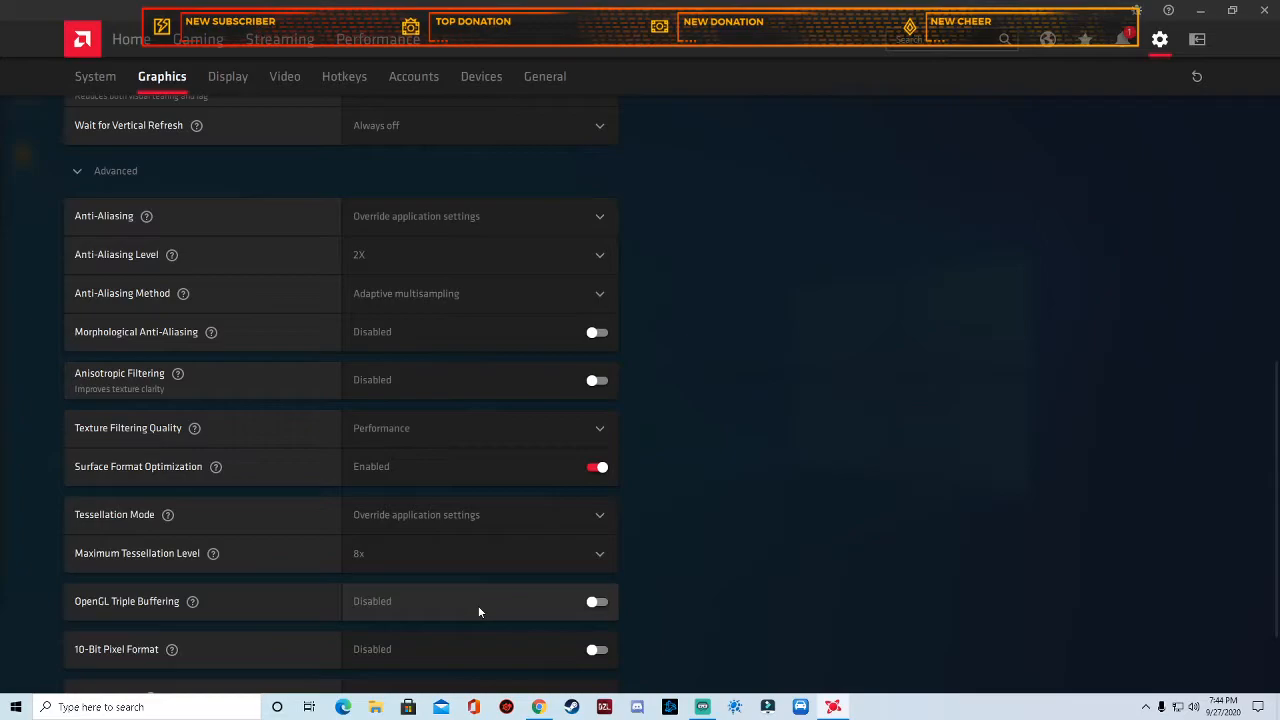
Keep GPU Workload on Graphics by declining the restart, then reset and confirm the shader cache
{"action": "scroll", "scroll_direction": "down", "scroll_amount": 3}
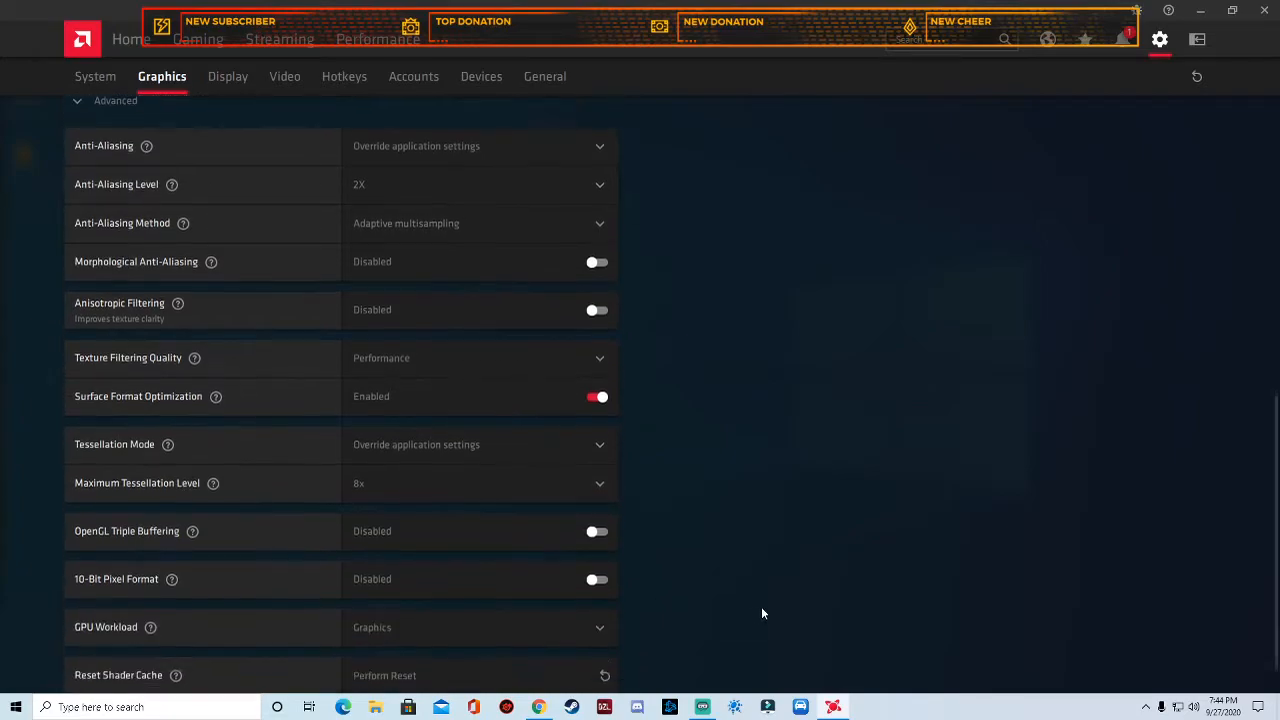
{"action": "scroll", "scroll_direction": "down", "scroll_amount": 3}
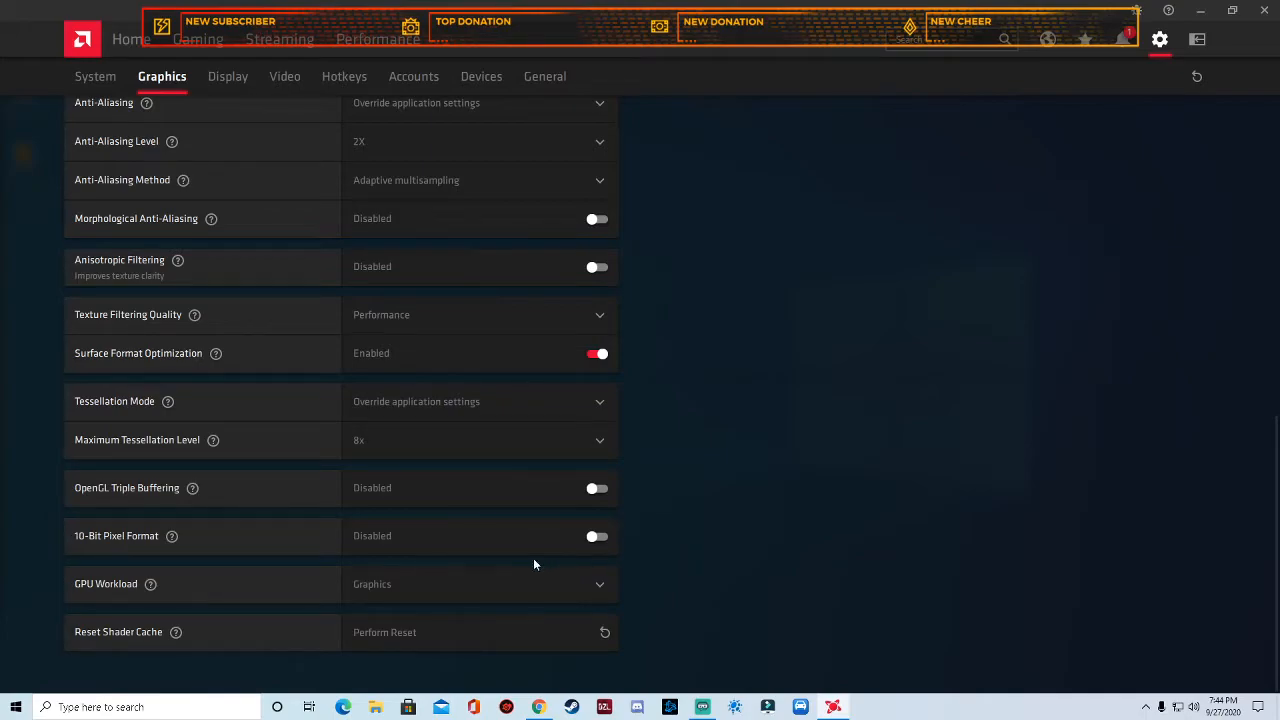
{"action": "left_click", "coordinate": [480, 584]}
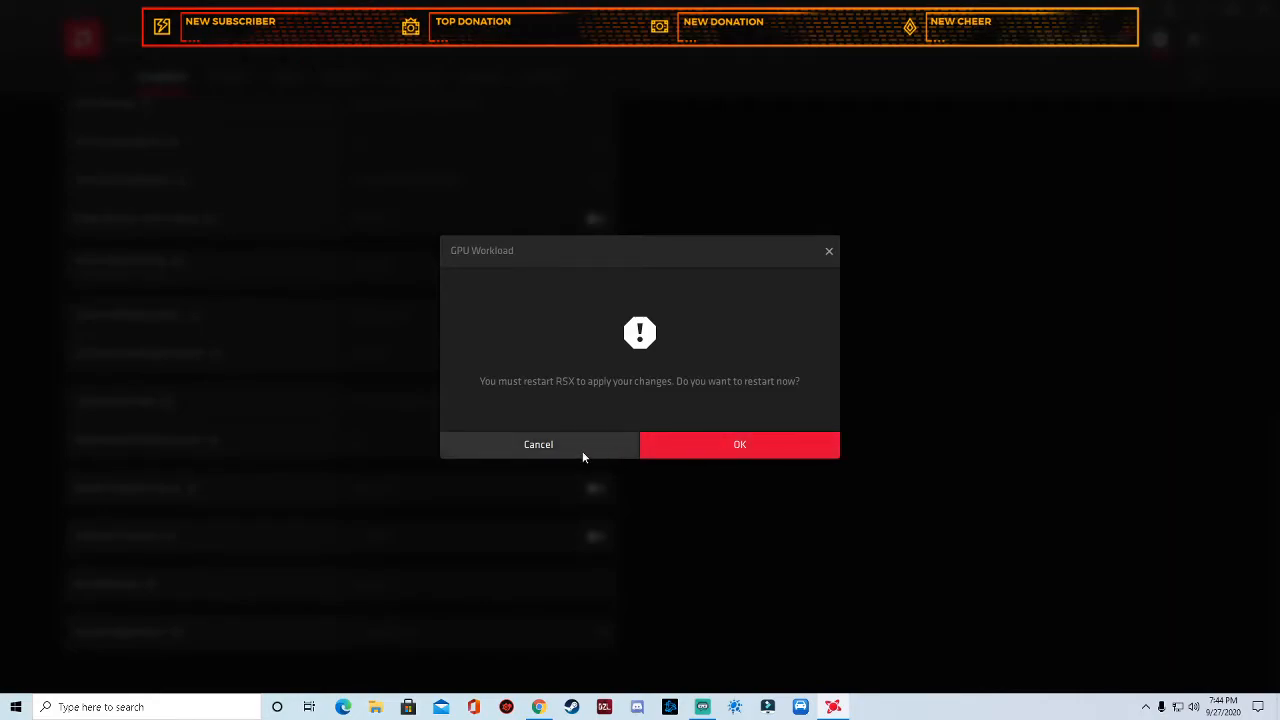
{"action": "left_click", "coordinate": [538, 444]}
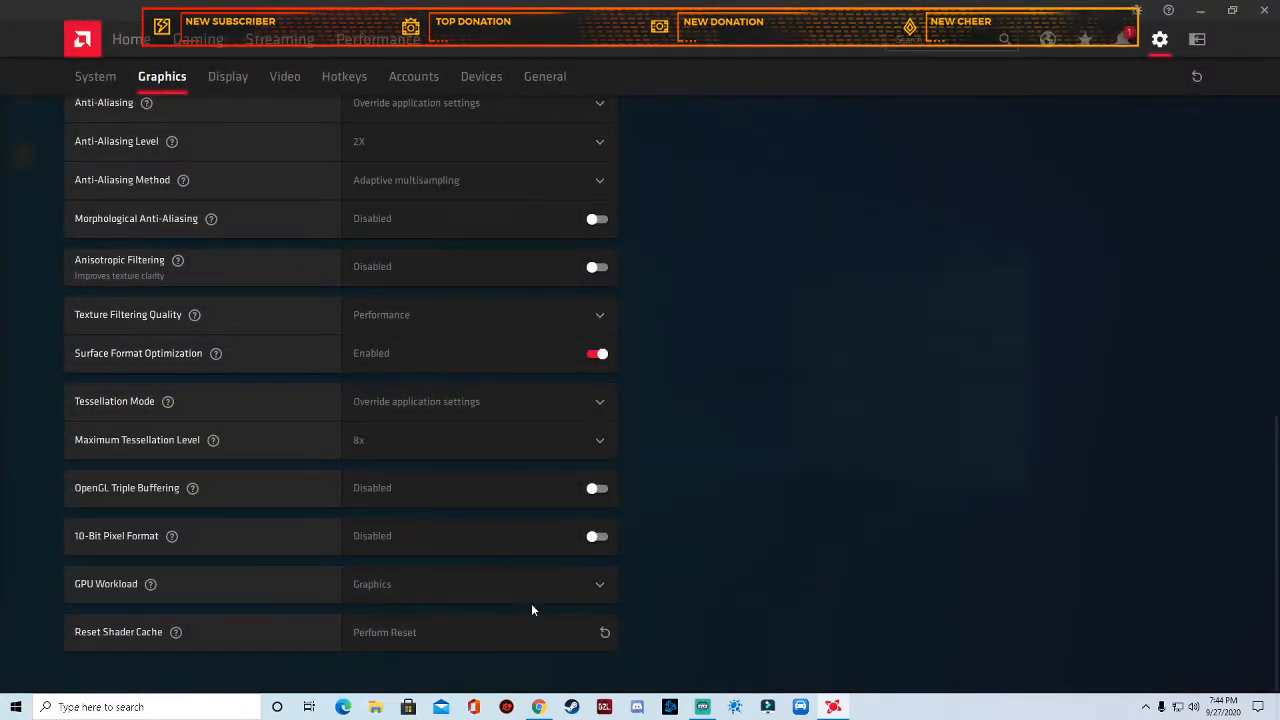
{"action": "mouse_move", "coordinate": [297, 684]}
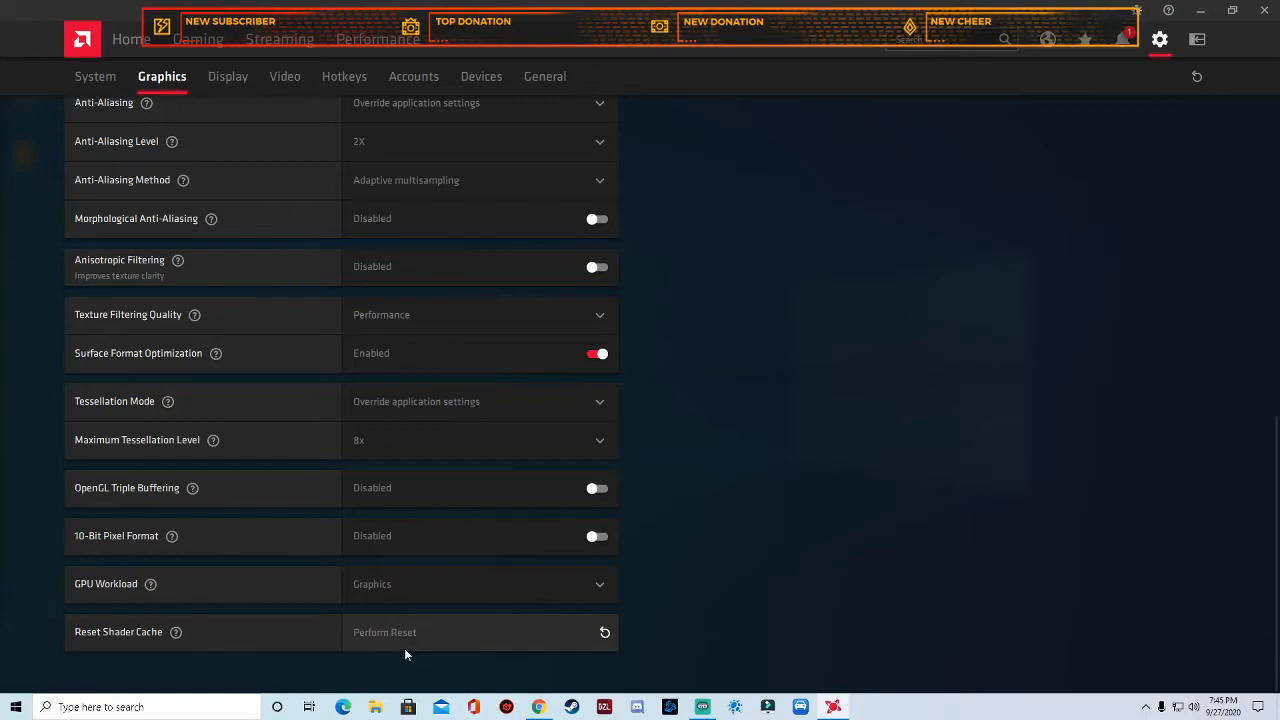
{"action": "mouse_move", "coordinate": [467, 643]}
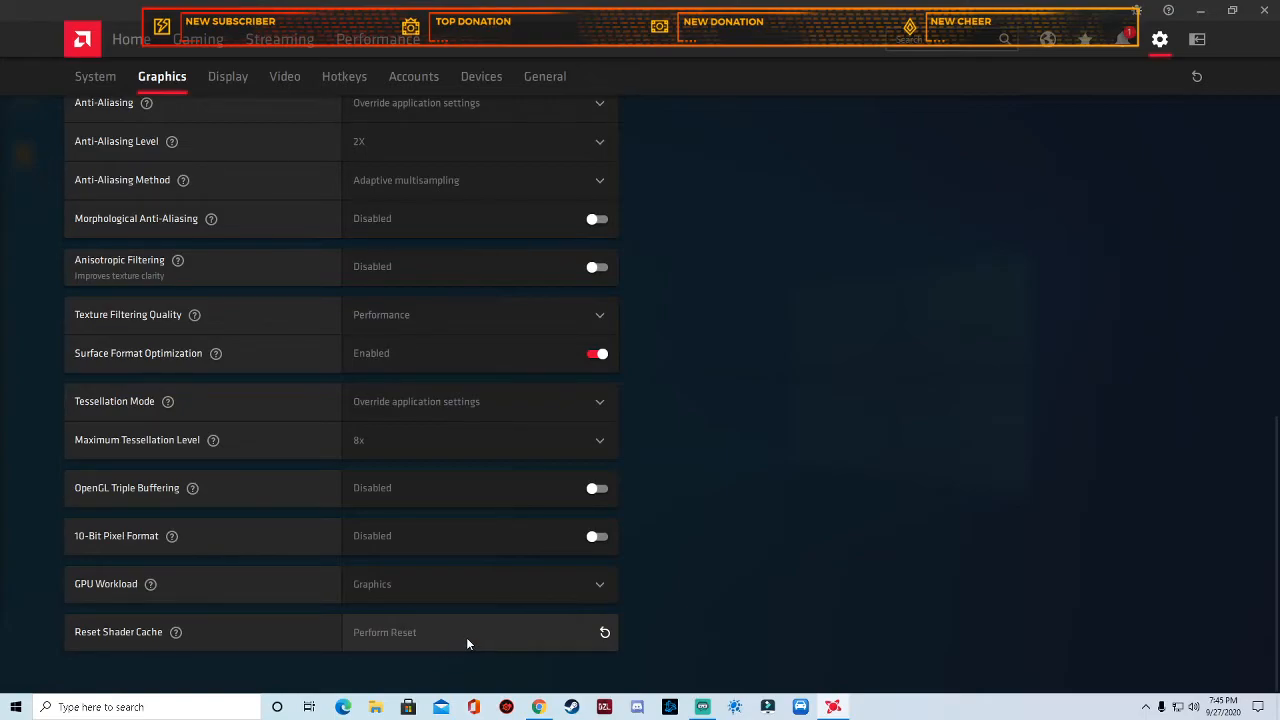
{"action": "left_click", "coordinate": [470, 631]}
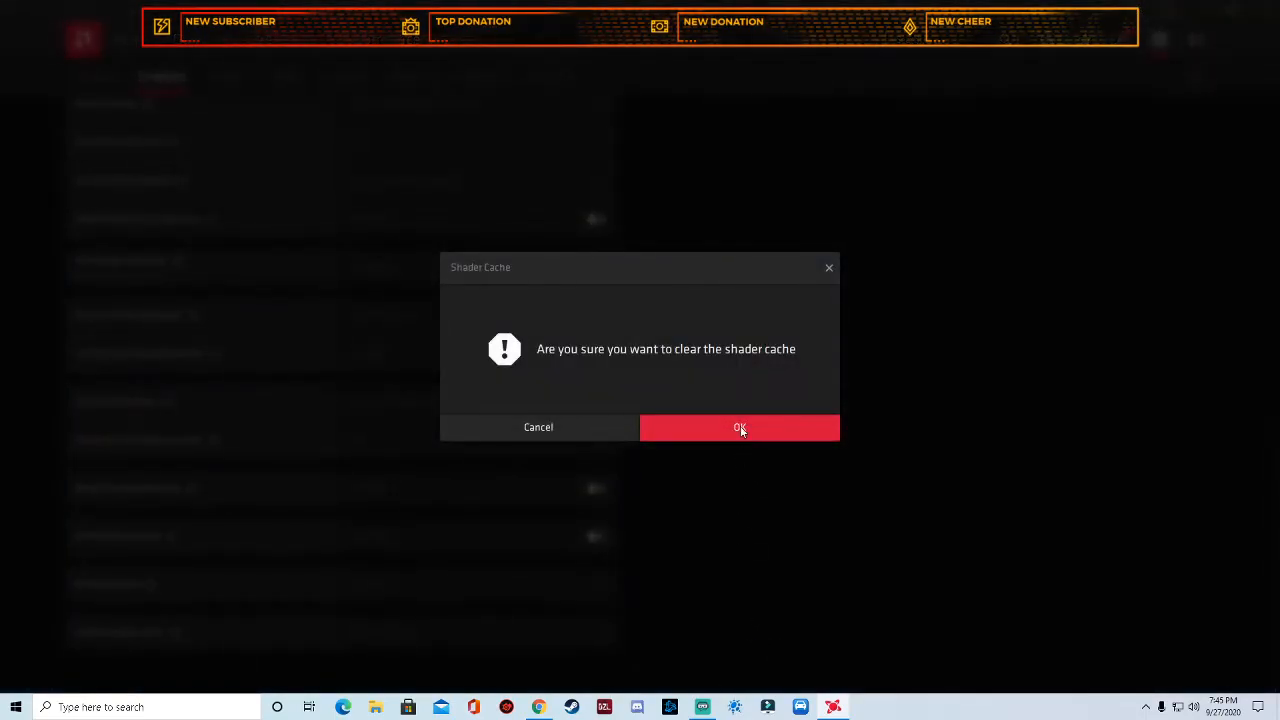
{"action": "left_click", "coordinate": [739, 427]}
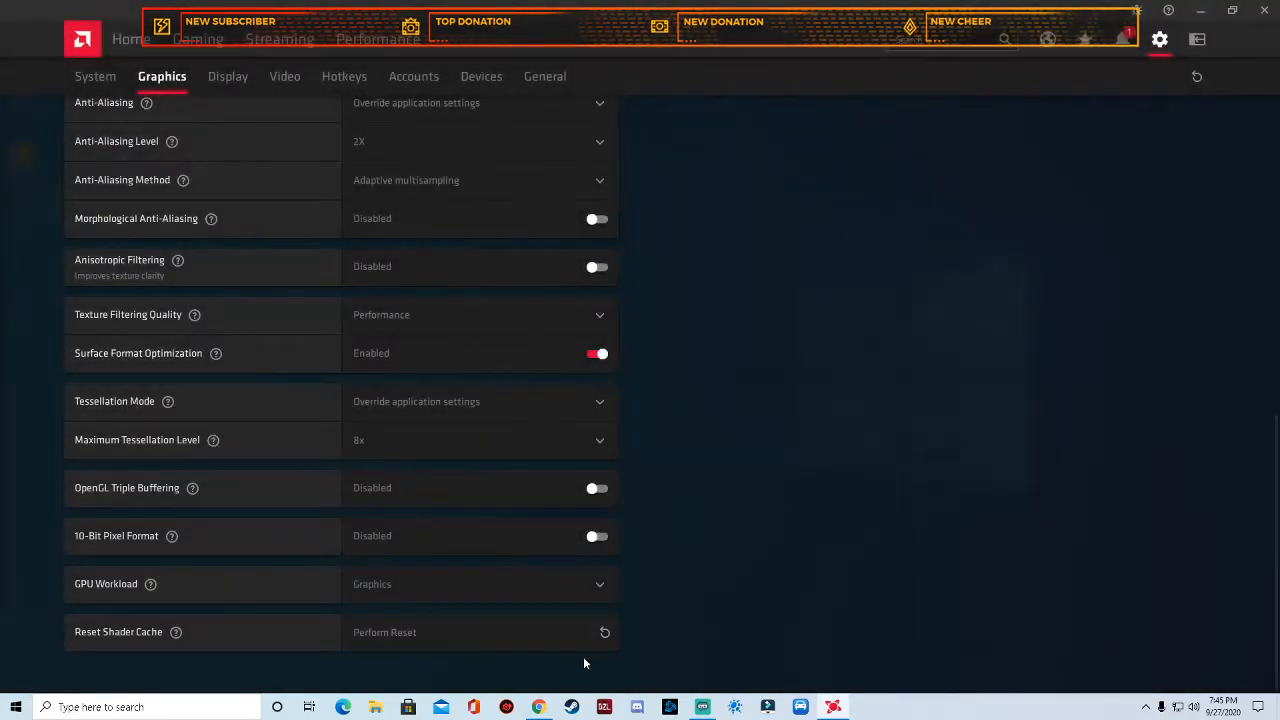
{"action": "mouse_move", "coordinate": [235, 96]}
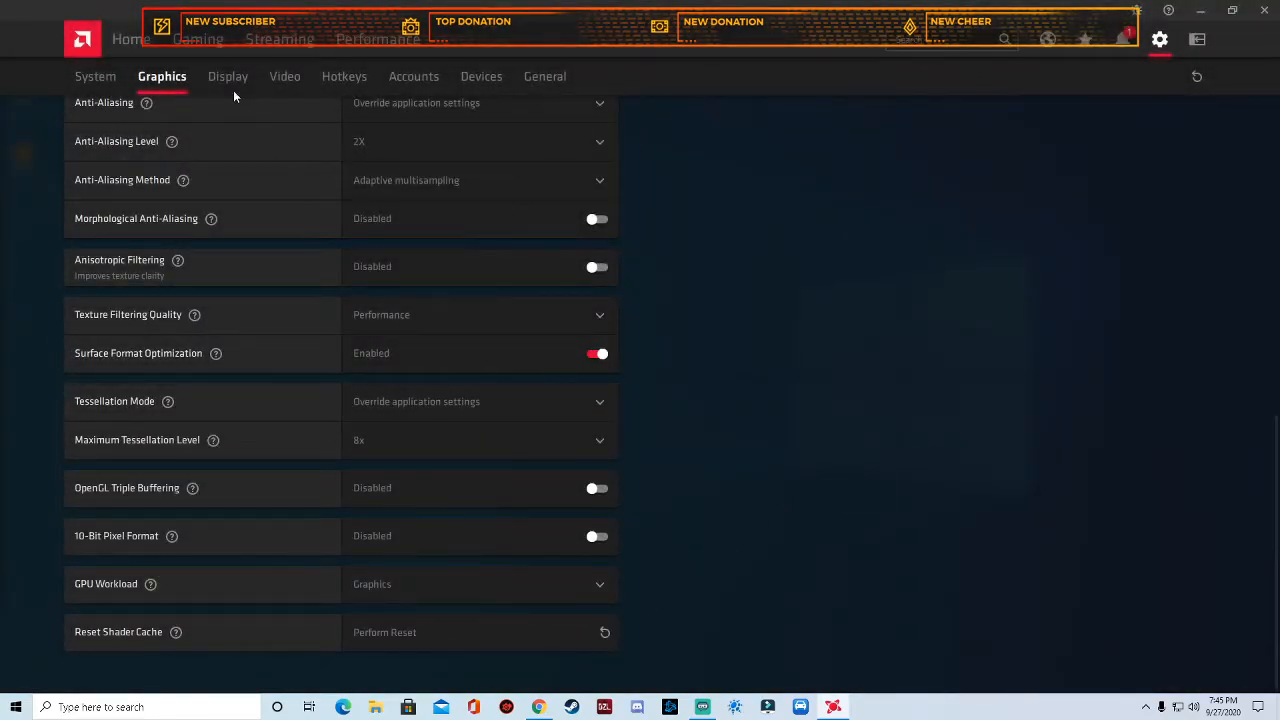
Switch to the Display settings for Display 1
{"action": "left_click", "coordinate": [227, 76]}
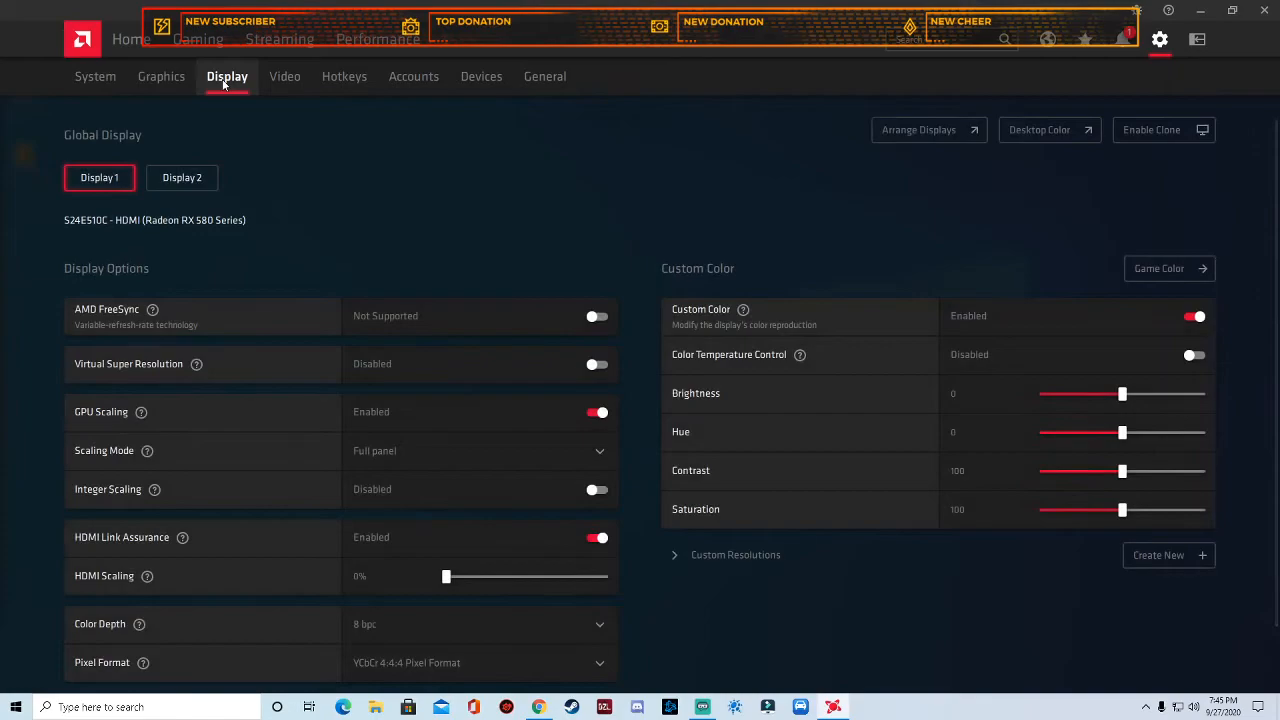
{"action": "mouse_move", "coordinate": [304, 199]}
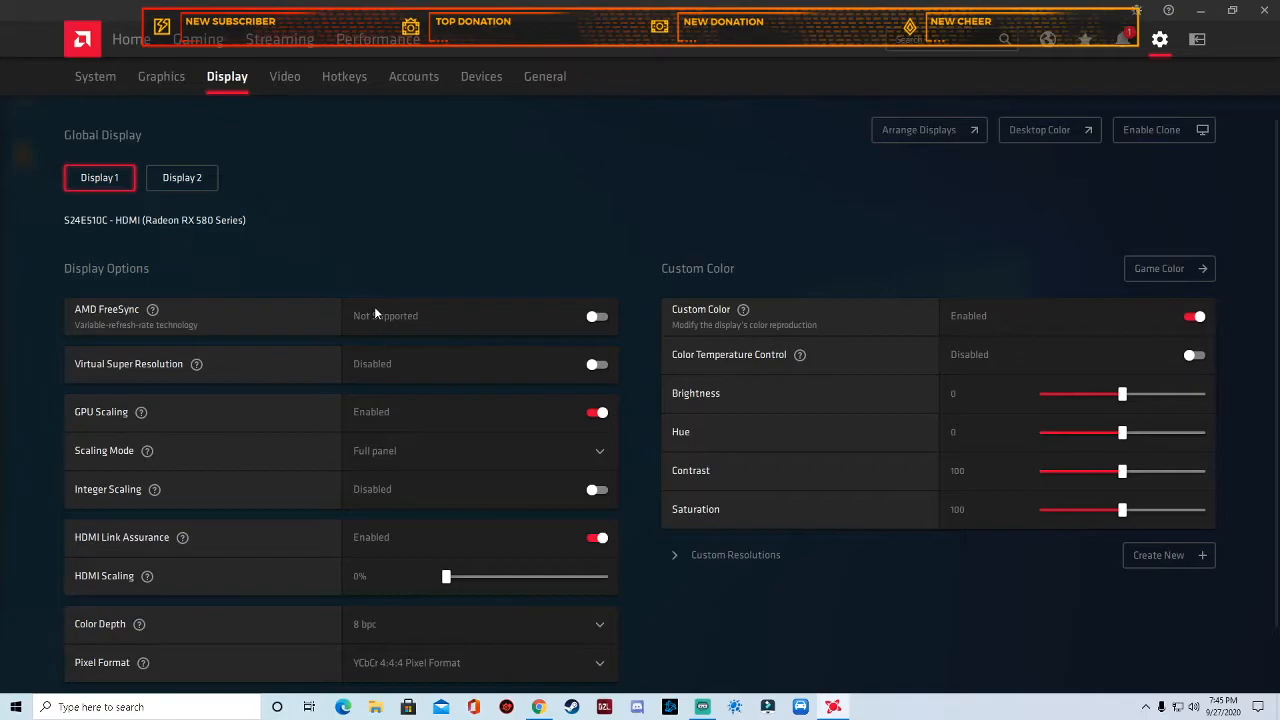
{"action": "mouse_move", "coordinate": [445, 375]}
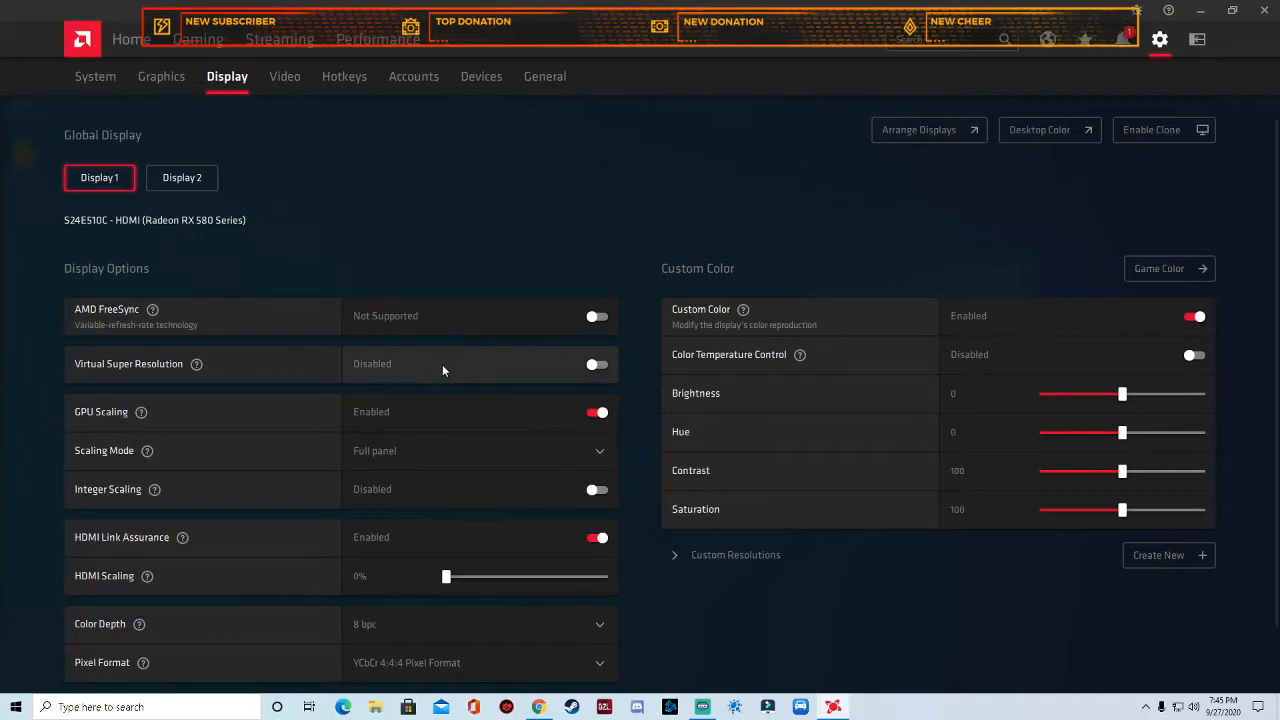
{"action": "mouse_move", "coordinate": [220, 363]}
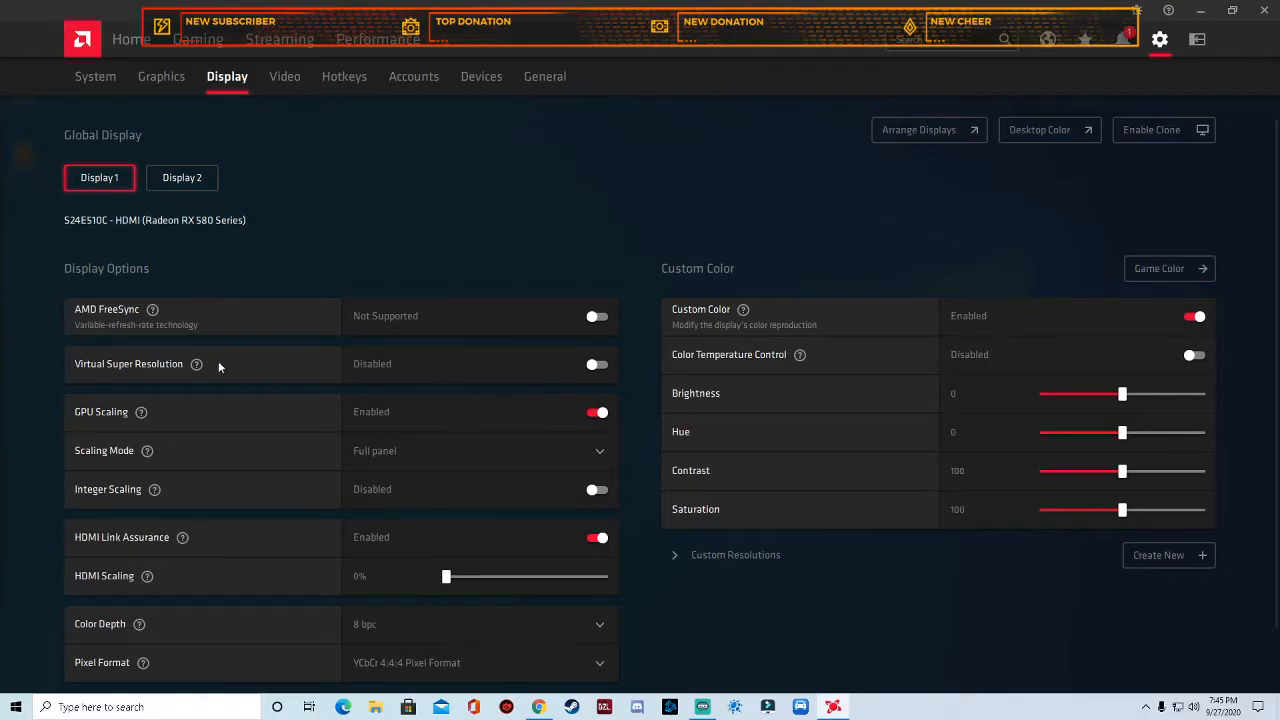
{"action": "mouse_move", "coordinate": [197, 364]}
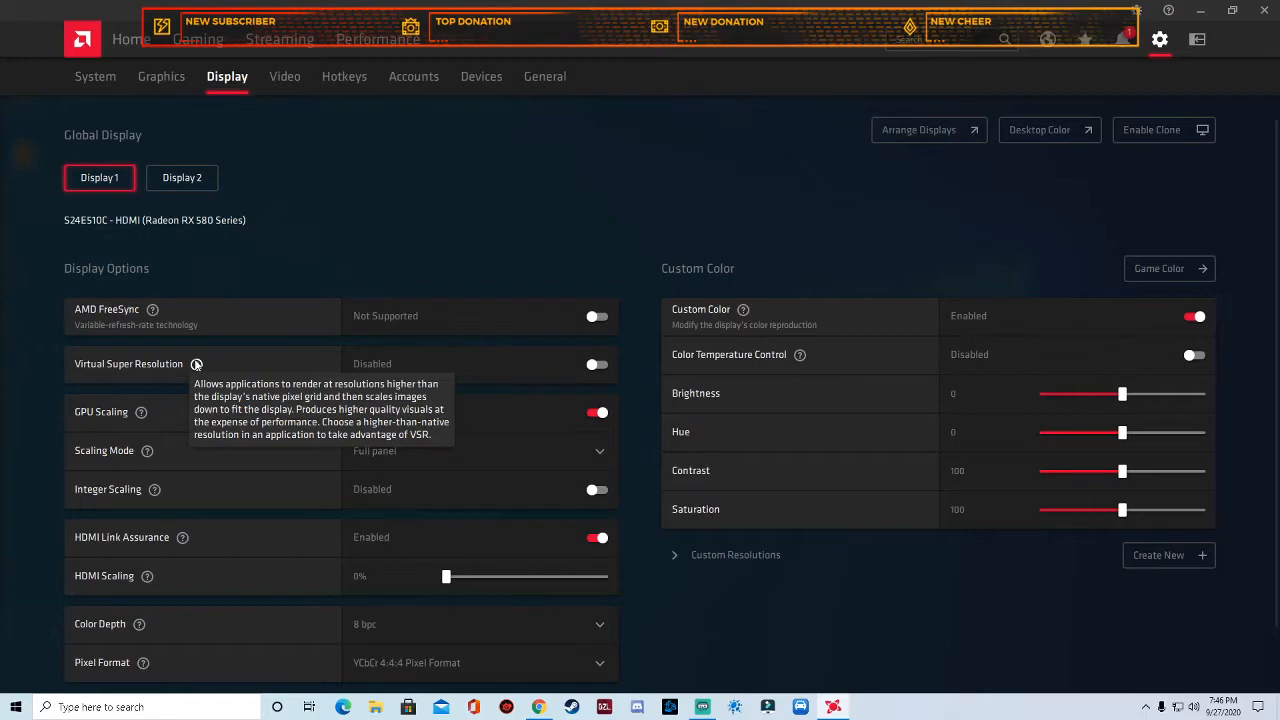
{"action": "mouse_move", "coordinate": [365, 397]}
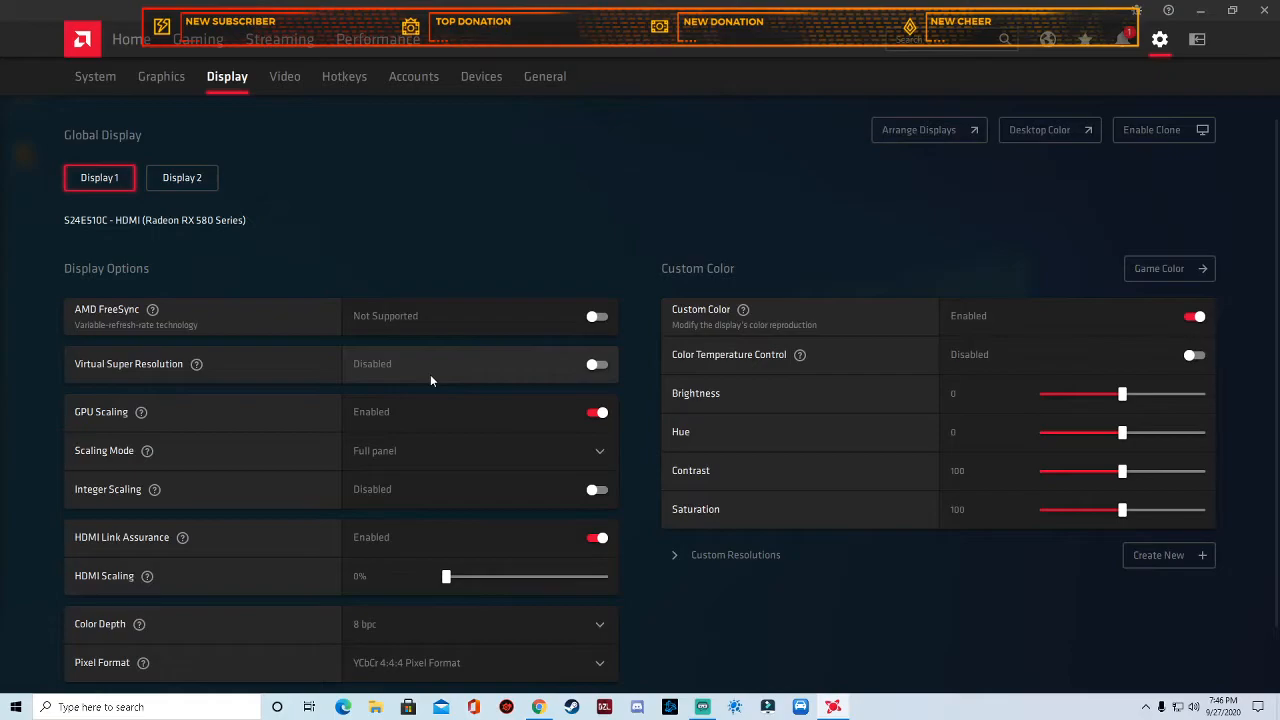
Set HDMI Scaling for Display 1 to 0%
{"action": "left_click_drag", "start_coordinate": [446, 576], "coordinate": [603, 576]}
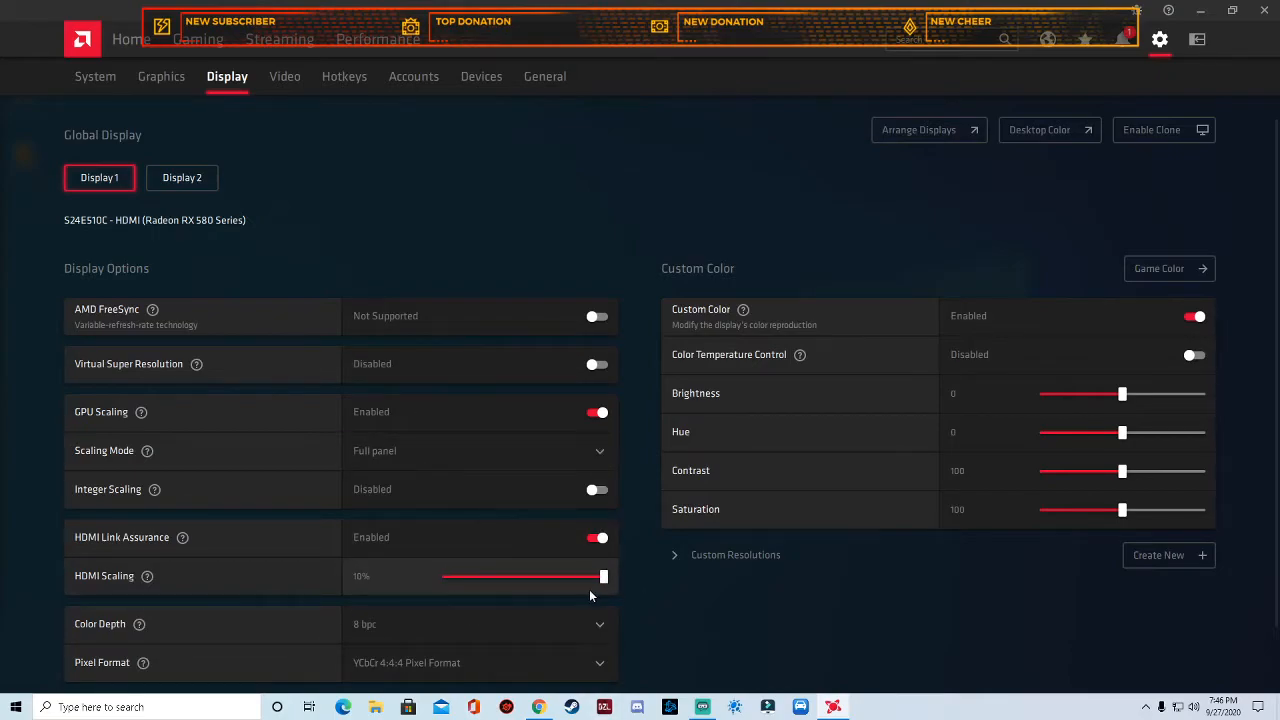
{"action": "left_click_drag", "start_coordinate": [603, 576], "coordinate": [446, 576]}
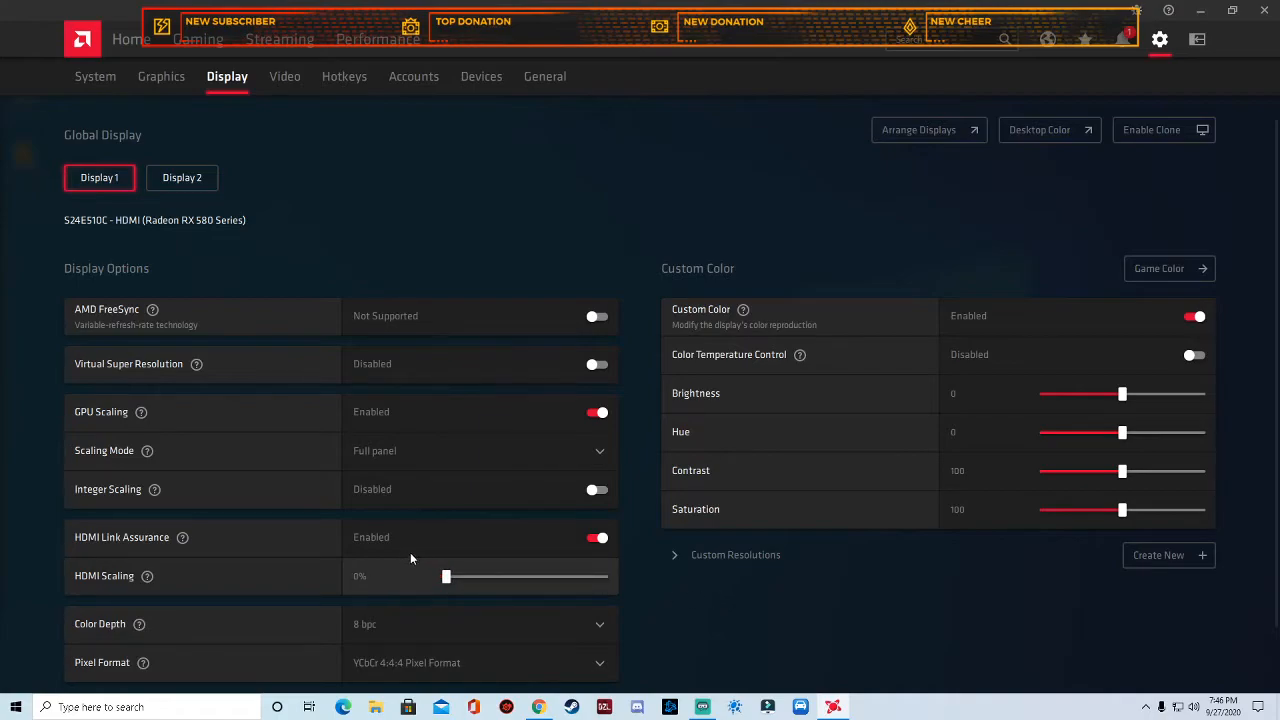
{"action": "scroll", "scroll_direction": "down", "scroll_amount": 3}
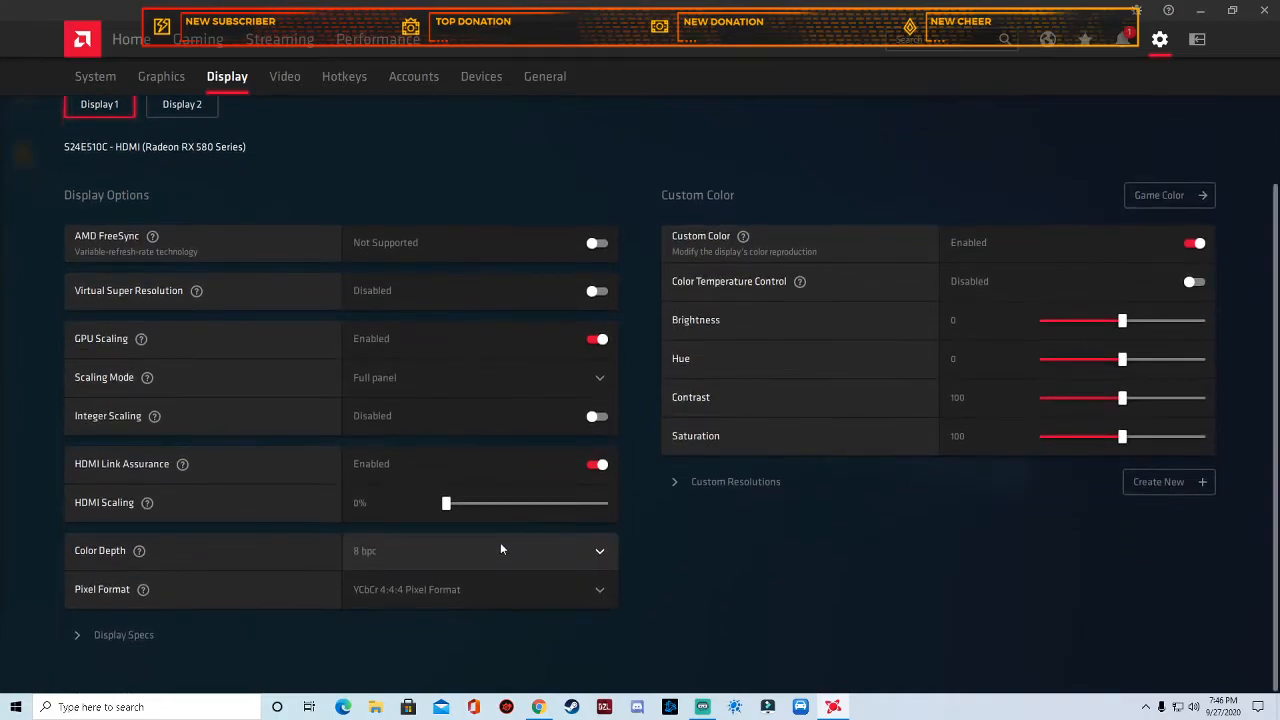
{"action": "mouse_move", "coordinate": [591, 562]}
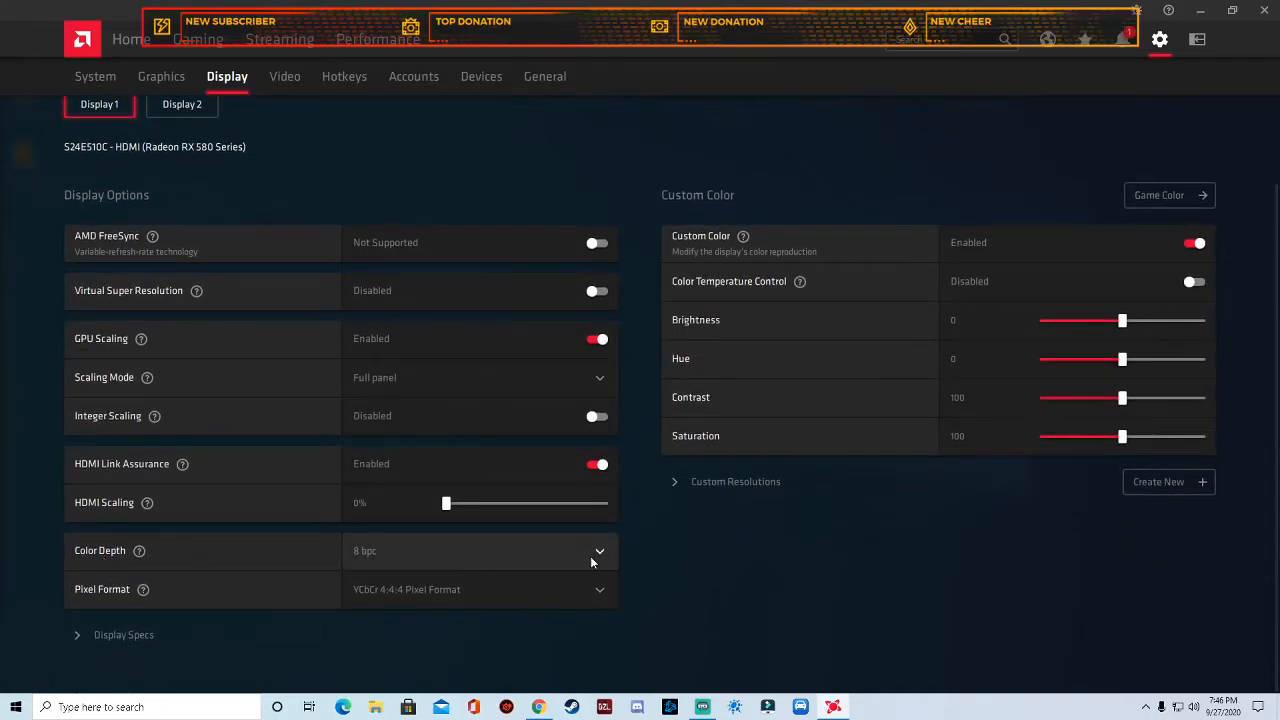
Keep Color Depth at 8 bpc and Pixel Format at YCbCr 4:4:4, then scroll to Display Specs
{"action": "left_click", "coordinate": [599, 550]}
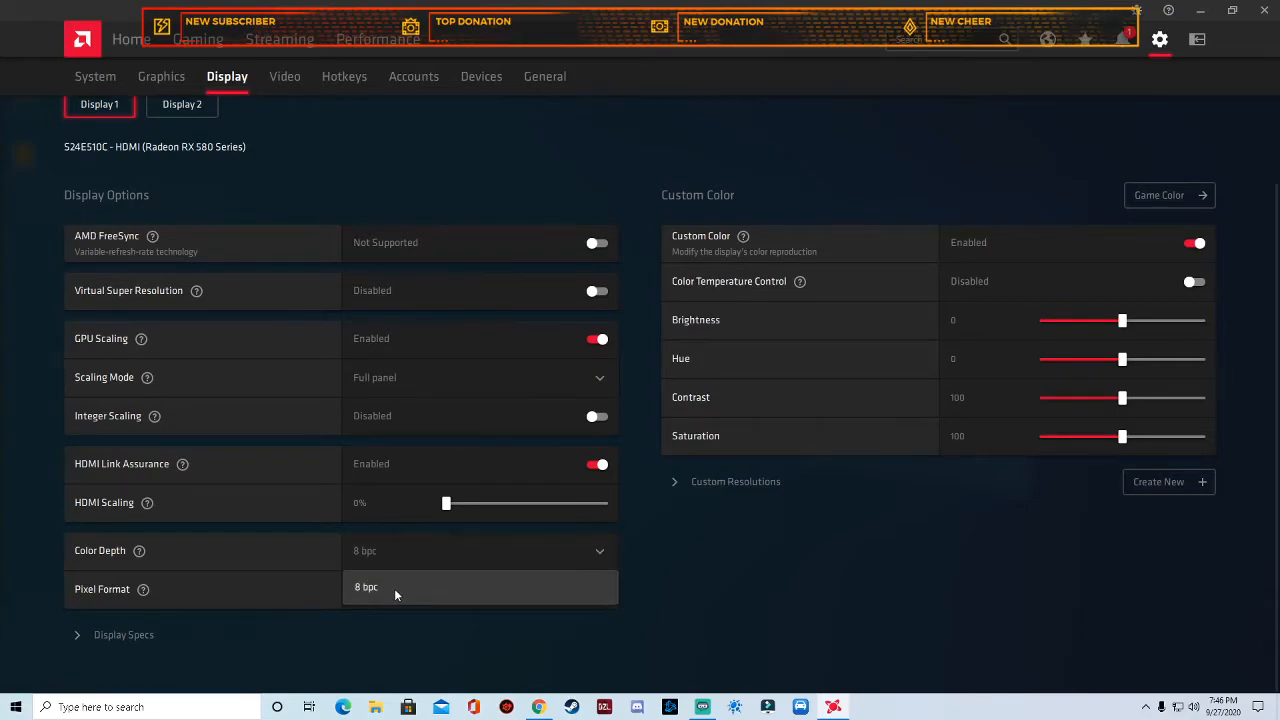
{"action": "left_click", "coordinate": [480, 588]}
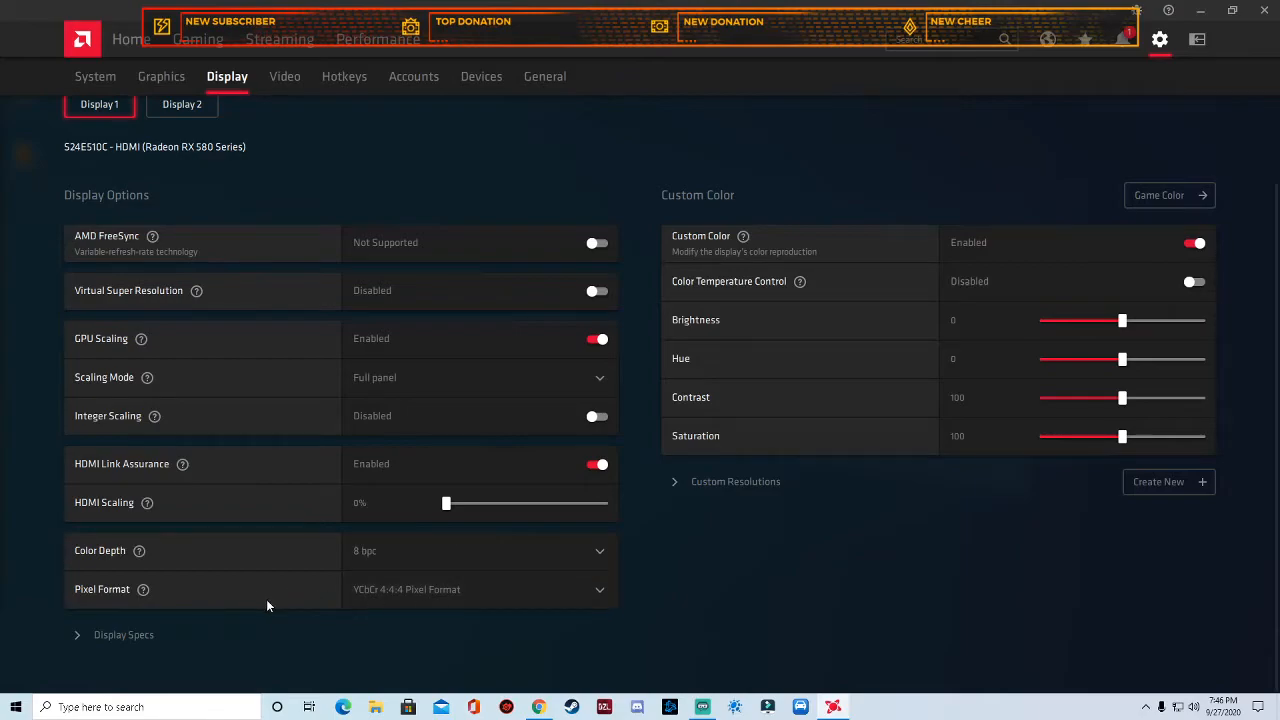
{"action": "left_click", "coordinate": [480, 589]}
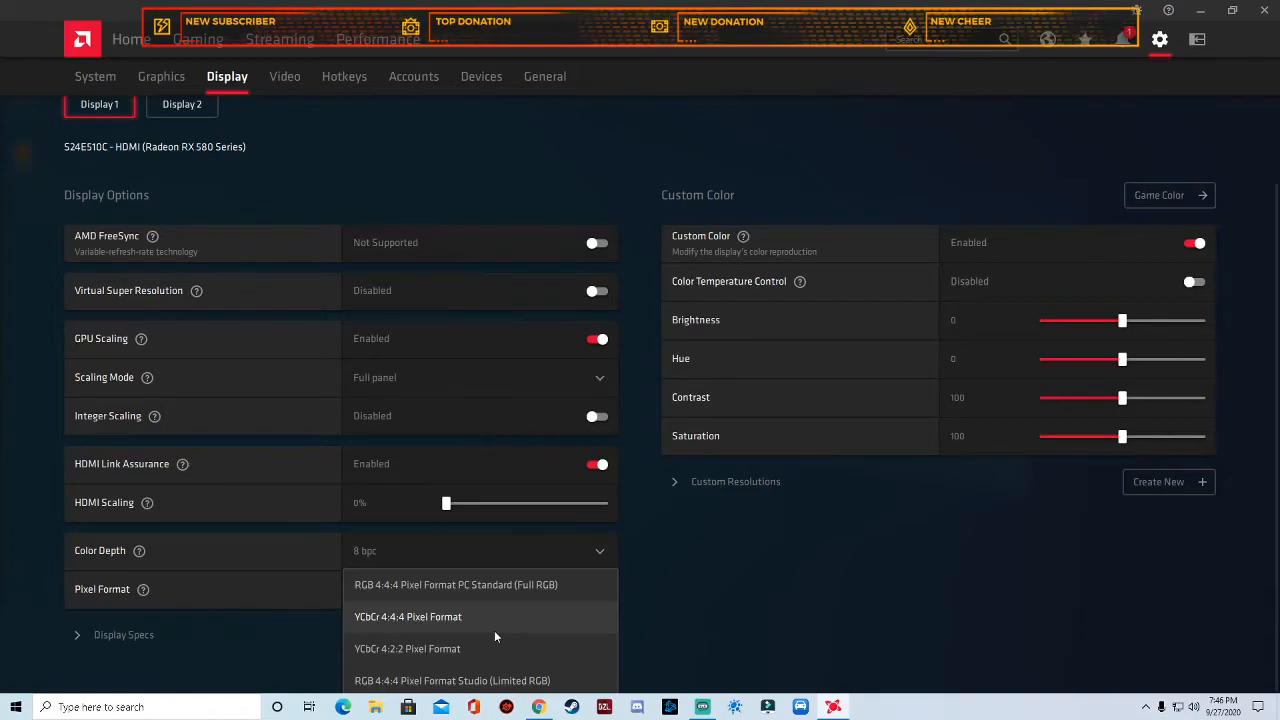
{"action": "left_click", "coordinate": [407, 616]}
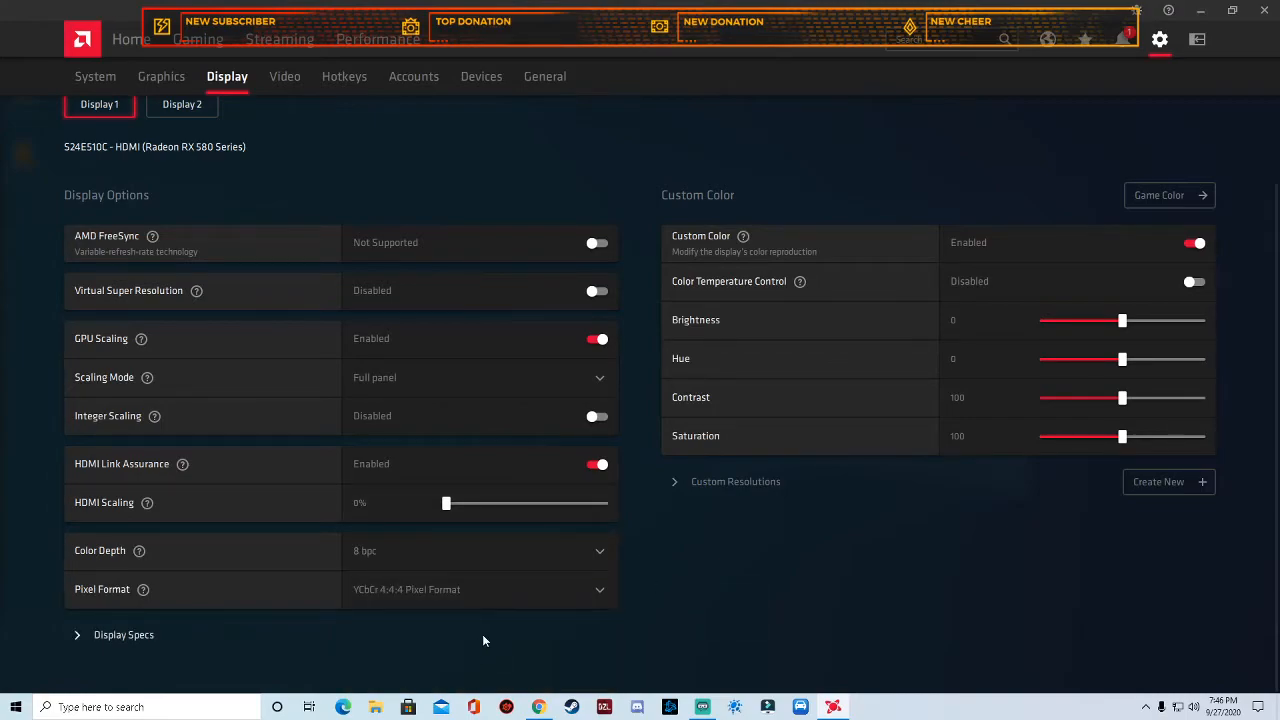
{"action": "mouse_move", "coordinate": [230, 680]}
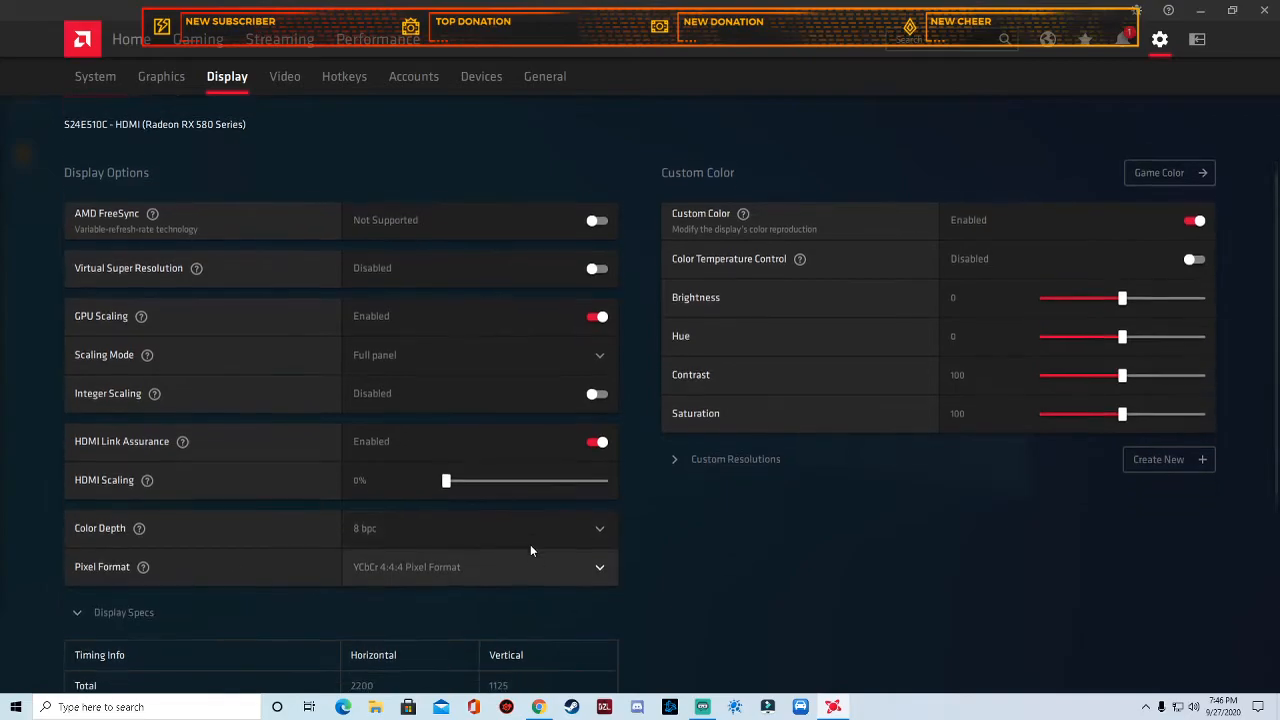
{"action": "scroll", "scroll_direction": "down", "scroll_amount": 3}
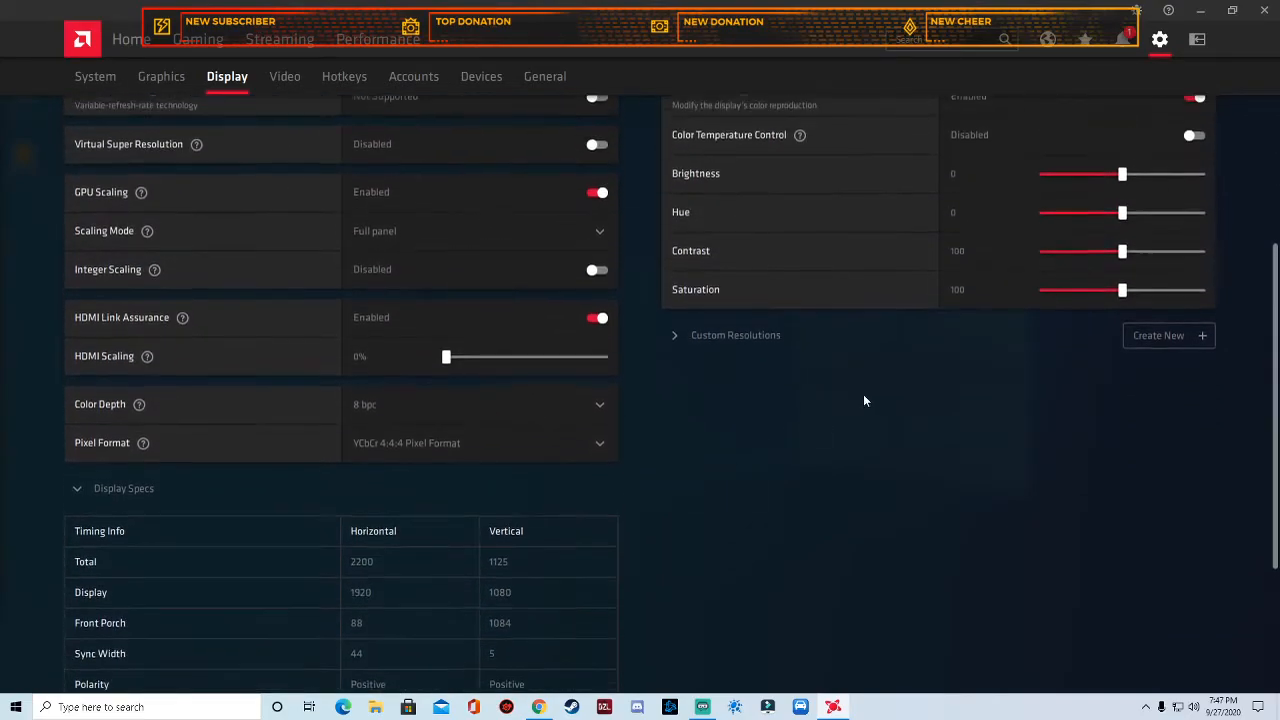
{"action": "scroll", "scroll_direction": "down", "scroll_amount": 3}
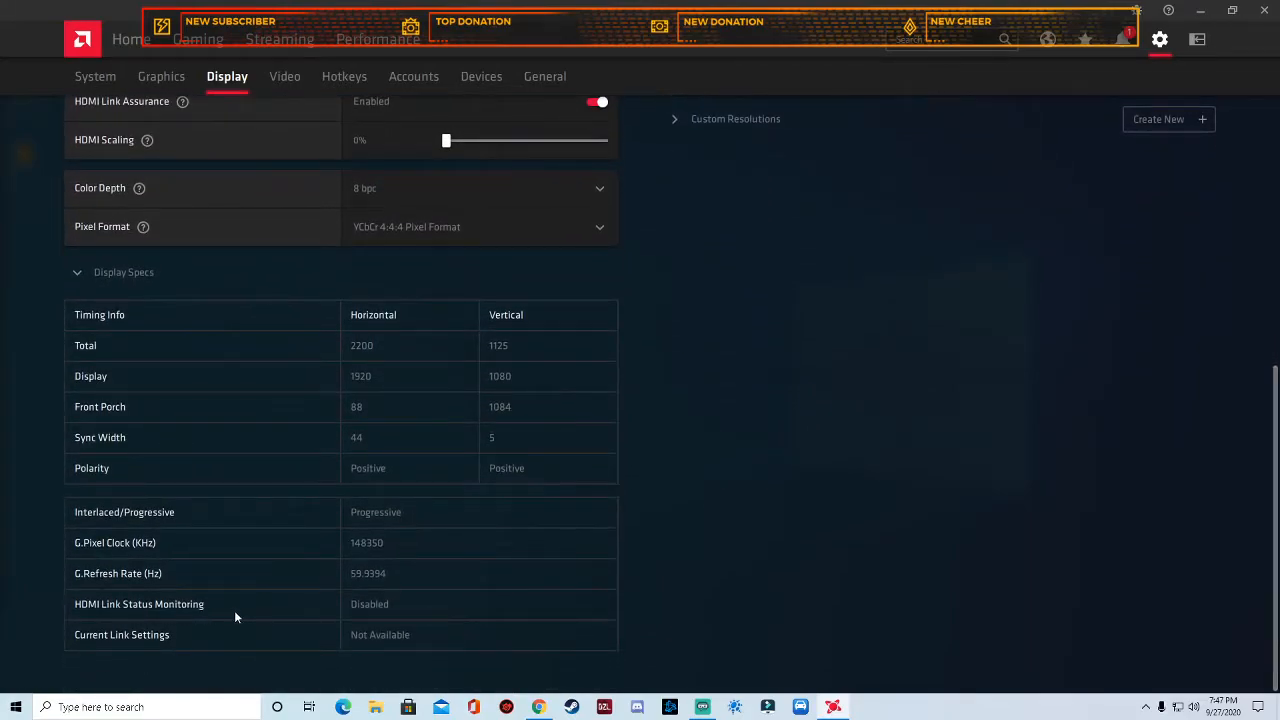
{"action": "mouse_move", "coordinate": [847, 514]}
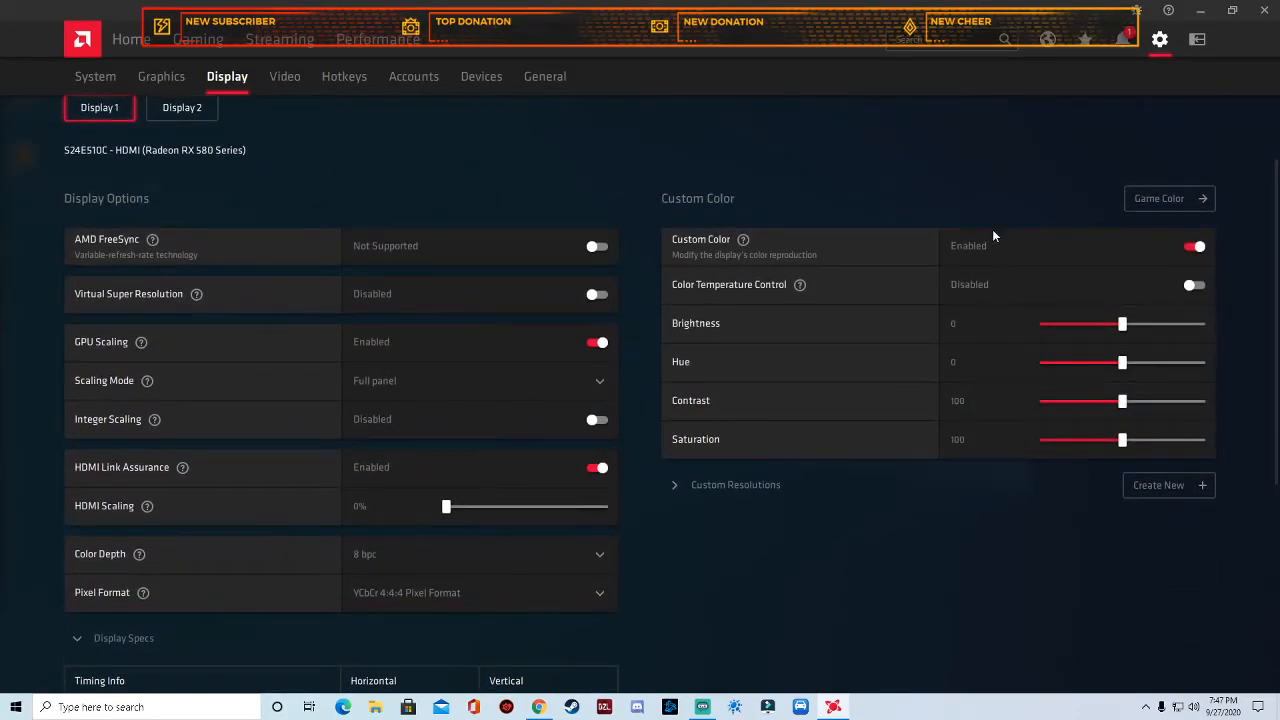
{"action": "mouse_move", "coordinate": [1233, 255]}
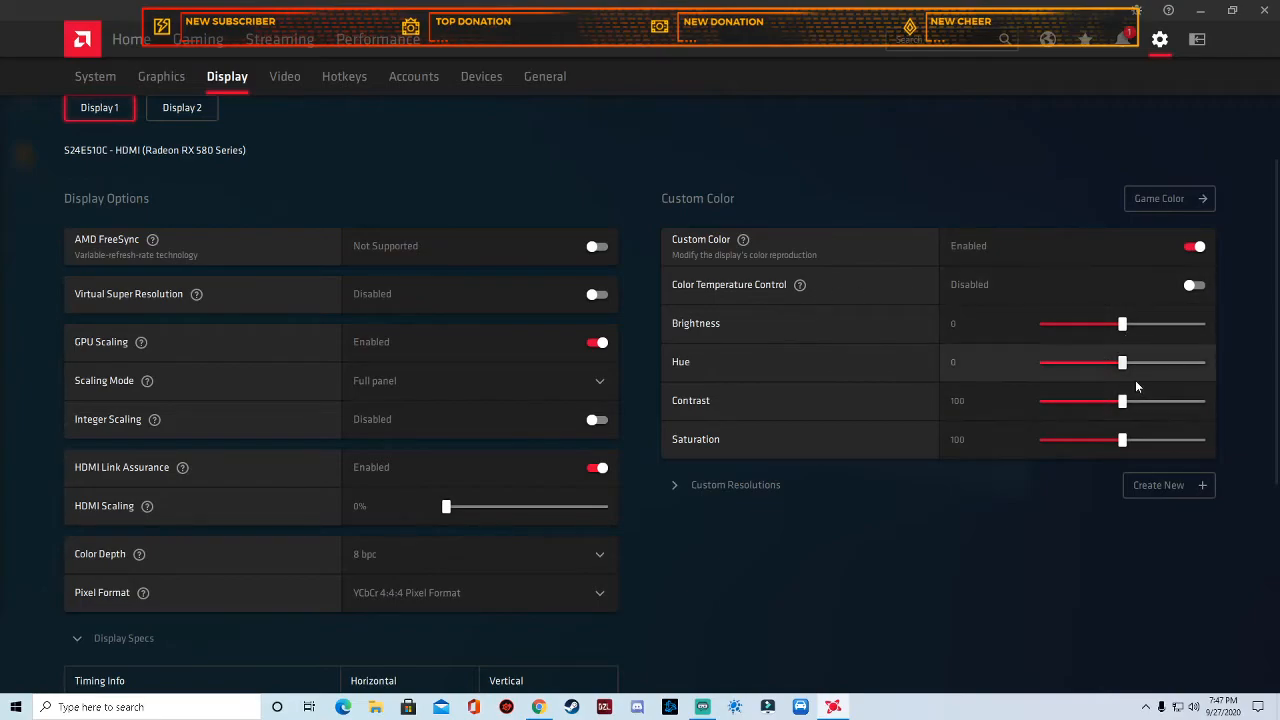
Set Display 1's Custom Color Contrast to 81 and Brightness to 5
{"action": "left_click_drag", "start_coordinate": [1121, 401], "coordinate": [1125, 401]}
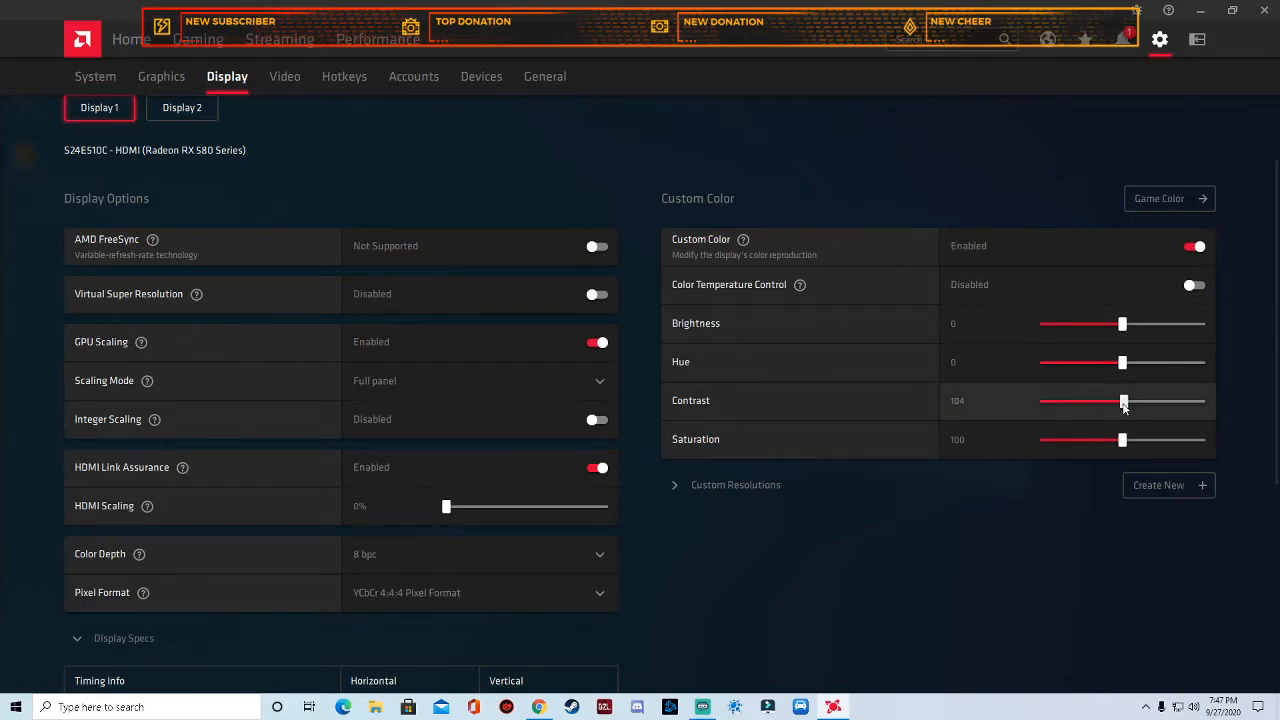
{"action": "left_click_drag", "start_coordinate": [1123, 401], "coordinate": [1108, 401]}
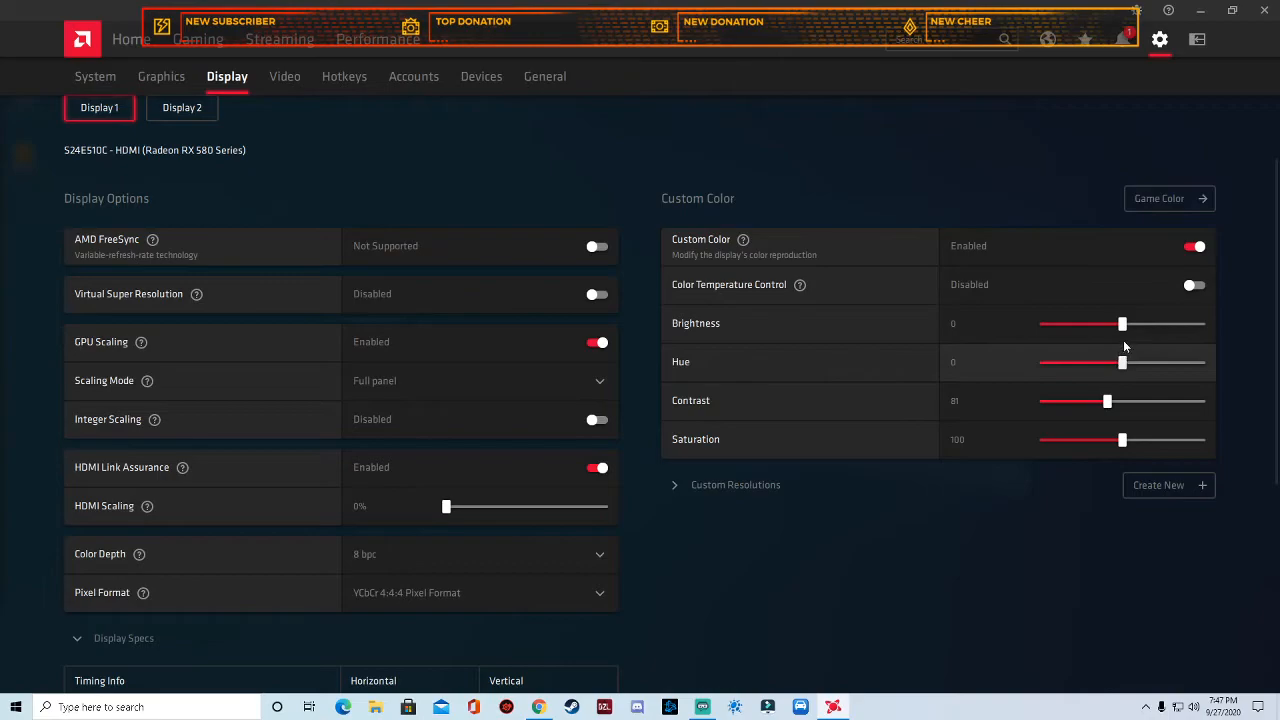
{"action": "left_click_drag", "start_coordinate": [1121, 323], "coordinate": [1131, 323]}
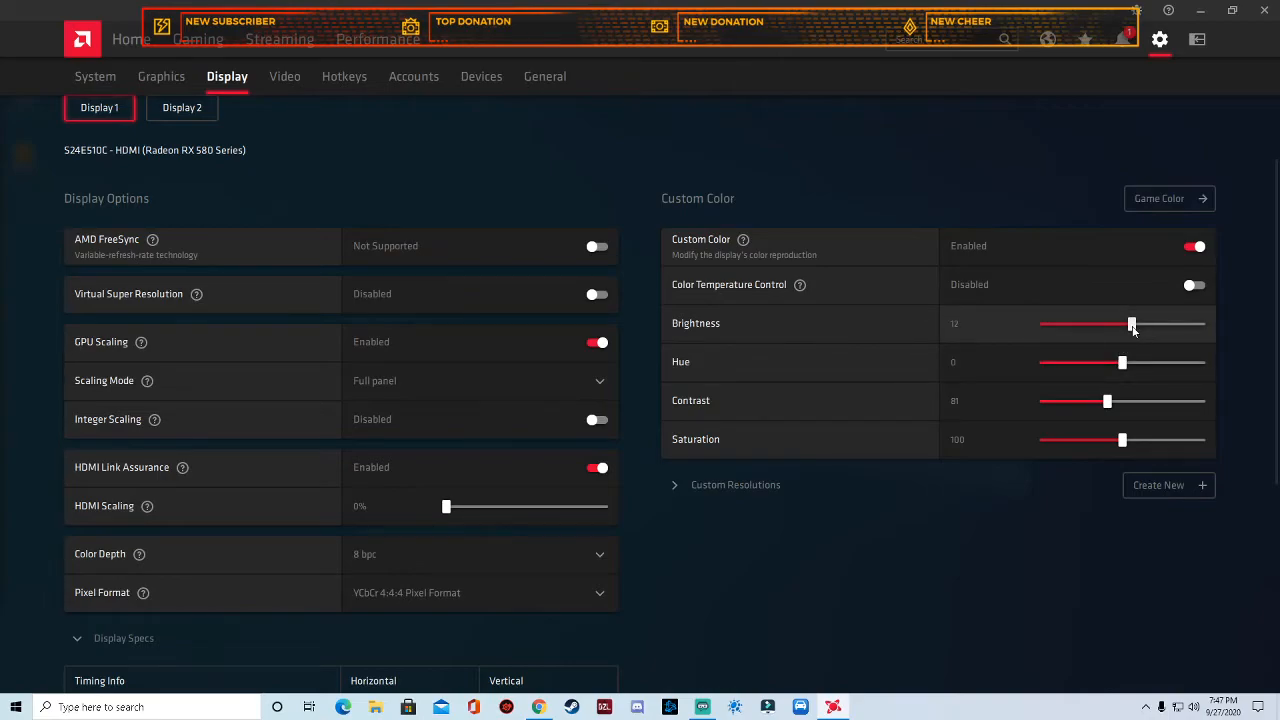
{"action": "left_click_drag", "start_coordinate": [1130, 323], "coordinate": [1123, 323]}
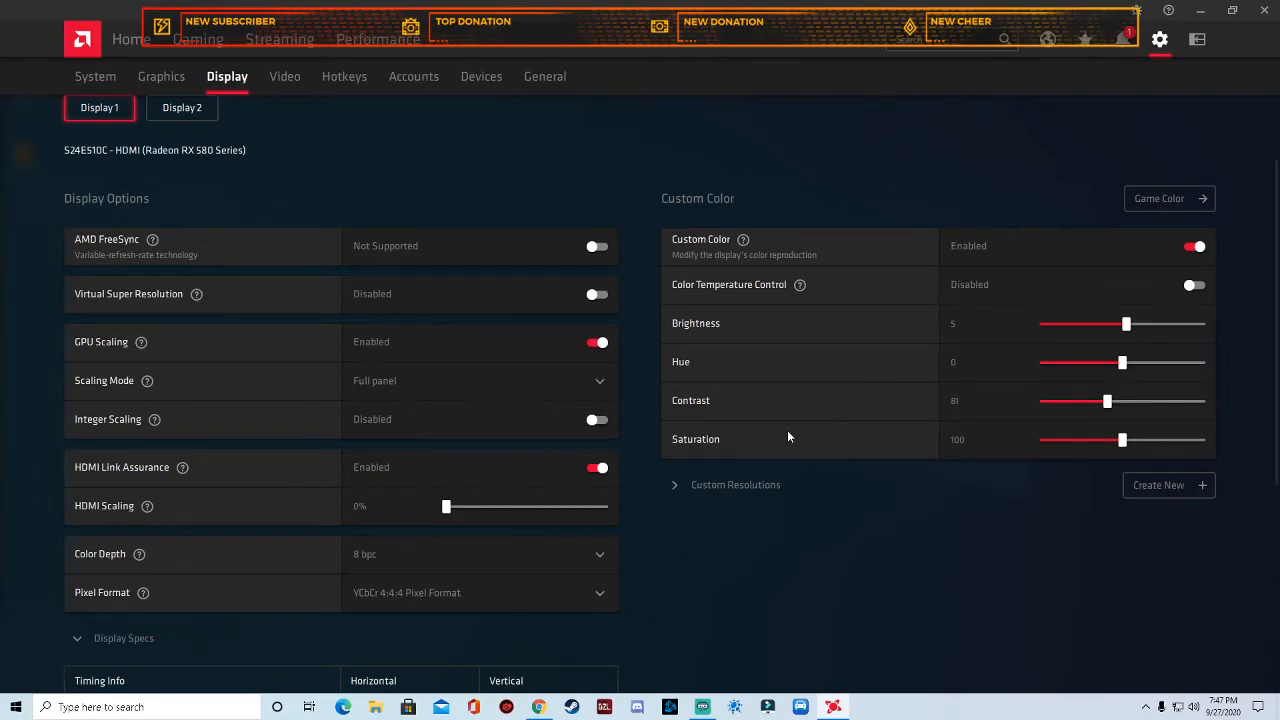
{"action": "mouse_move", "coordinate": [836, 400]}
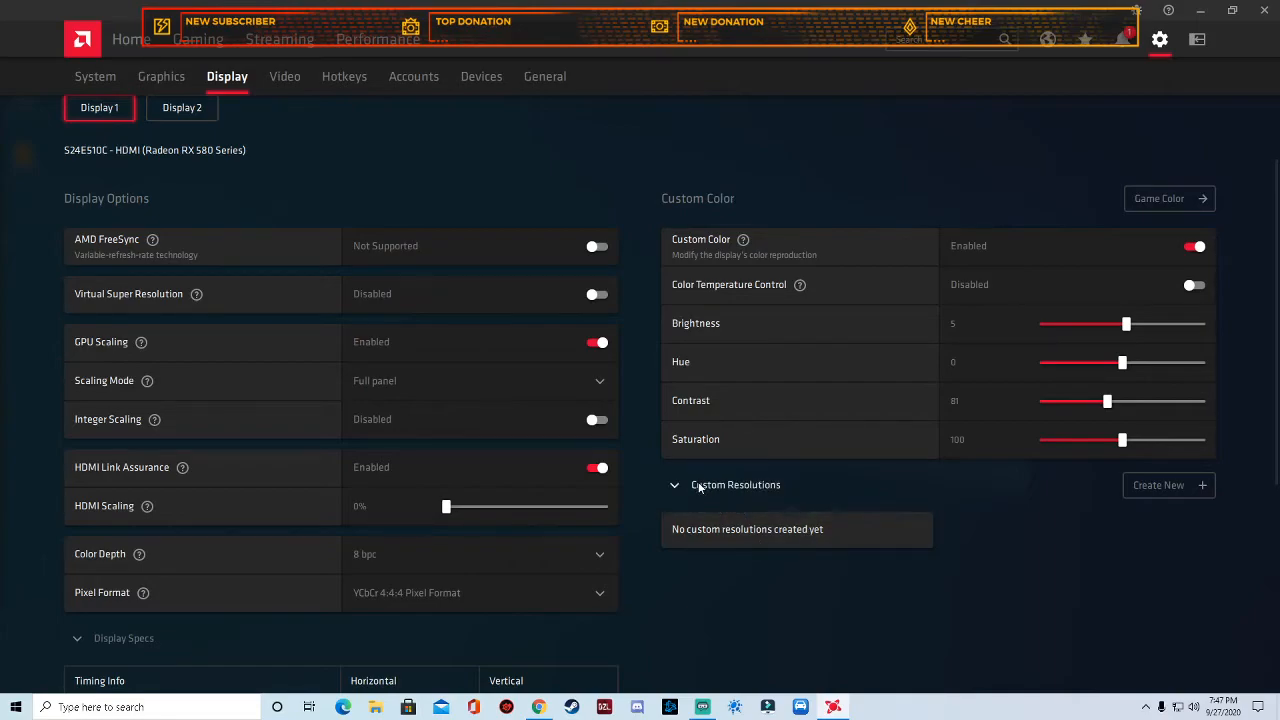
Browse the Video, Hotkeys, Devices, Accounts and General tabs, ending on the System page
{"action": "left_click", "coordinate": [283, 76]}
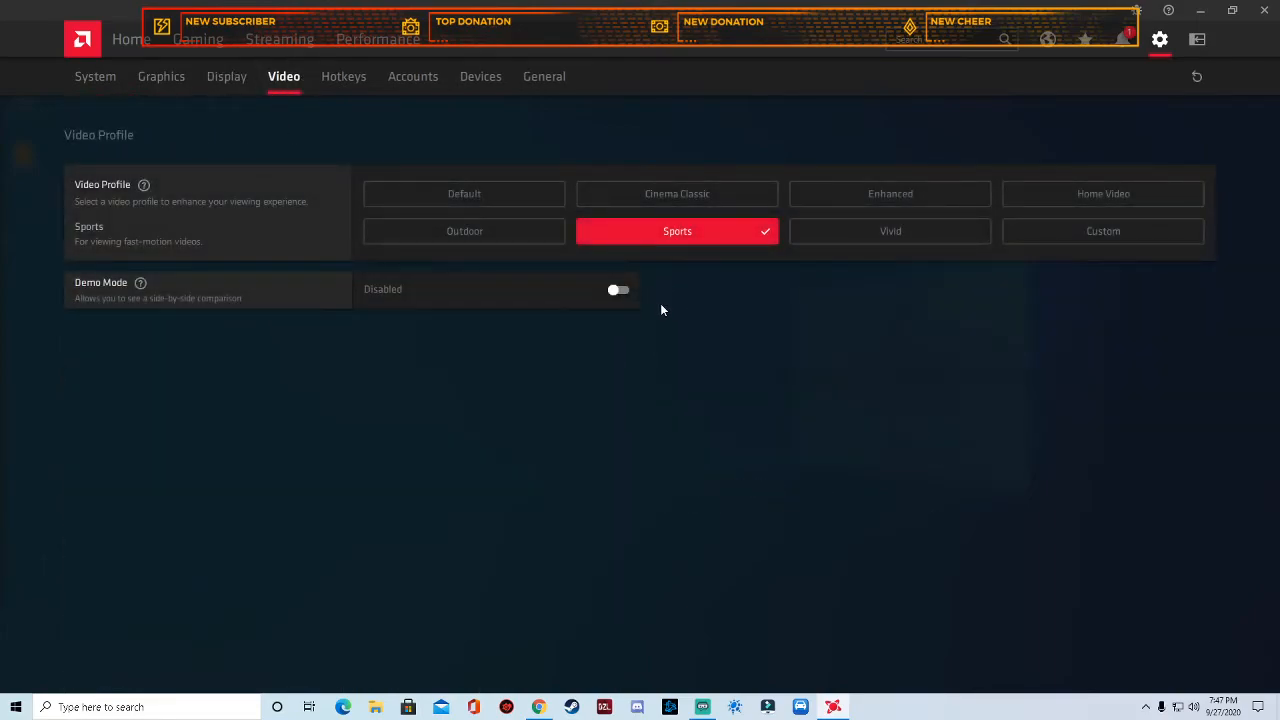
{"action": "mouse_move", "coordinate": [727, 231]}
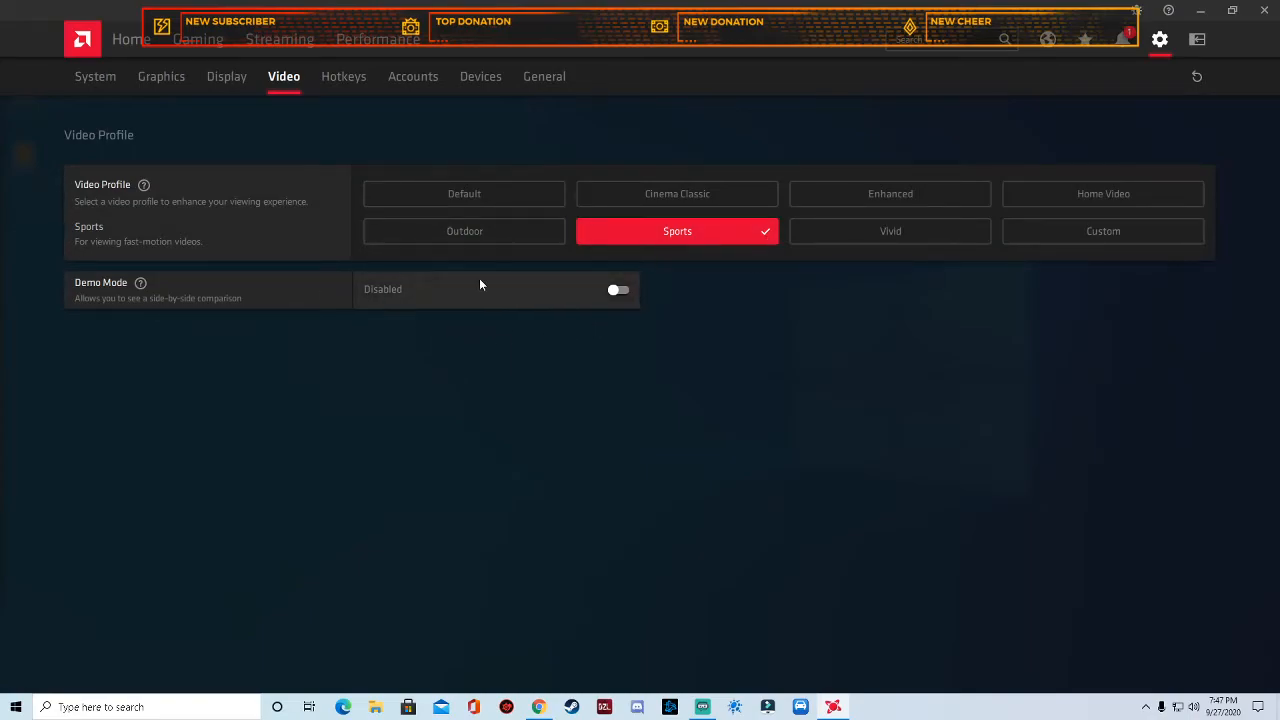
{"action": "left_click", "coordinate": [343, 76]}
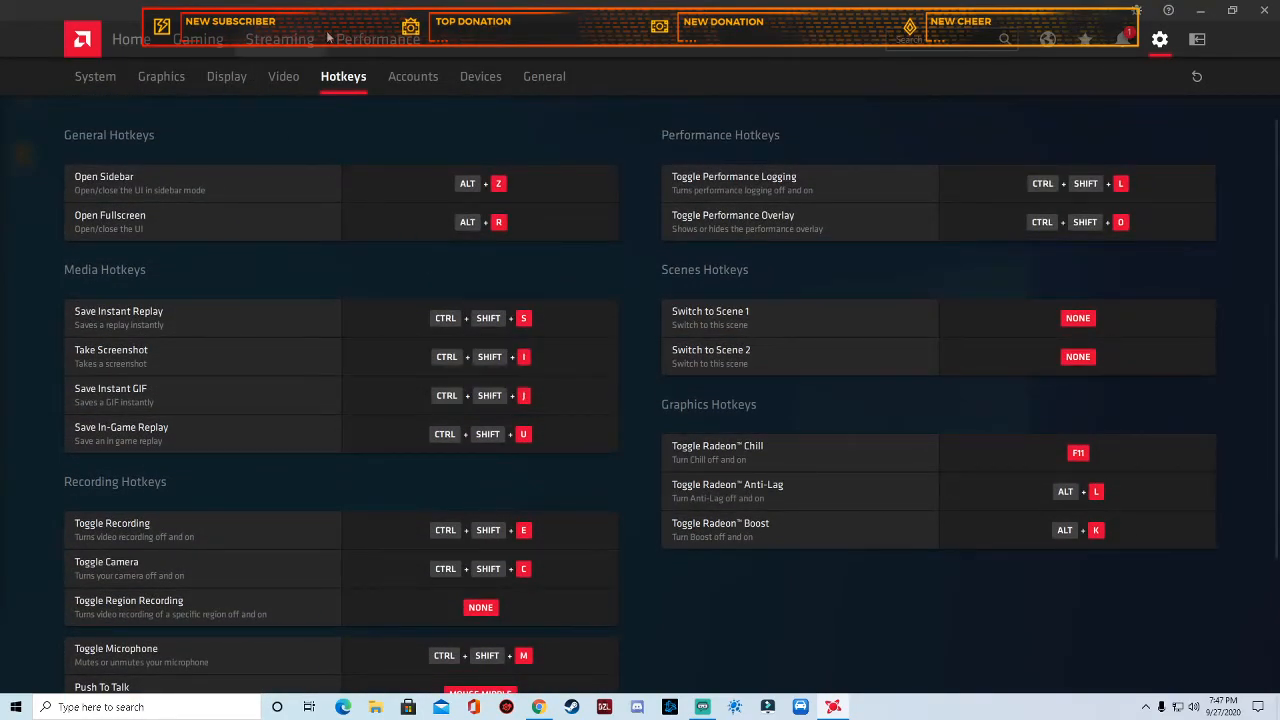
{"action": "left_click", "coordinate": [480, 76]}
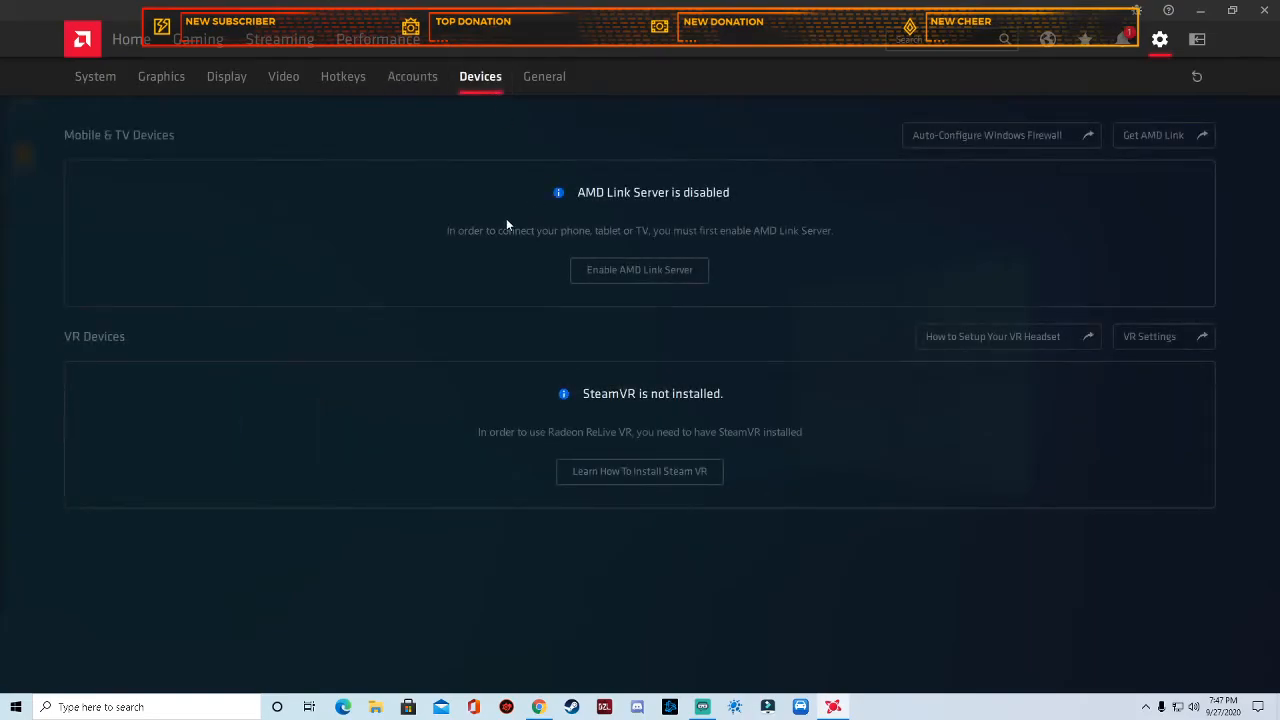
{"action": "left_click", "coordinate": [412, 76]}
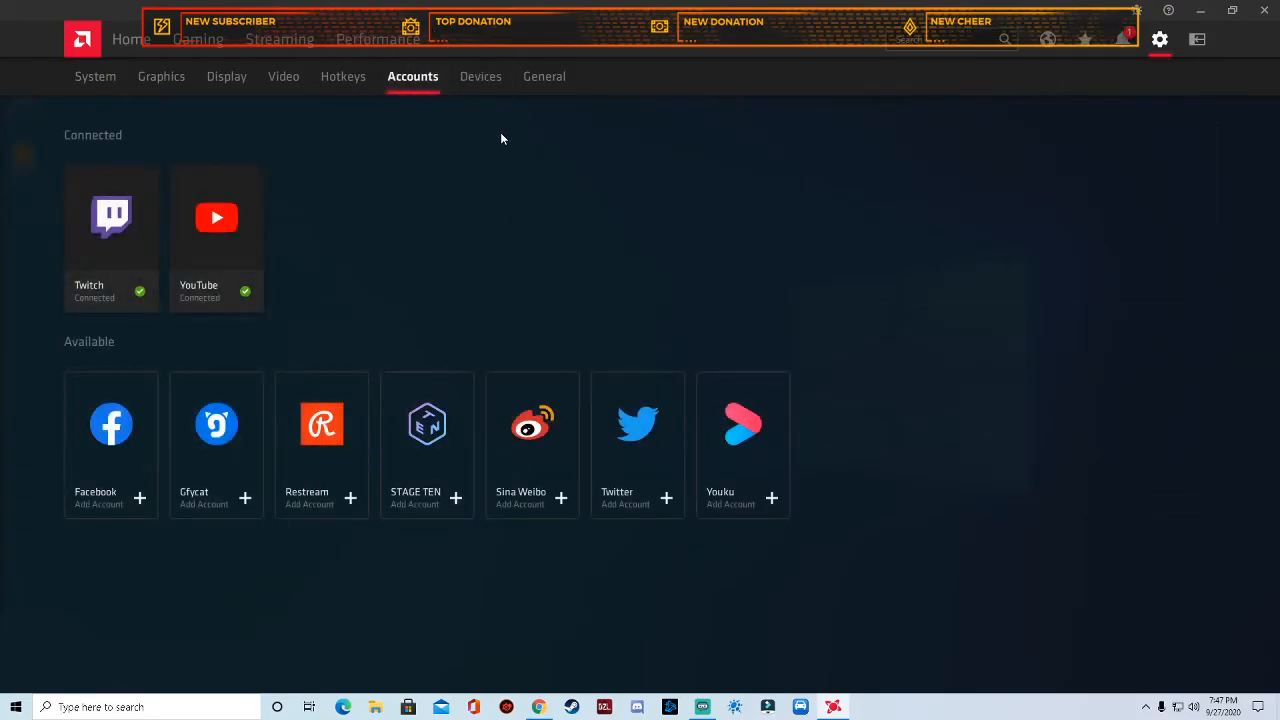
{"action": "left_click", "coordinate": [480, 76]}
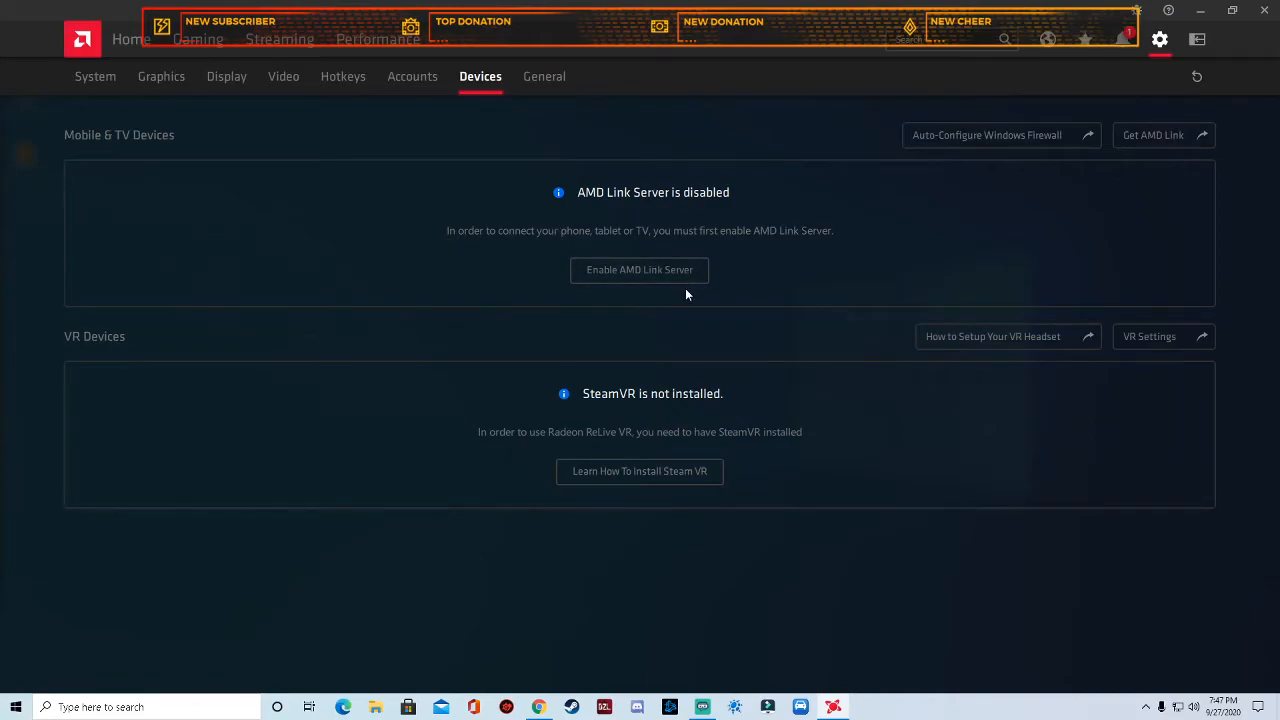
{"action": "mouse_move", "coordinate": [758, 261]}
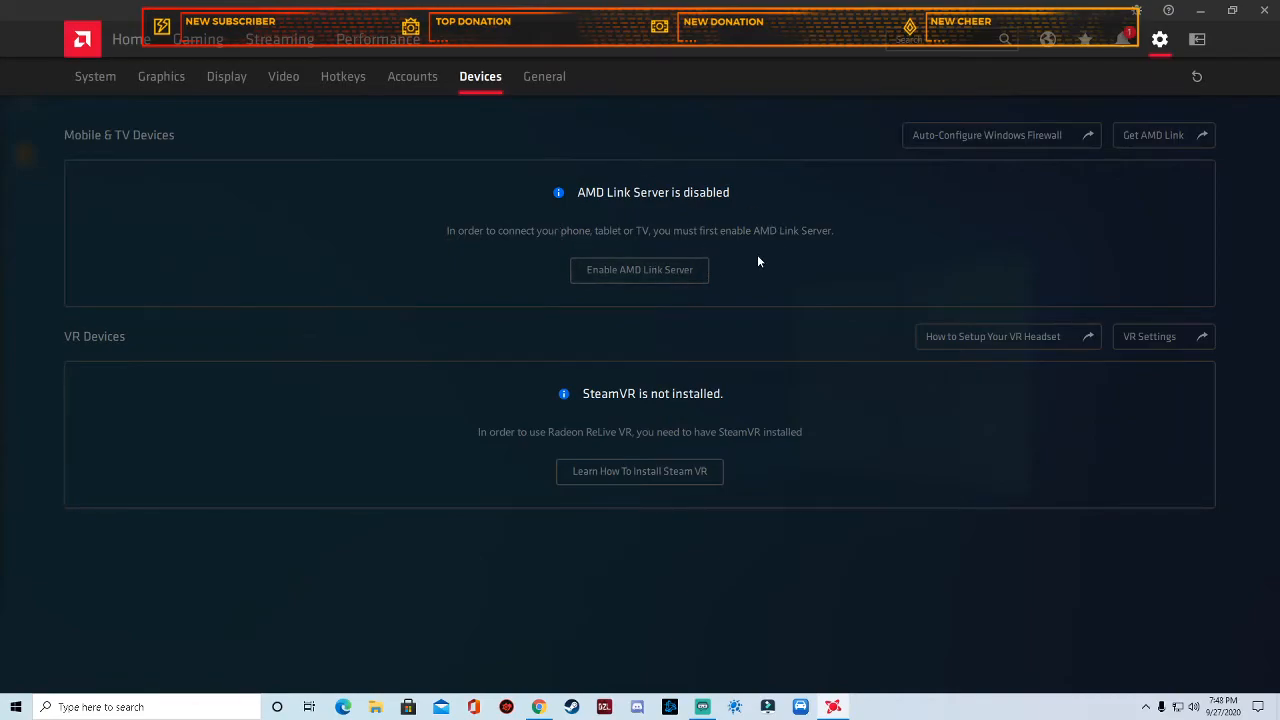
{"action": "mouse_move", "coordinate": [766, 267]}
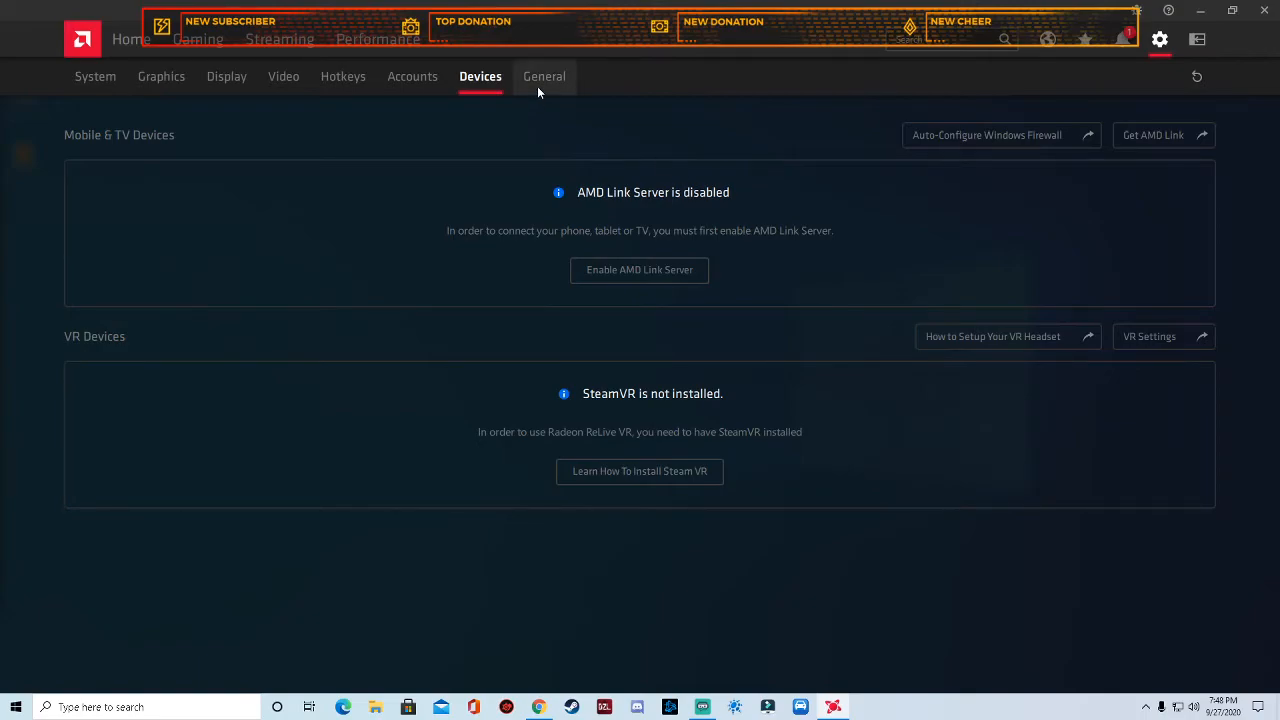
{"action": "left_click", "coordinate": [544, 76]}
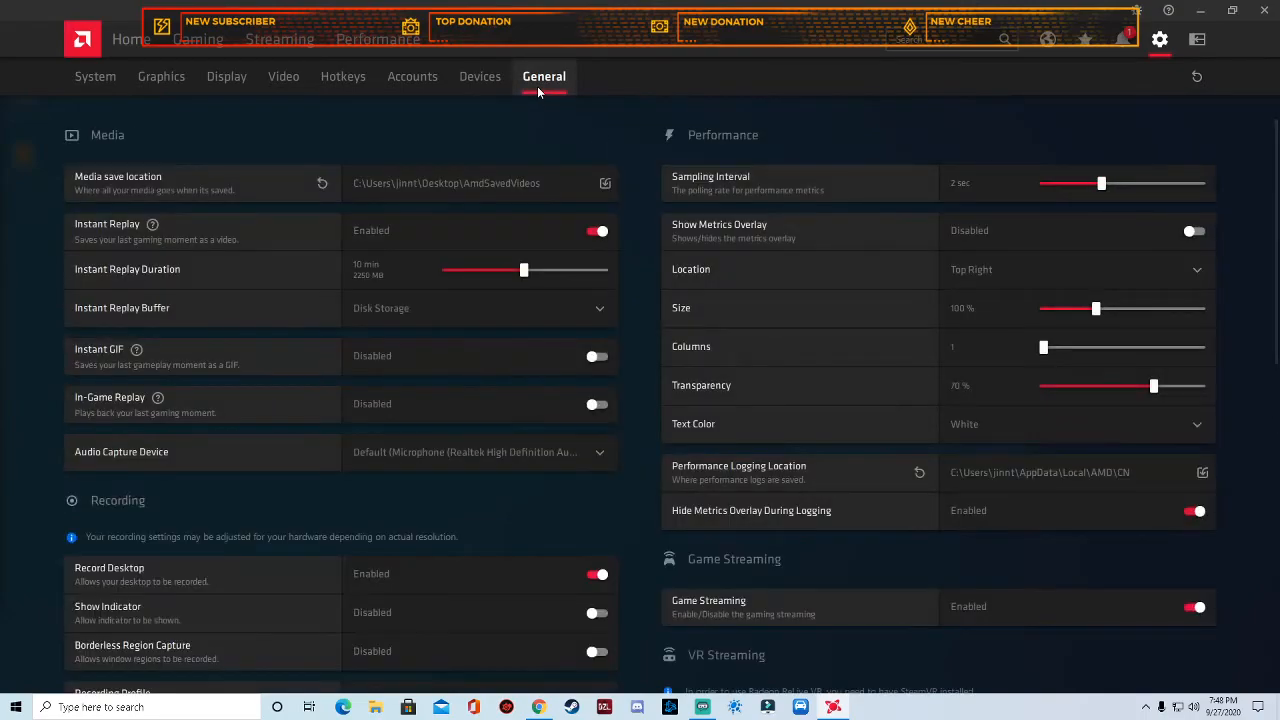
{"action": "scroll", "scroll_direction": "down", "scroll_amount": 3}
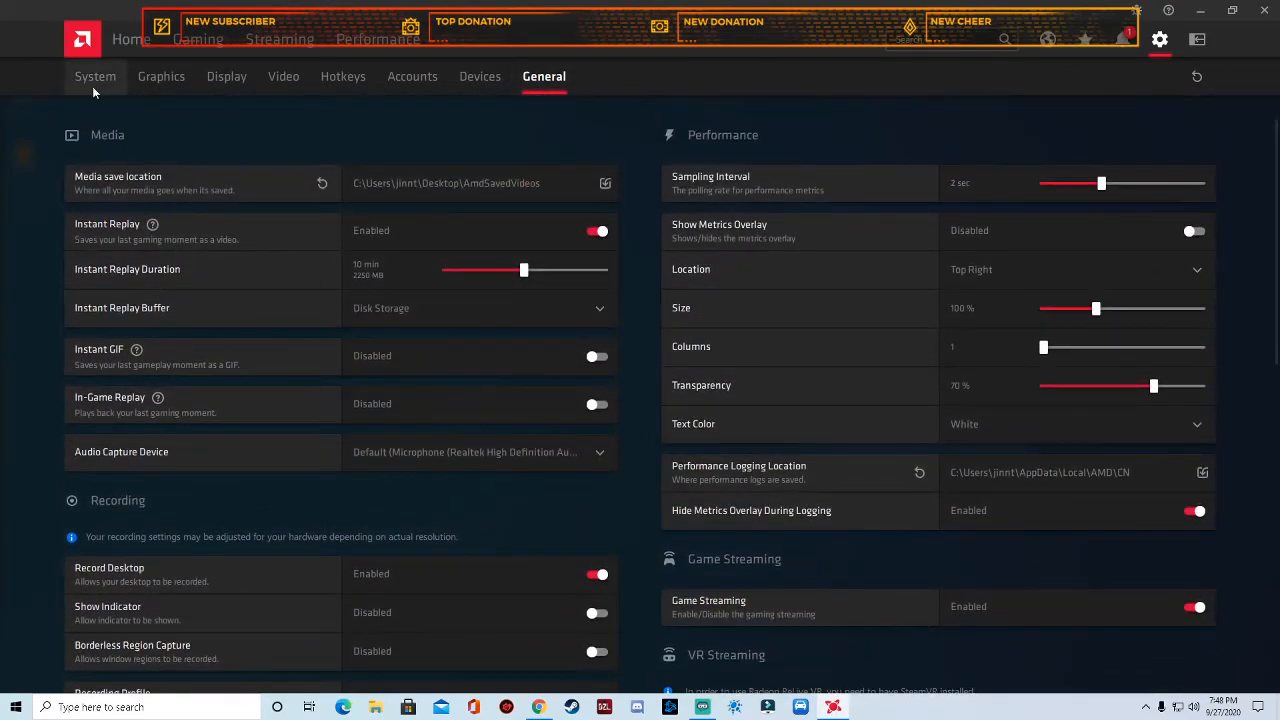
{"action": "left_click", "coordinate": [95, 76]}
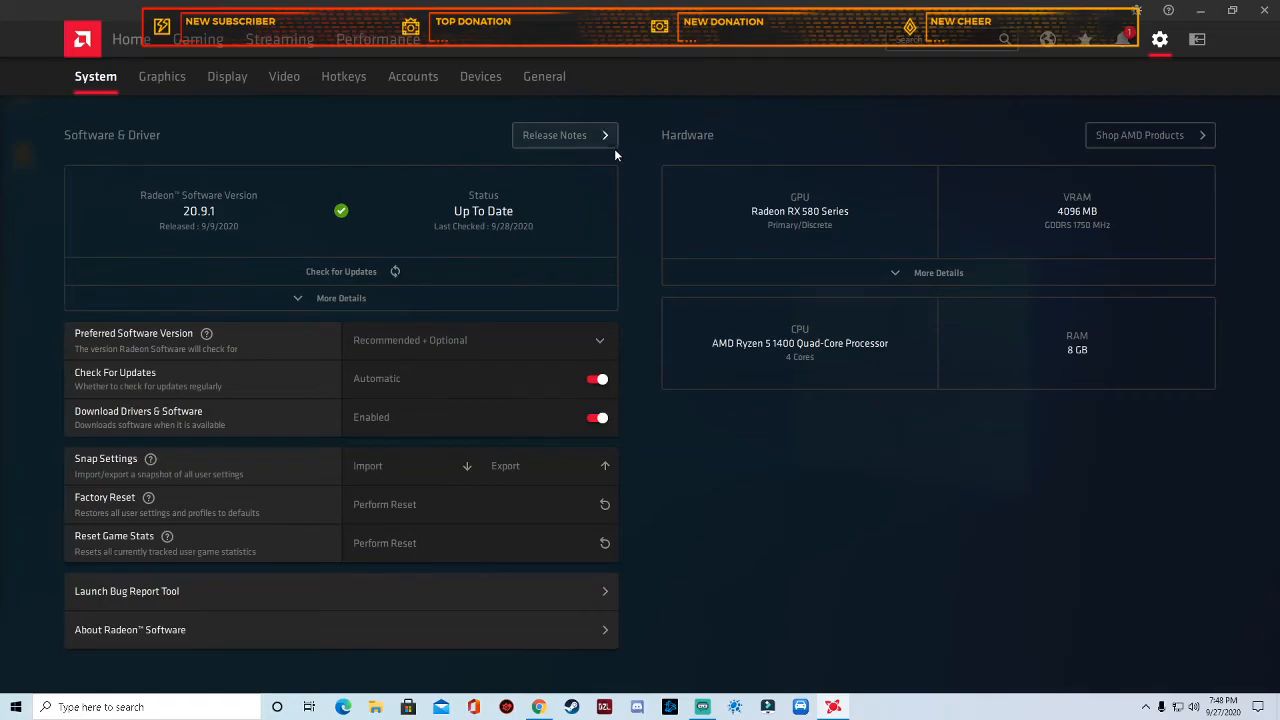
{"action": "mouse_move", "coordinate": [1065, 180]}
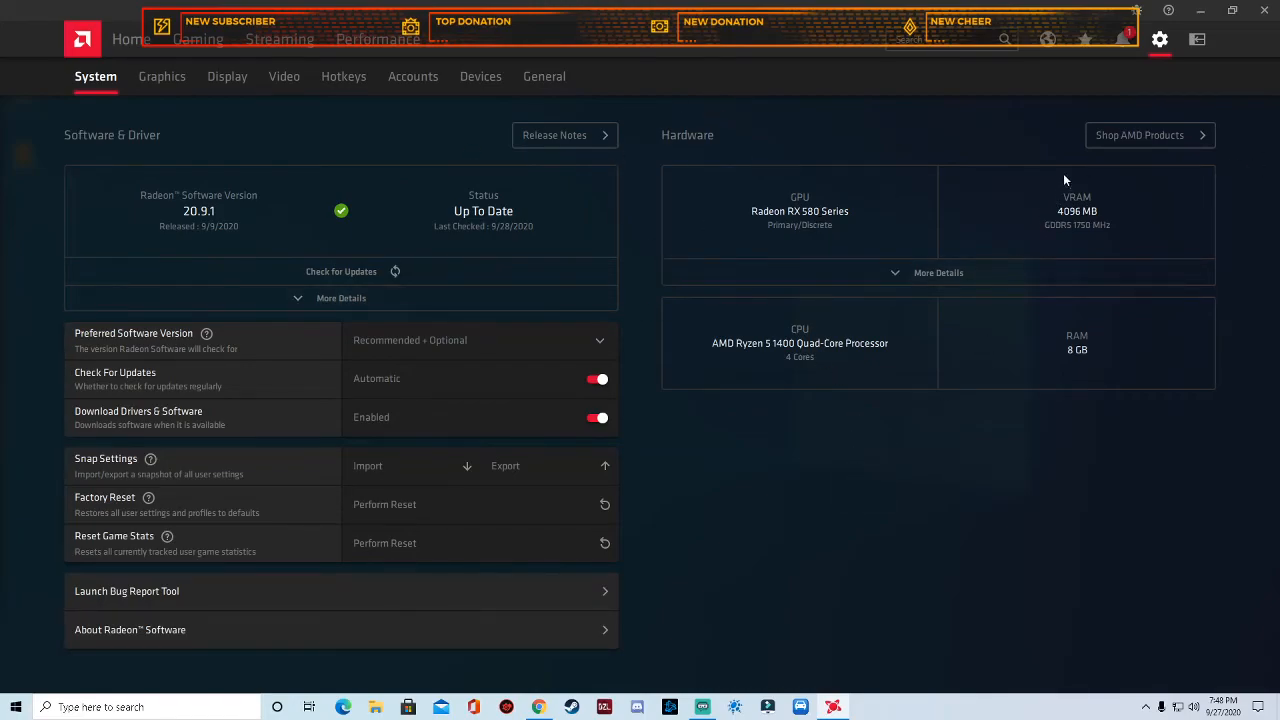
Toggle Radeon Anti-Lag off and back on in the Graphics settings
{"action": "left_click", "coordinate": [226, 76]}
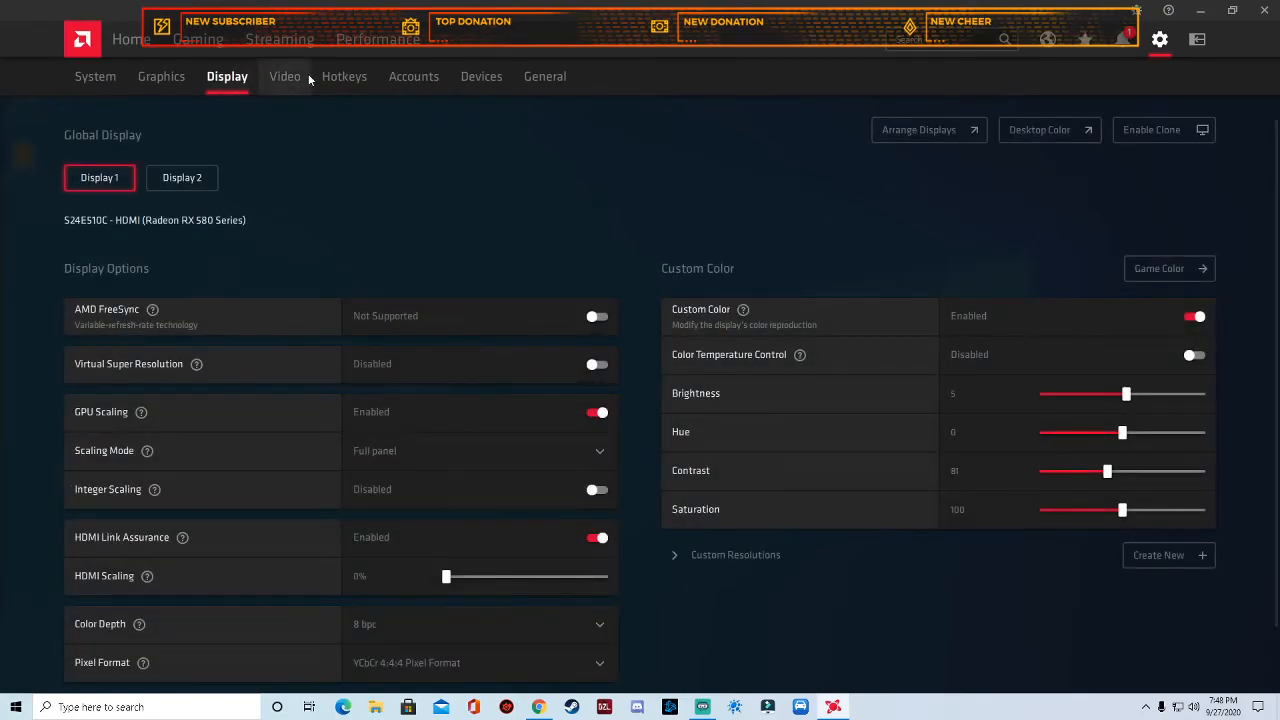
{"action": "left_click", "coordinate": [161, 76]}
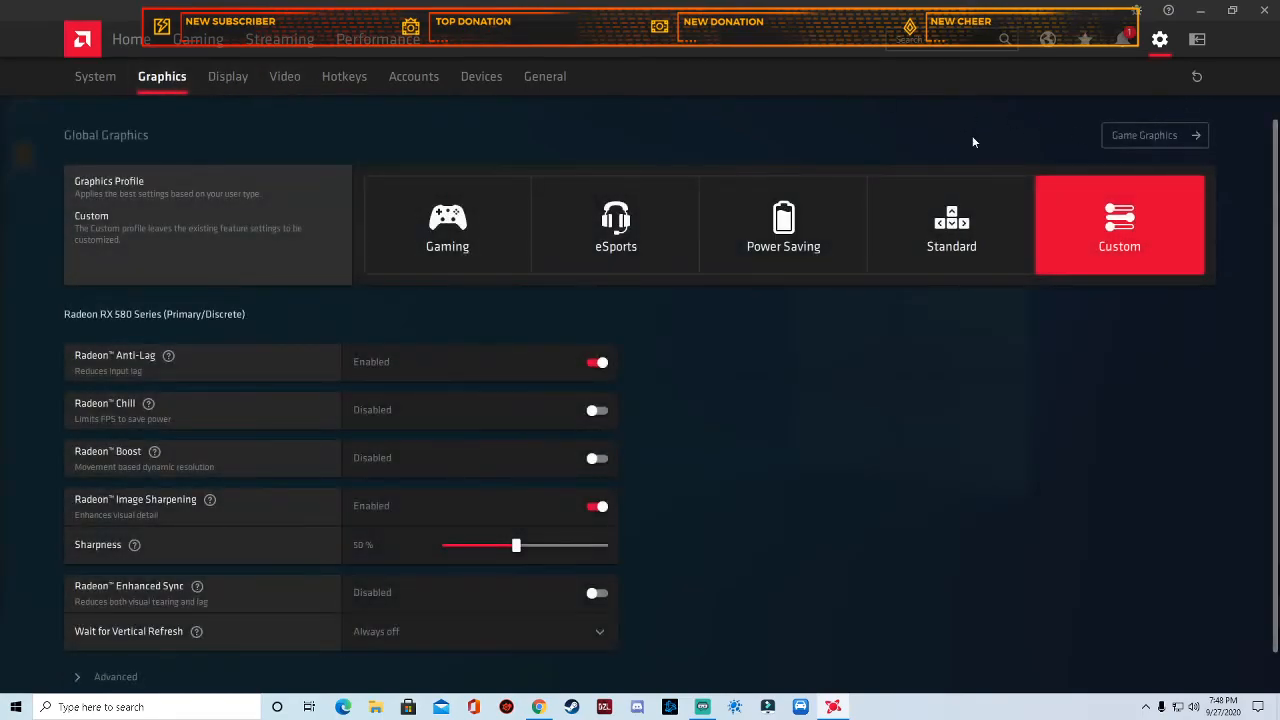
{"action": "left_click", "coordinate": [597, 362]}
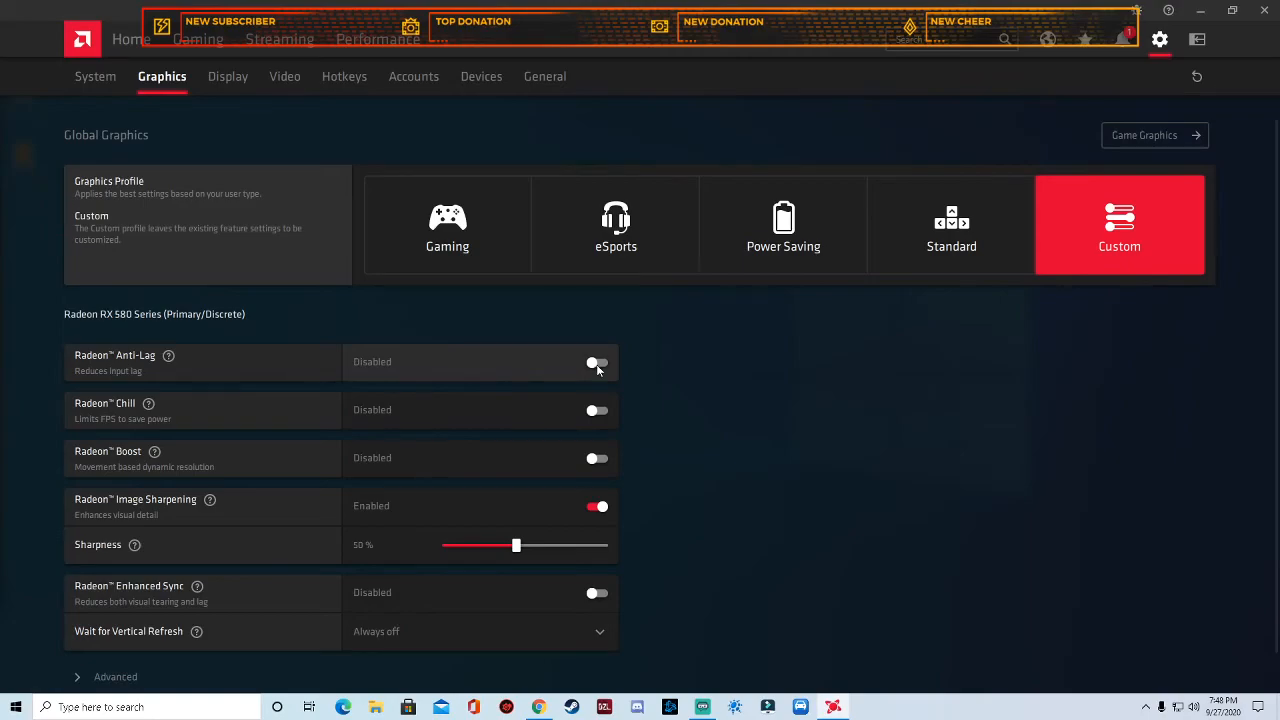
{"action": "left_click", "coordinate": [597, 362]}
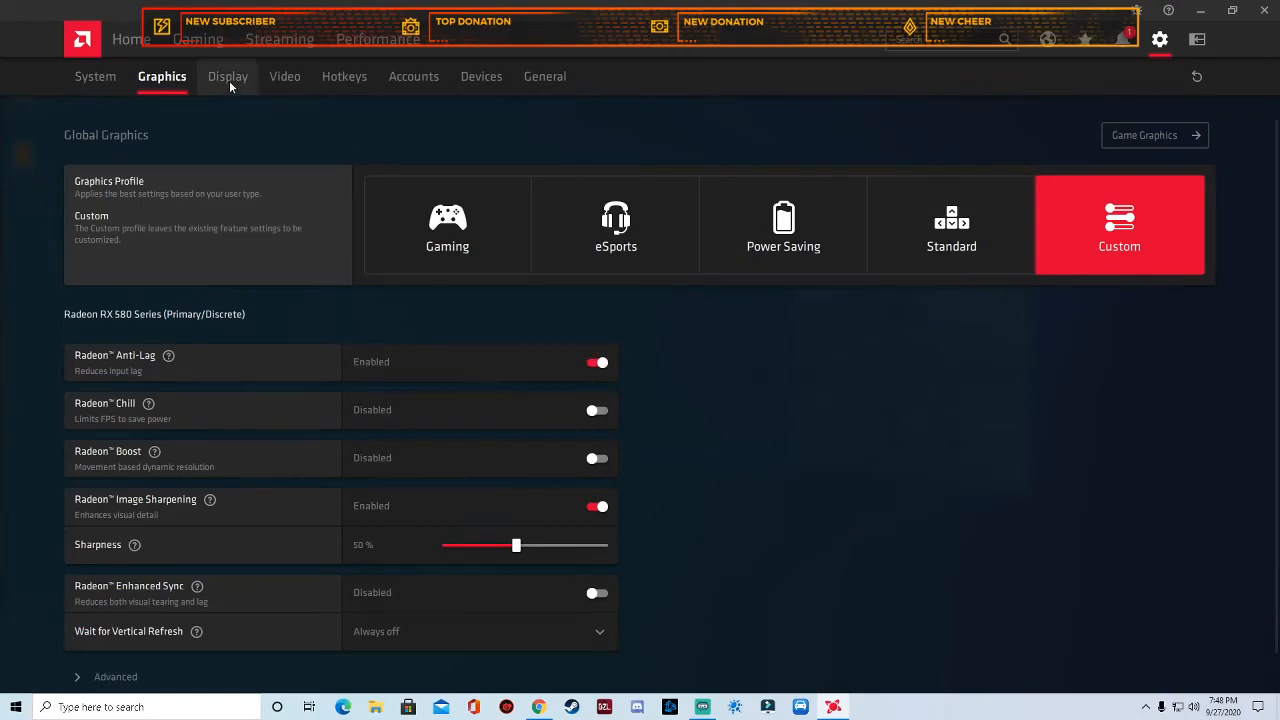
Toggle Virtual Super Resolution on and back off in the Display settings
{"action": "left_click", "coordinate": [227, 76]}
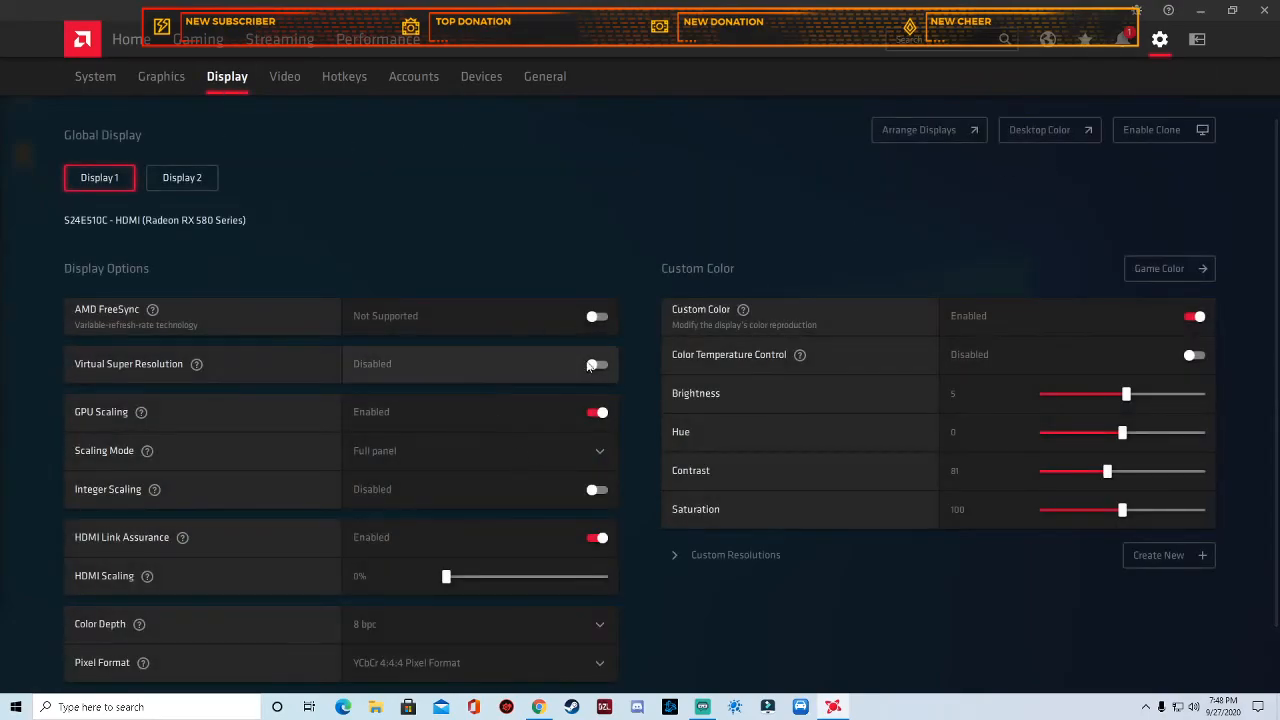
{"action": "left_click", "coordinate": [597, 363]}
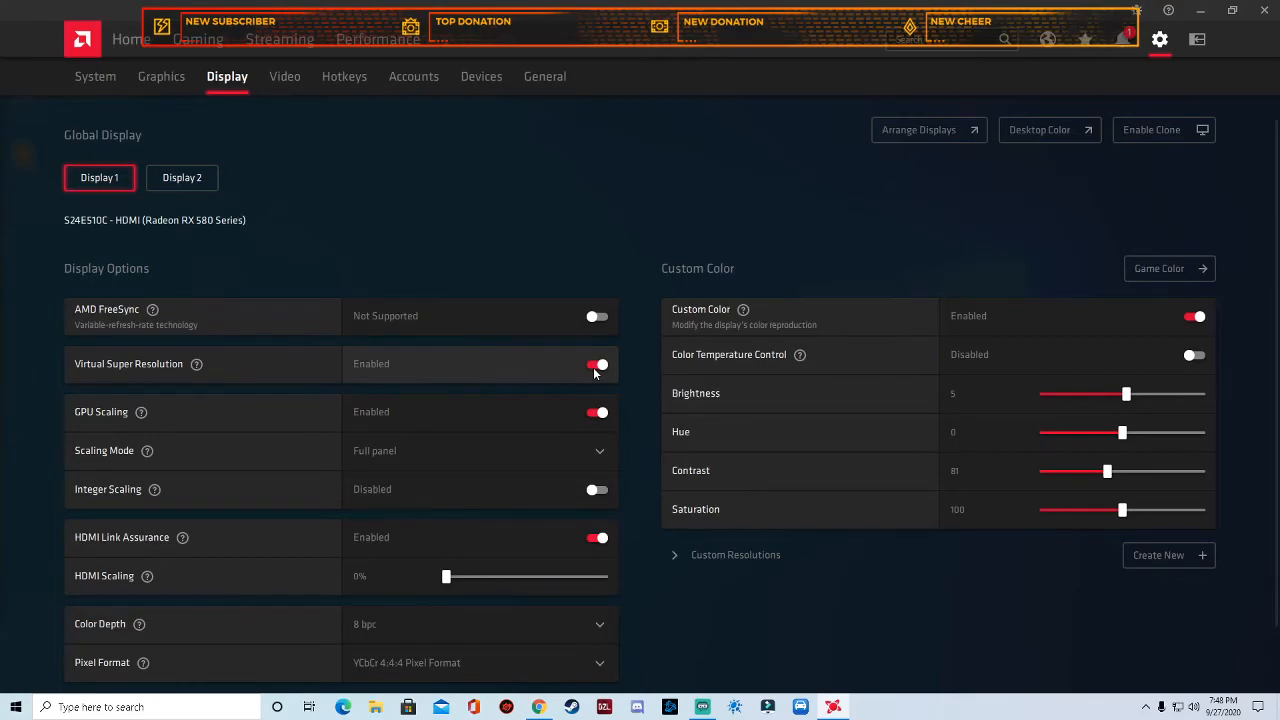
{"action": "left_click", "coordinate": [597, 364]}
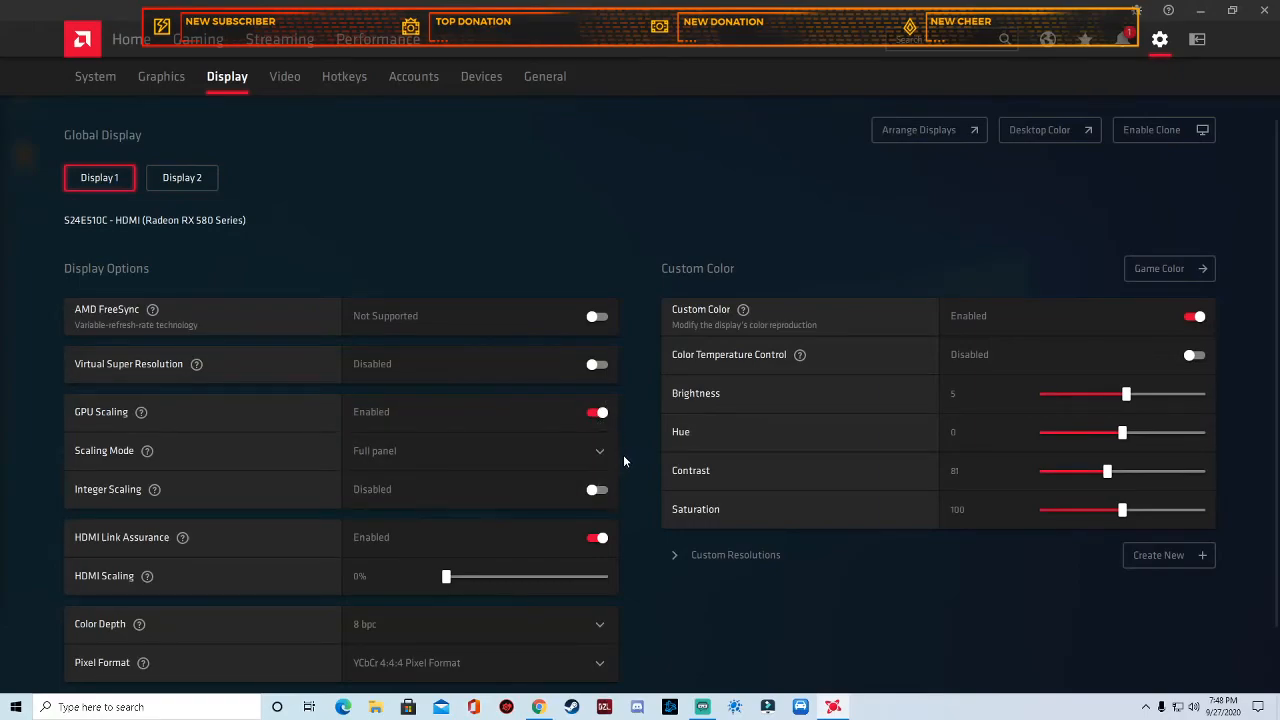
{"action": "scroll", "scroll_direction": "down", "scroll_amount": 3}
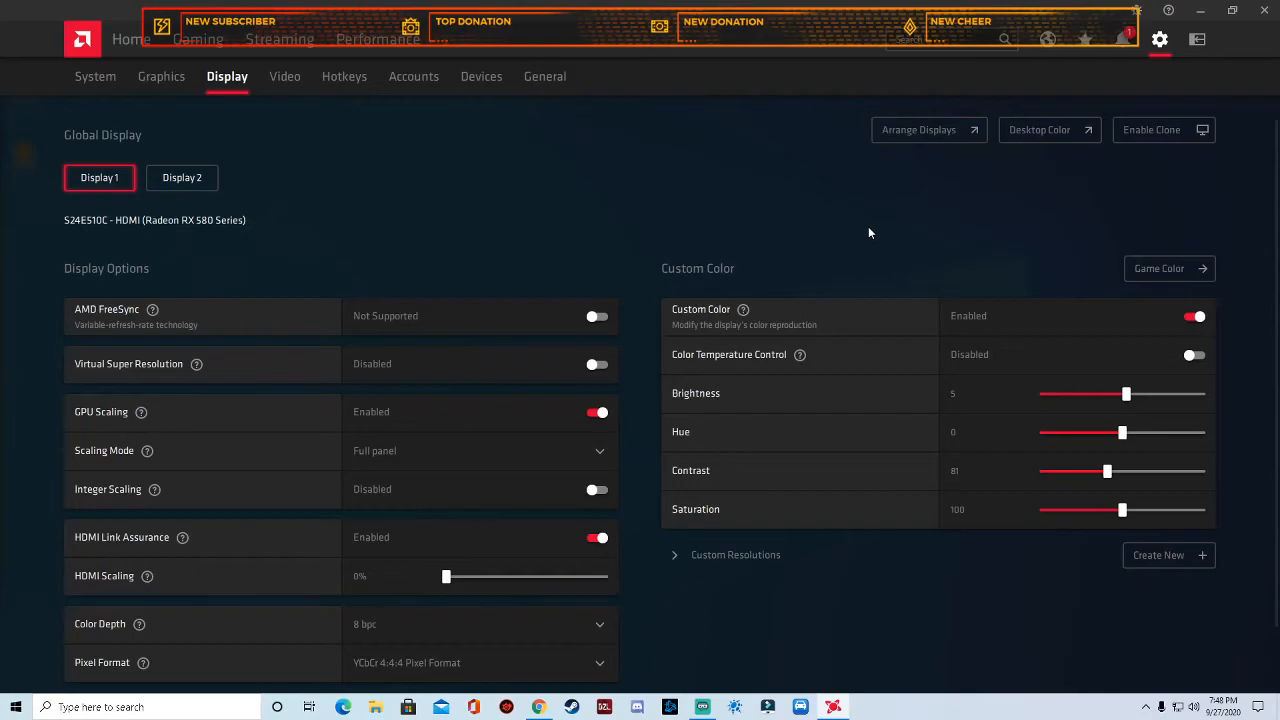
{"action": "mouse_move", "coordinate": [775, 179]}
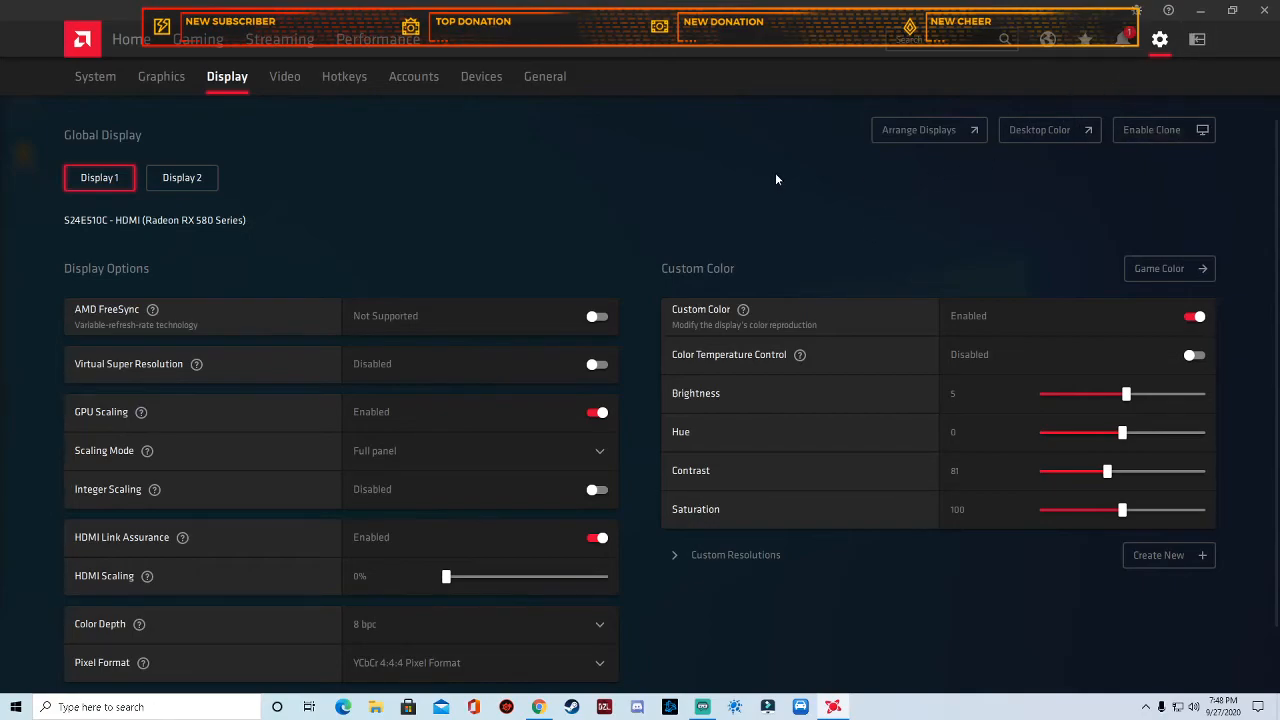
{"action": "mouse_move", "coordinate": [285, 76]}
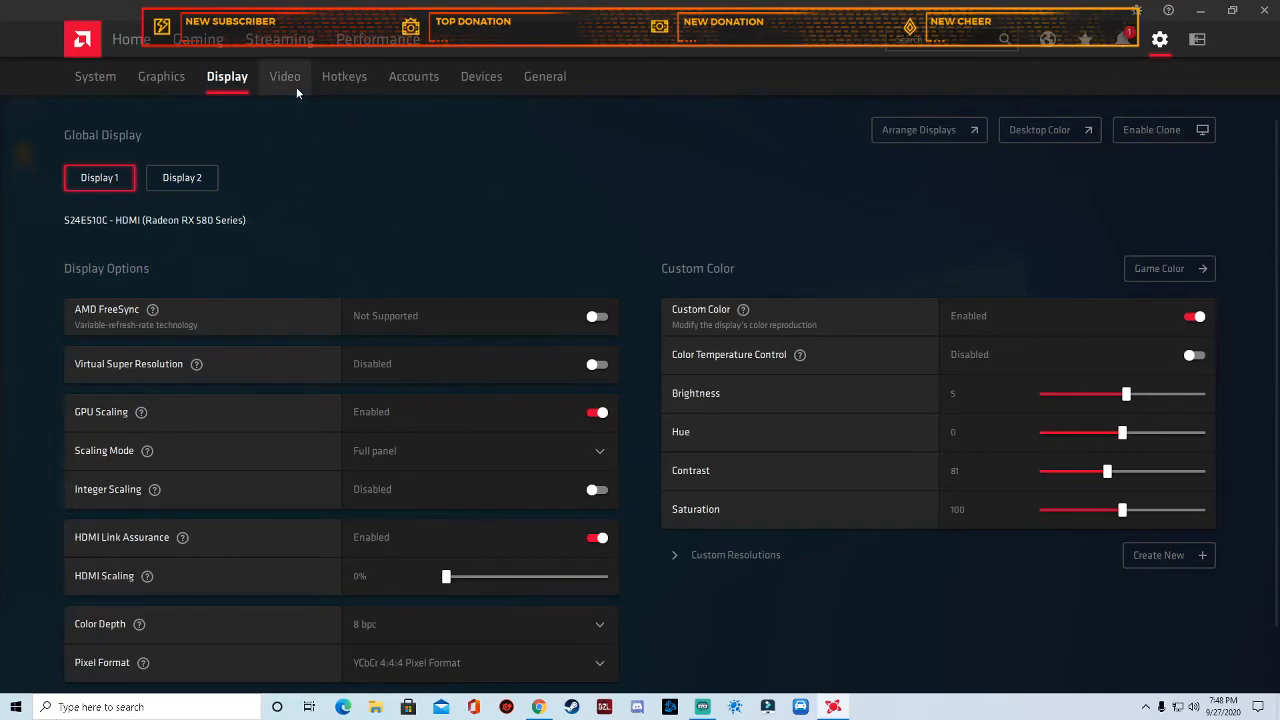
{"action": "left_click", "coordinate": [284, 76]}
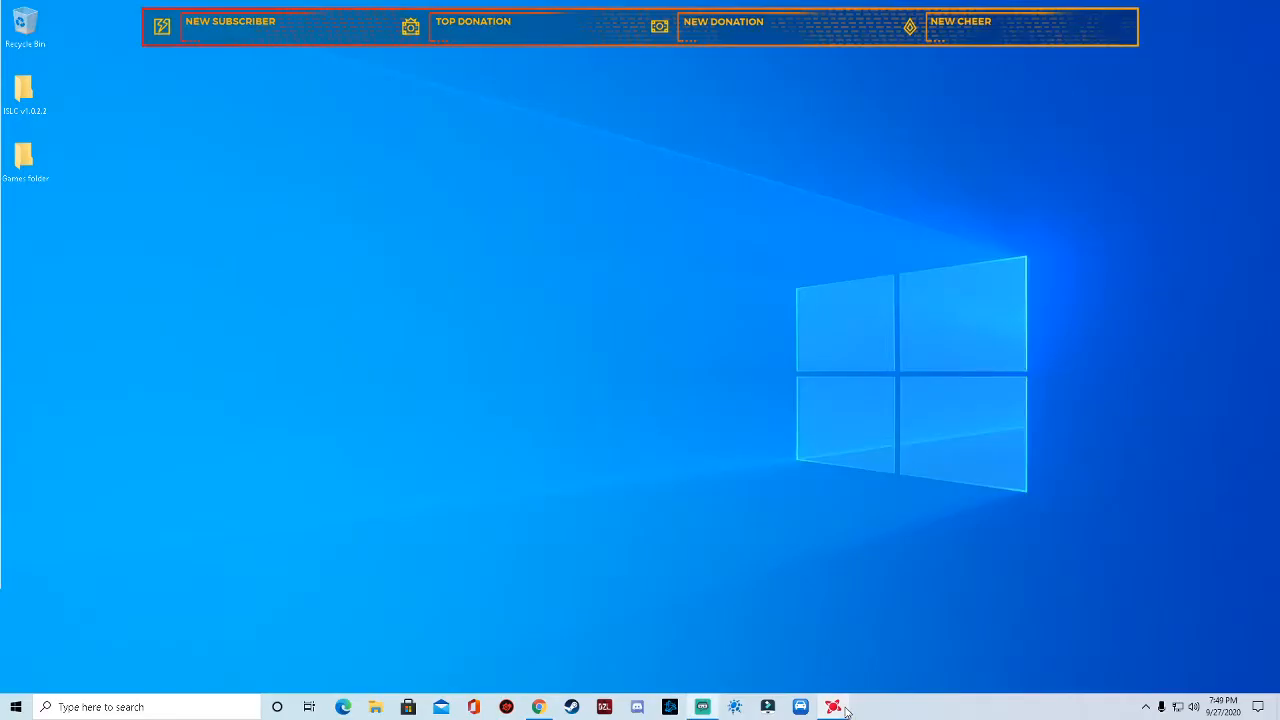
{"action": "mouse_move", "coordinate": [230, 685]}
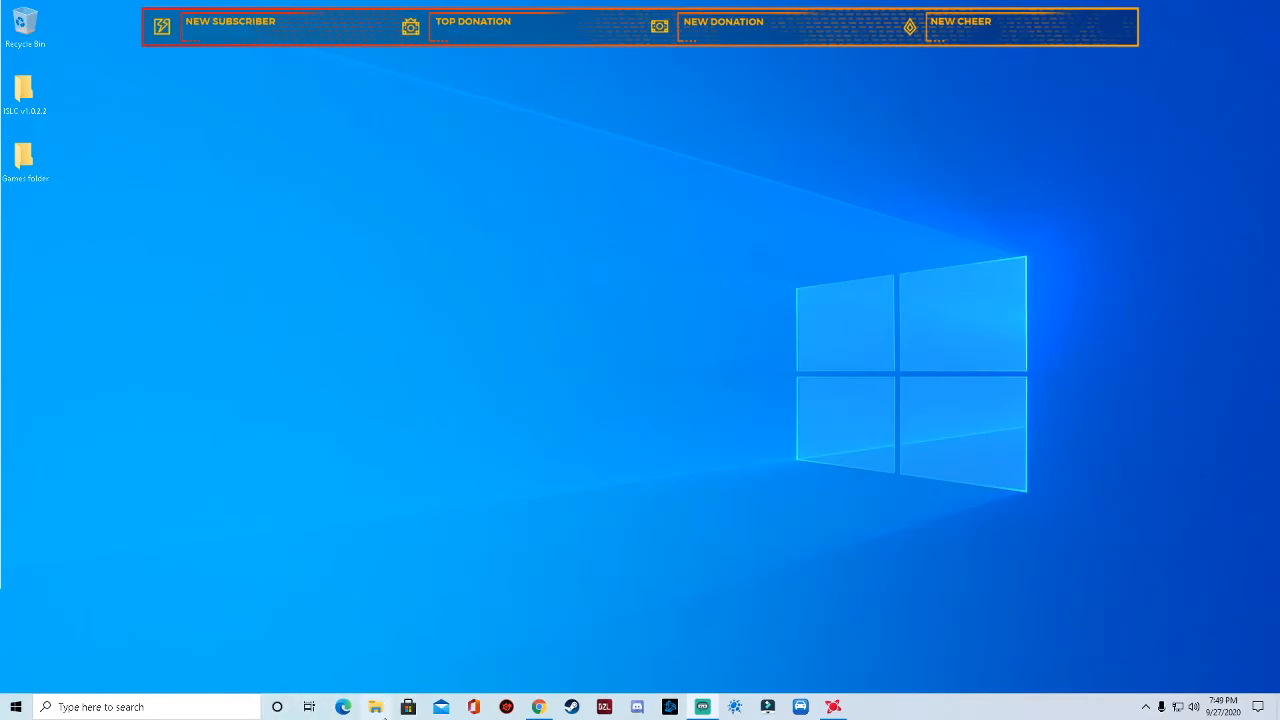
Open the %temp% folder from the Run dialog
{"action": "left_click", "coordinate": [120, 706]}
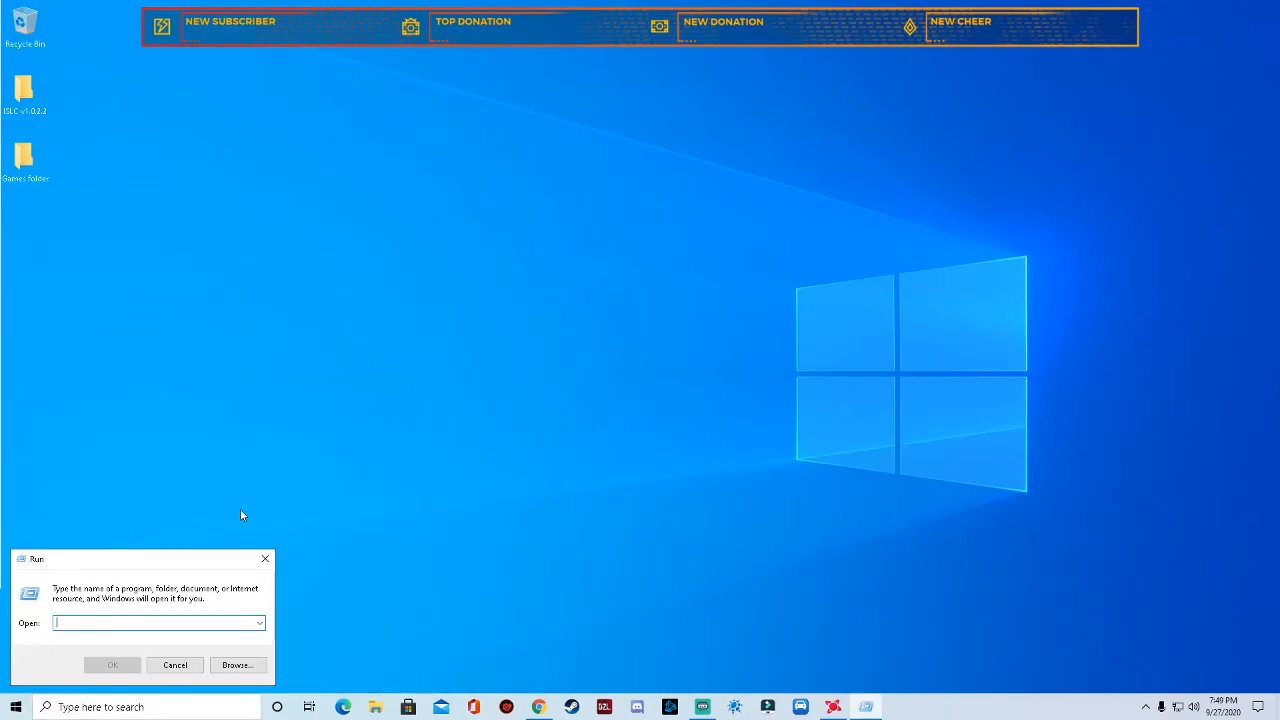
{"action": "mouse_move", "coordinate": [220, 607]}
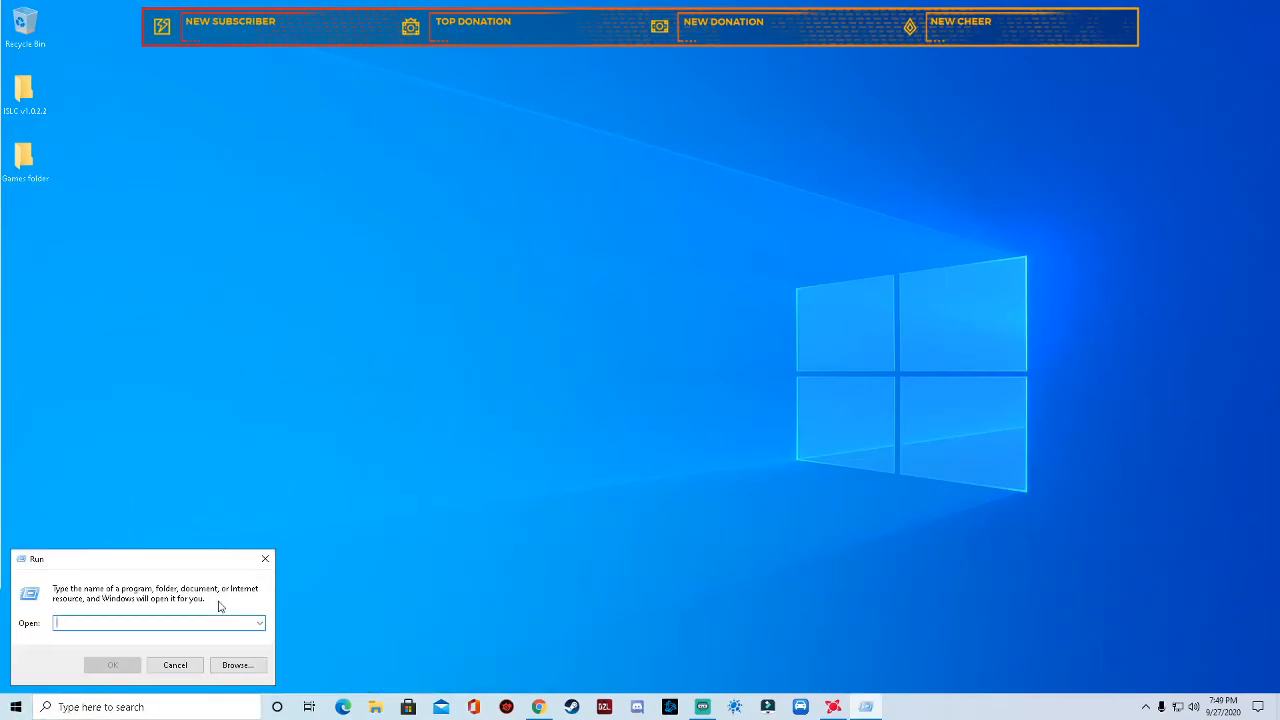
{"action": "type", "text": "%temp%"}
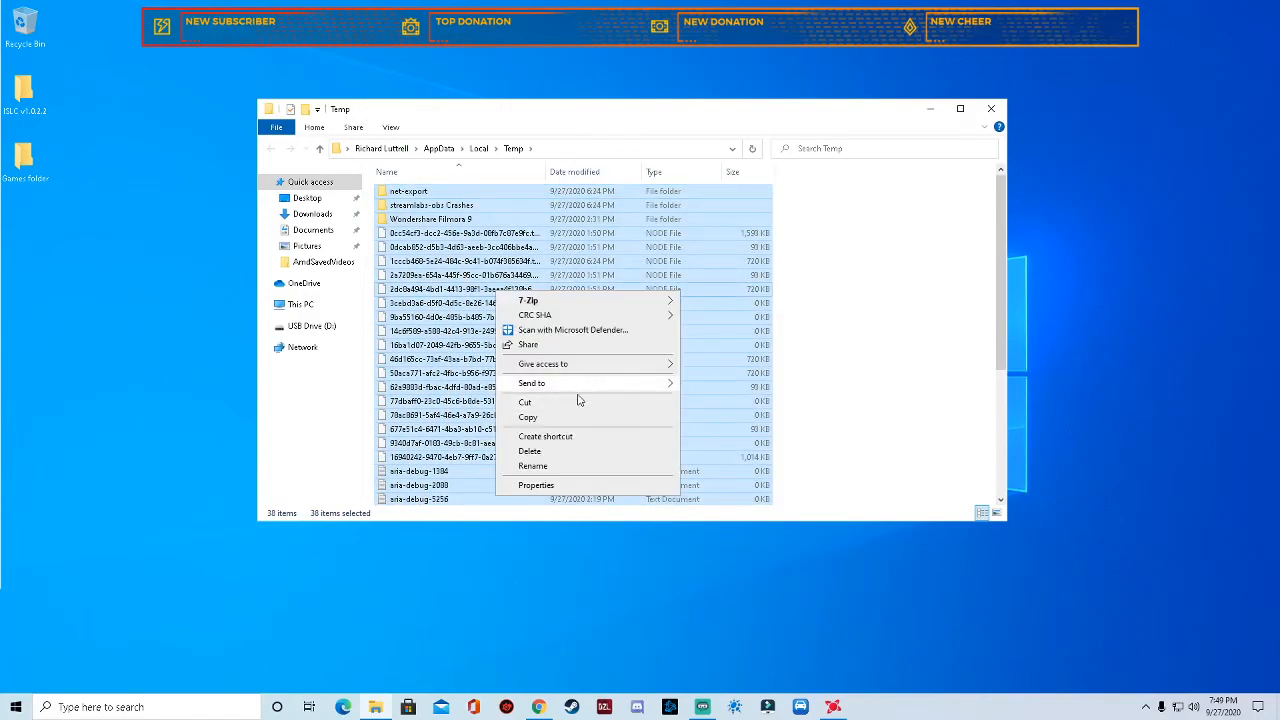
Delete the selected temp files, skipping all in-use items, and close File Explorer
{"action": "left_click", "coordinate": [529, 451]}
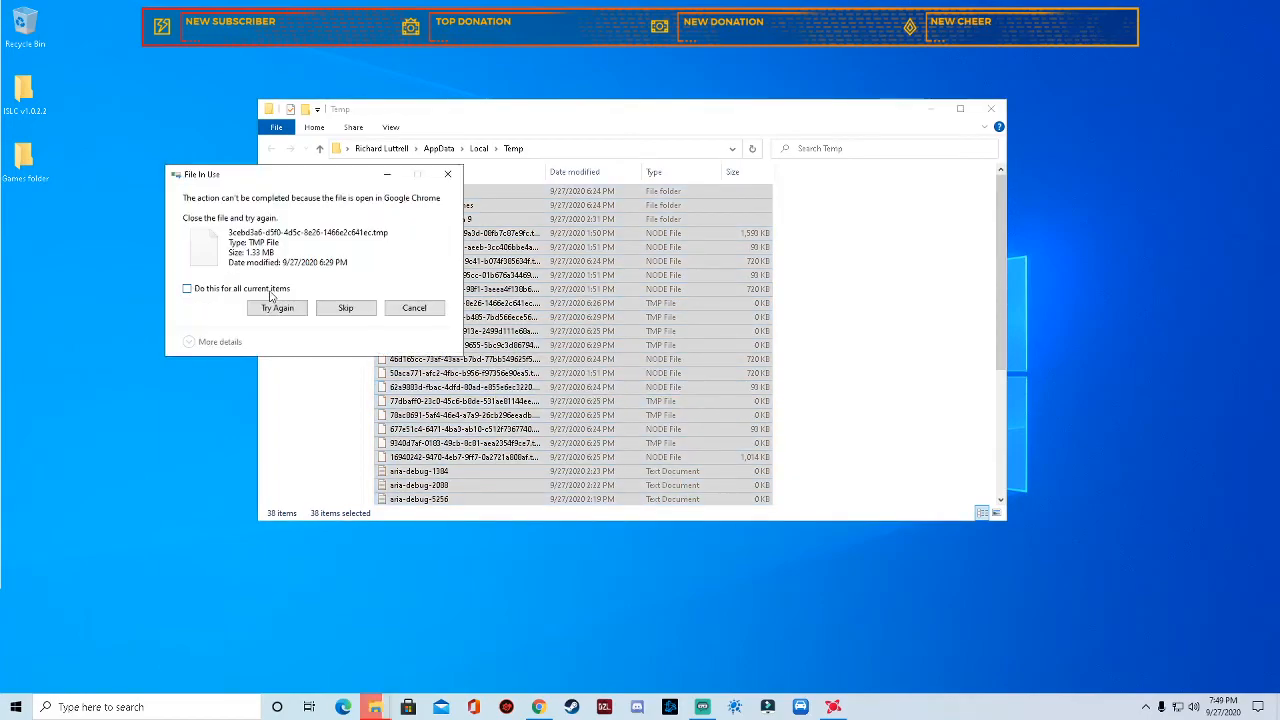
{"action": "left_click", "coordinate": [187, 288]}
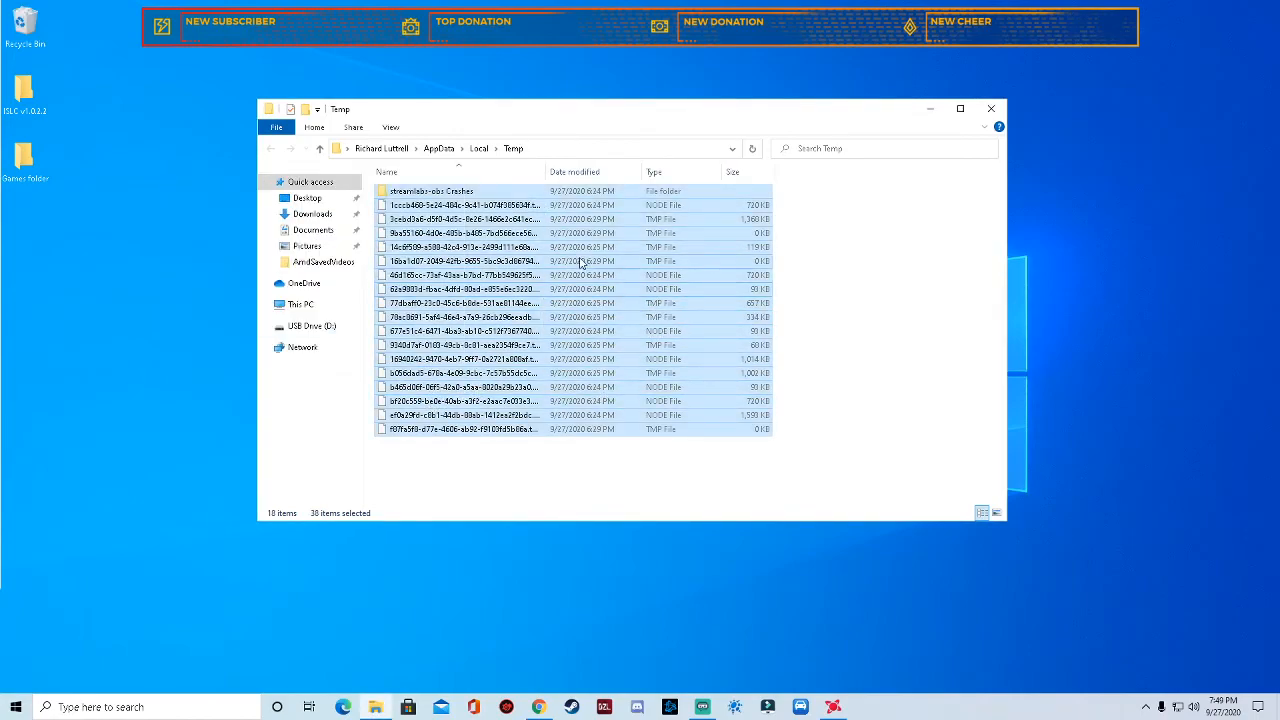
{"action": "mouse_move", "coordinate": [565, 278]}
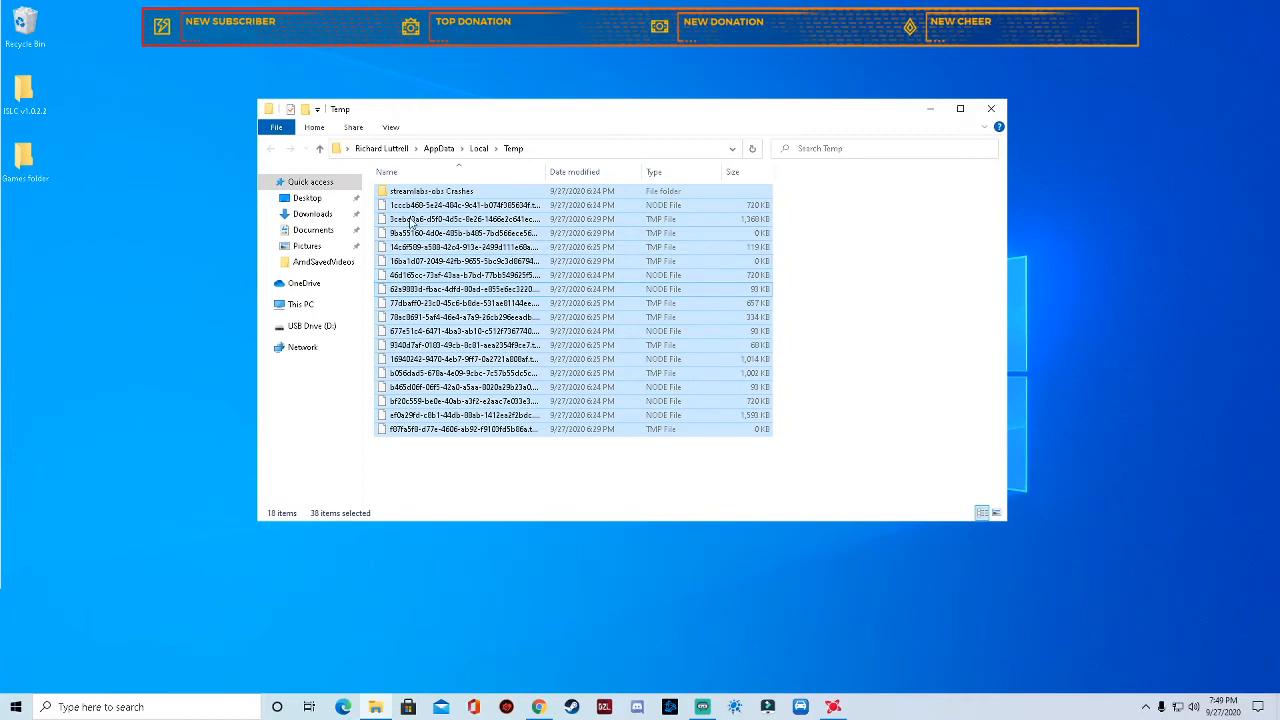
{"action": "right_click", "coordinate": [24, 21]}
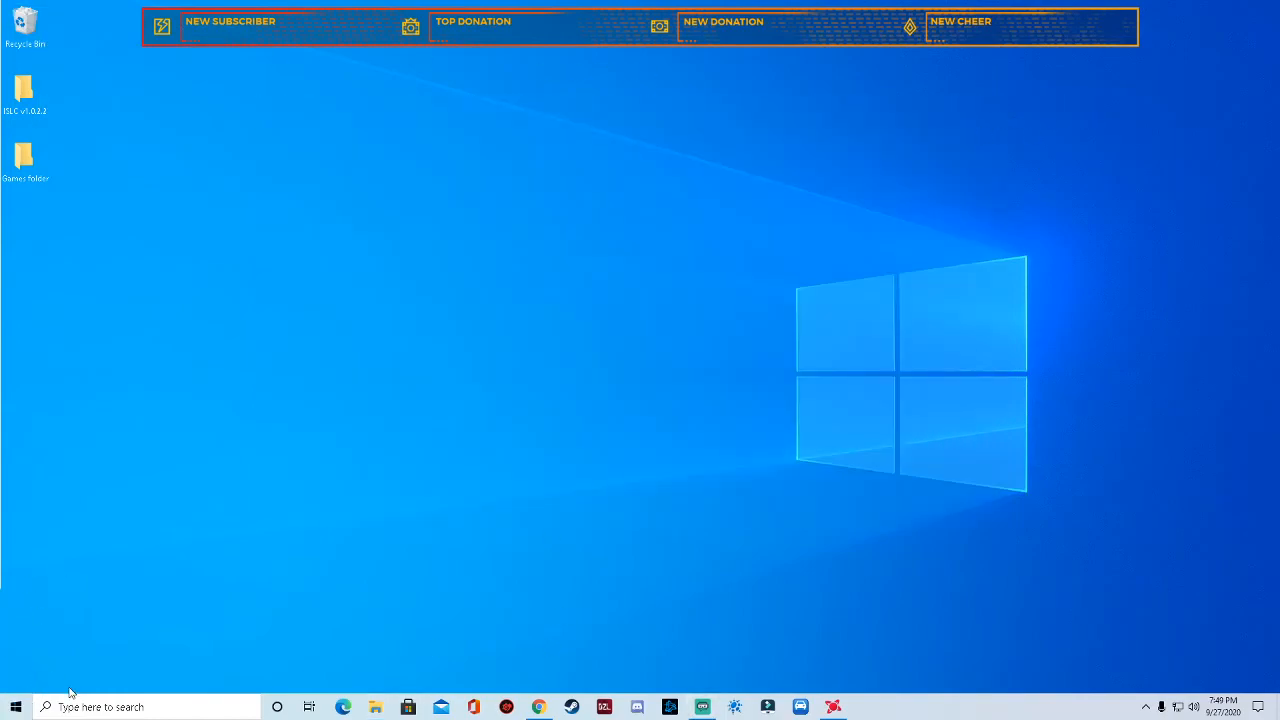
{"action": "left_click", "coordinate": [15, 706]}
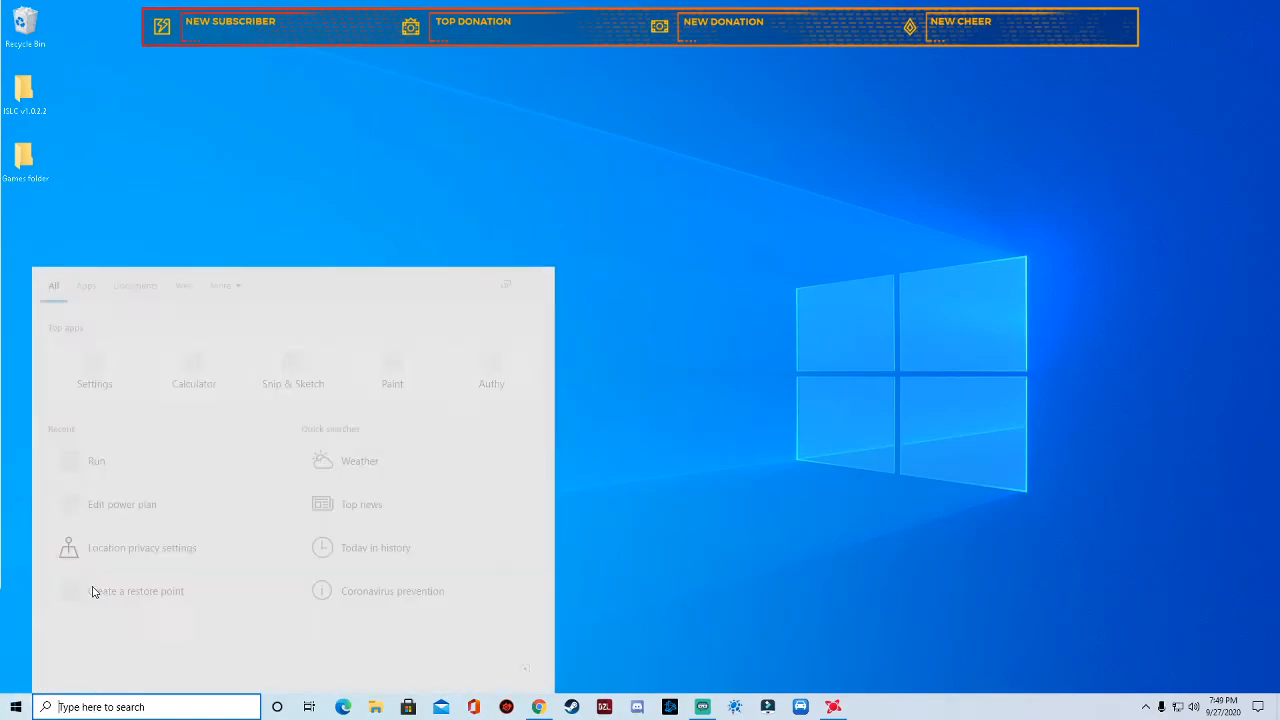
{"action": "left_click", "coordinate": [96, 461]}
{"action": "type", "text": "regedit"}
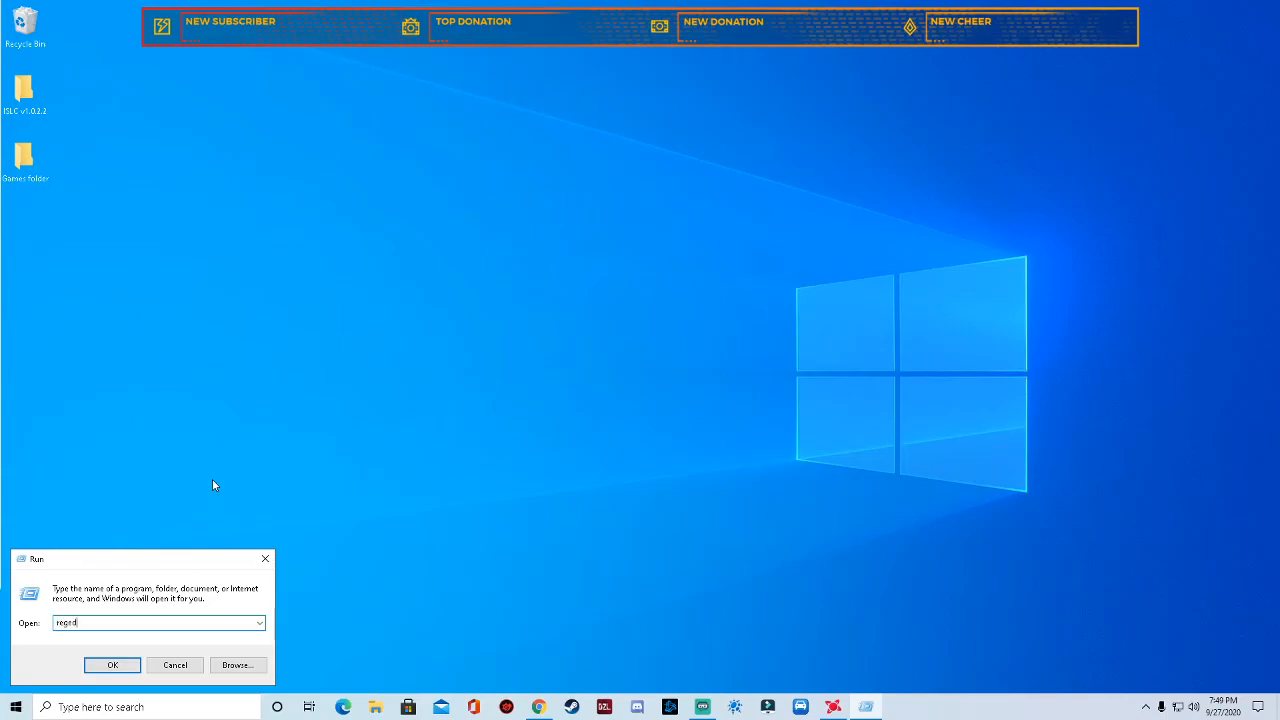
{"action": "left_click", "coordinate": [112, 665]}
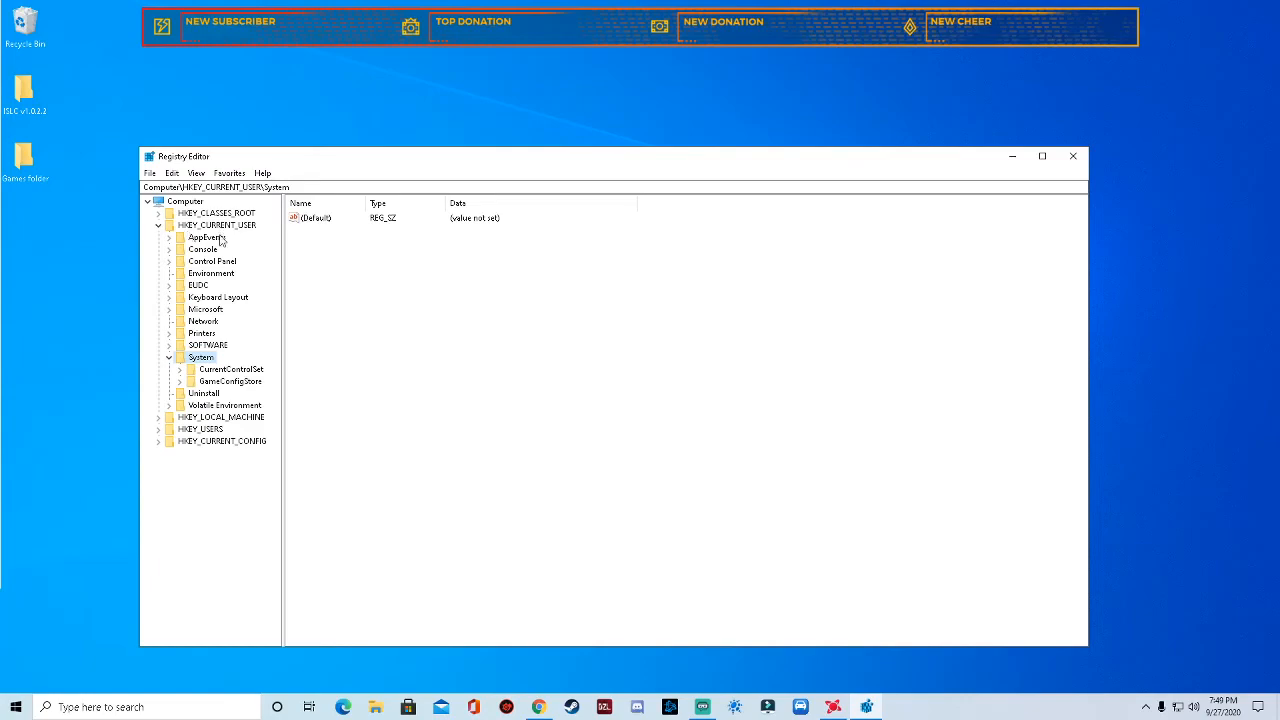
{"action": "left_click", "coordinate": [1073, 156]}
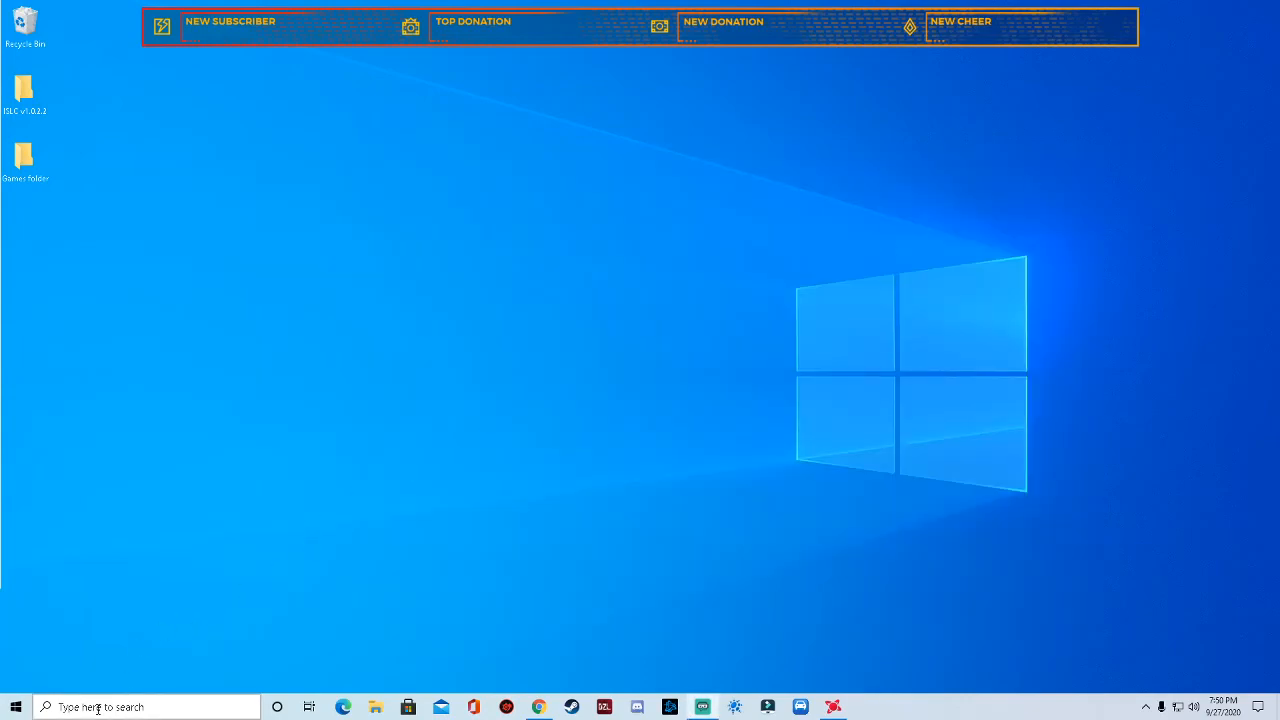
{"action": "mouse_move", "coordinate": [728, 362]}
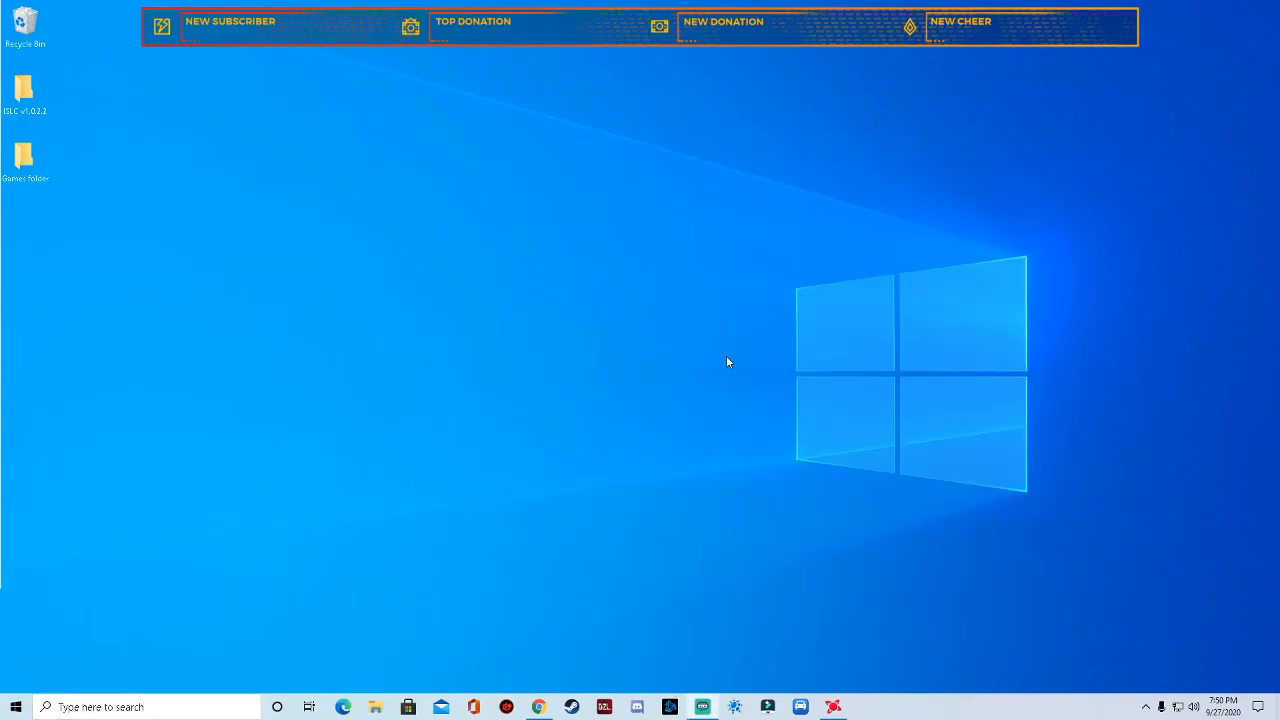